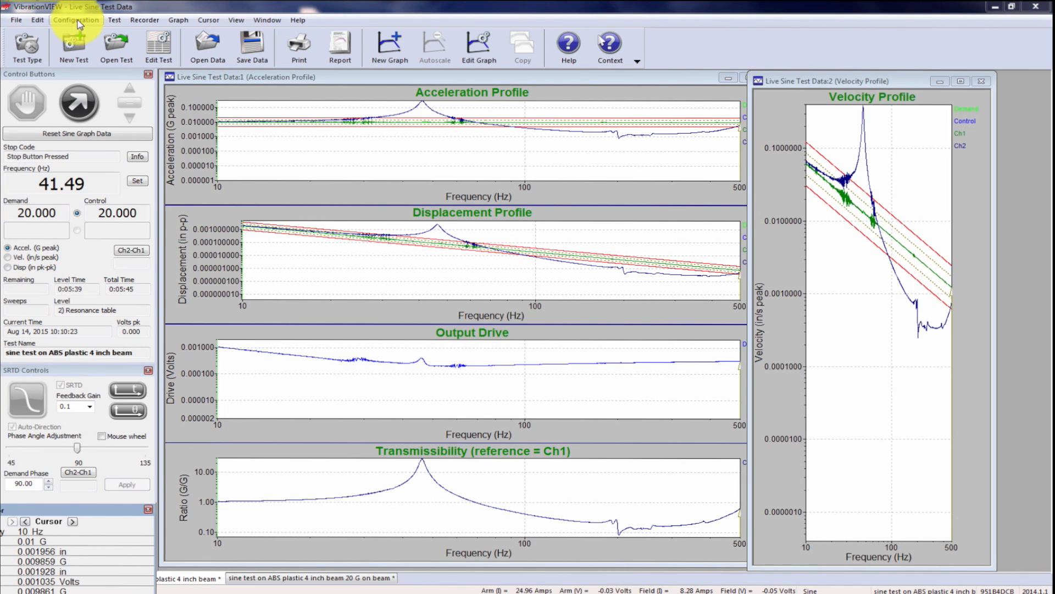
Tick Accel Power for Ch1 and Ch2 in the Inputs configuration and apply.
left_click(75, 20)
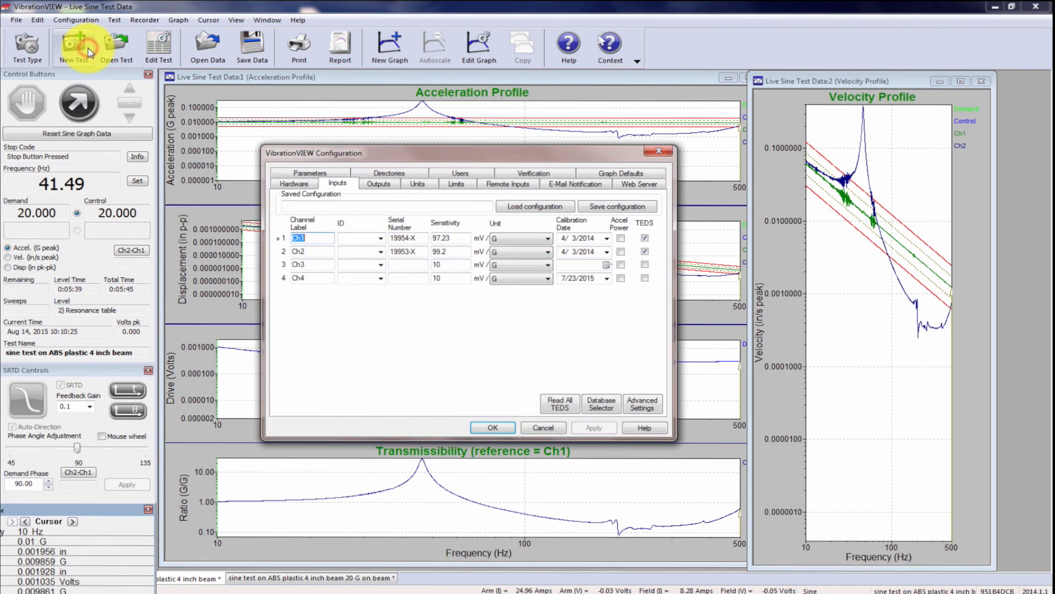
mouse_move(76, 19)
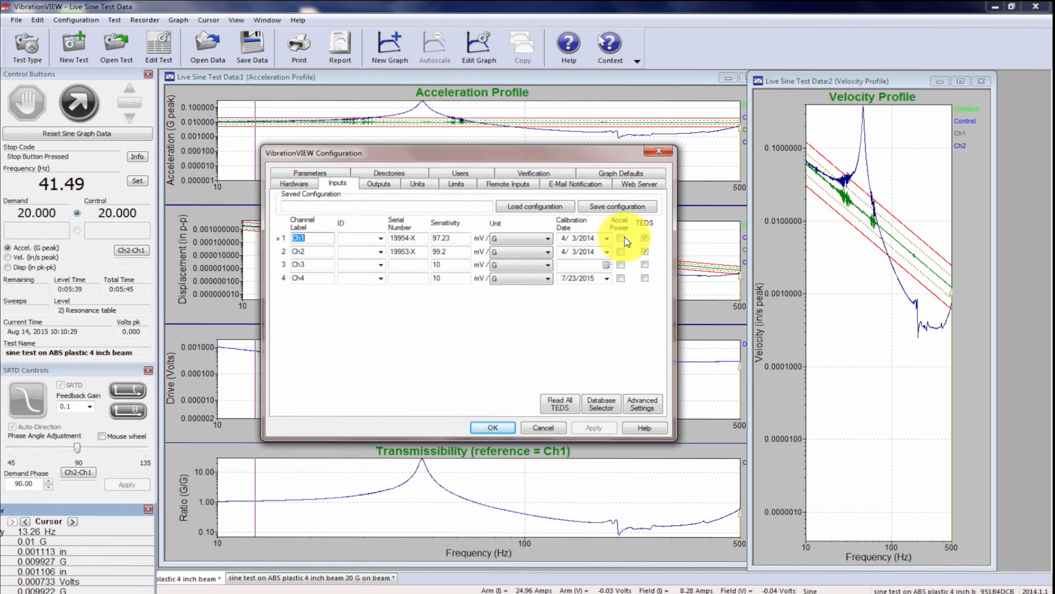
mouse_move(621, 240)
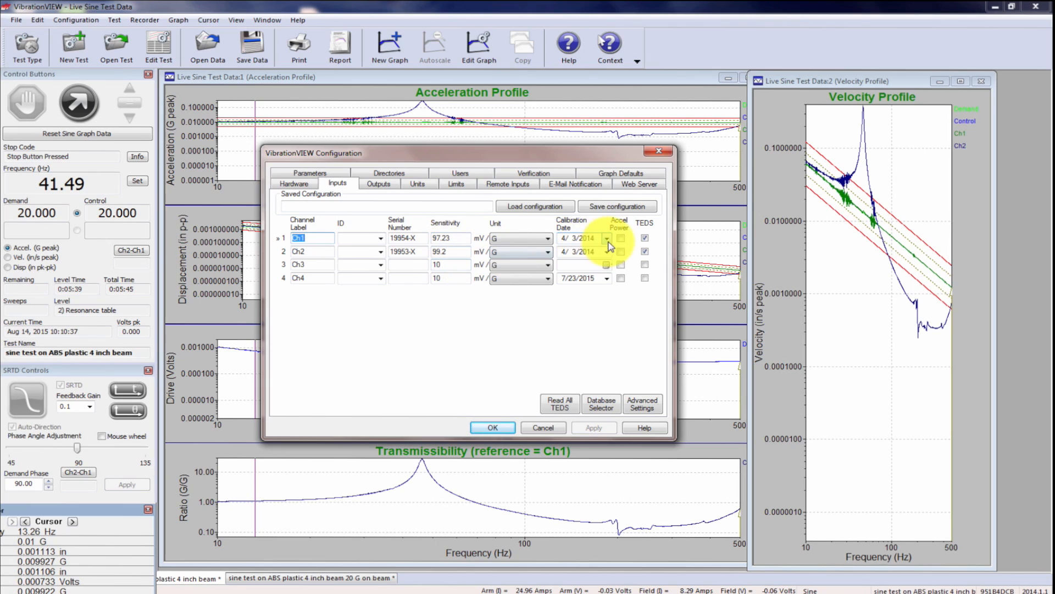
left_click(620, 238)
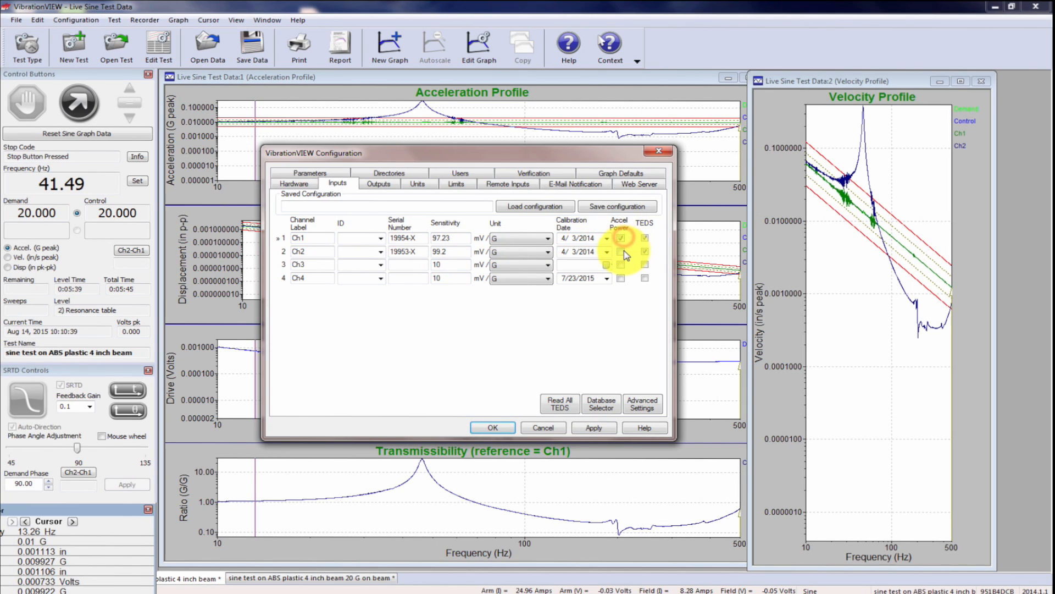
left_click(594, 427)
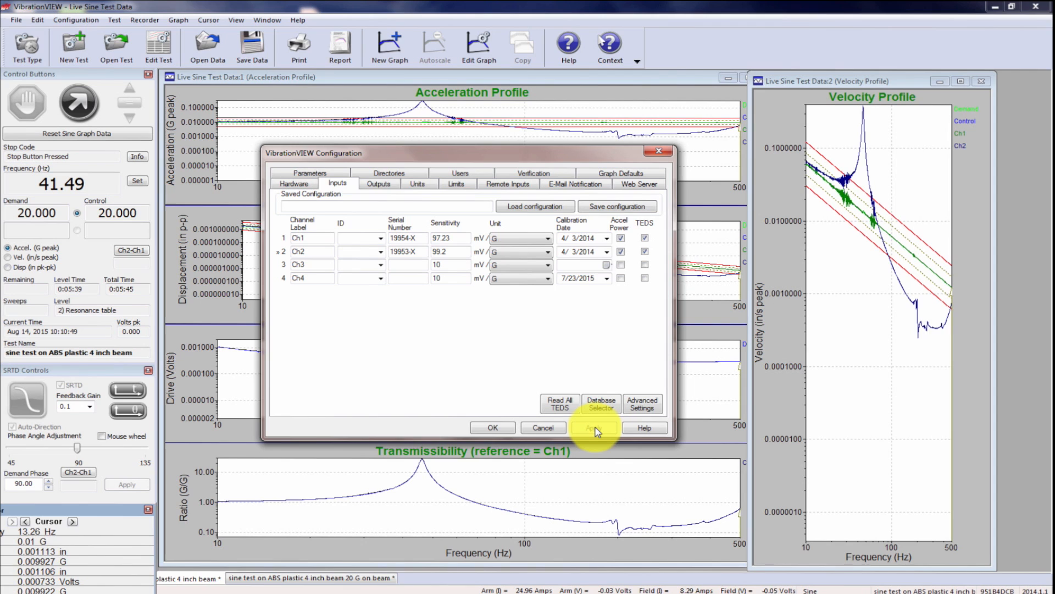
left_click(492, 428)
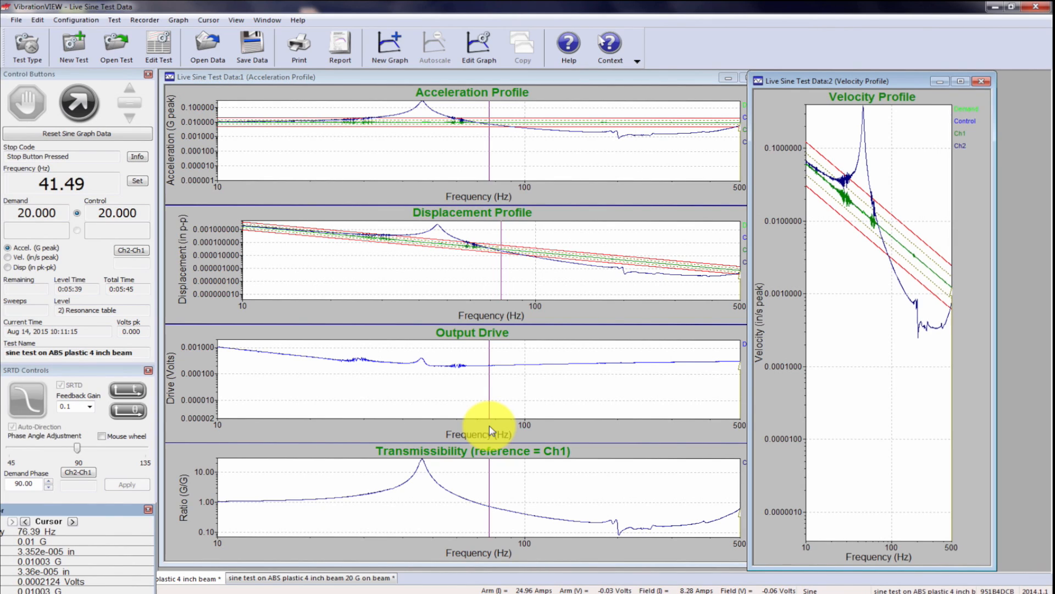
mouse_move(471, 485)
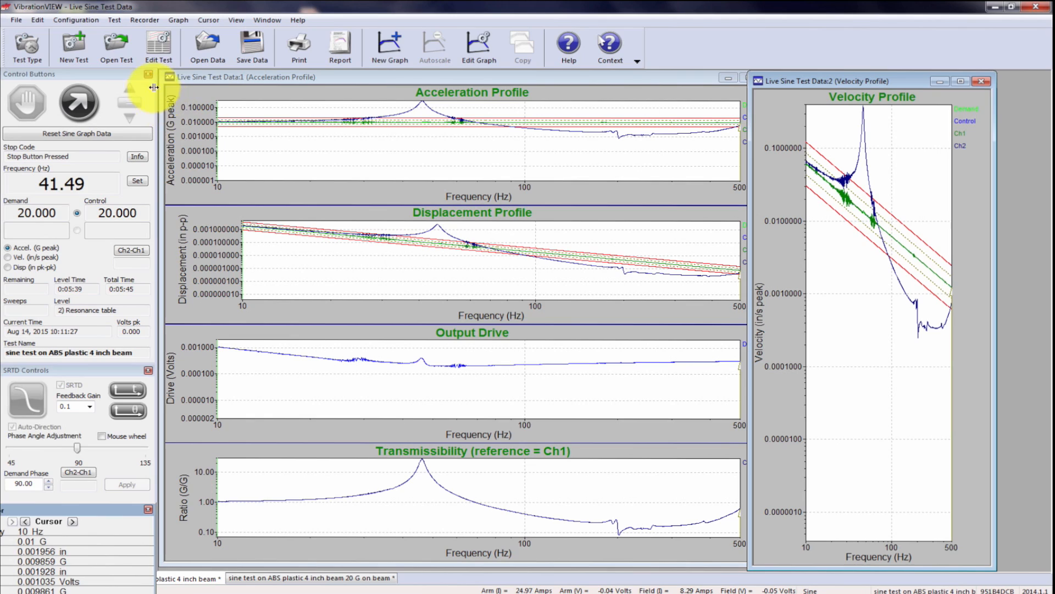
mouse_move(159, 48)
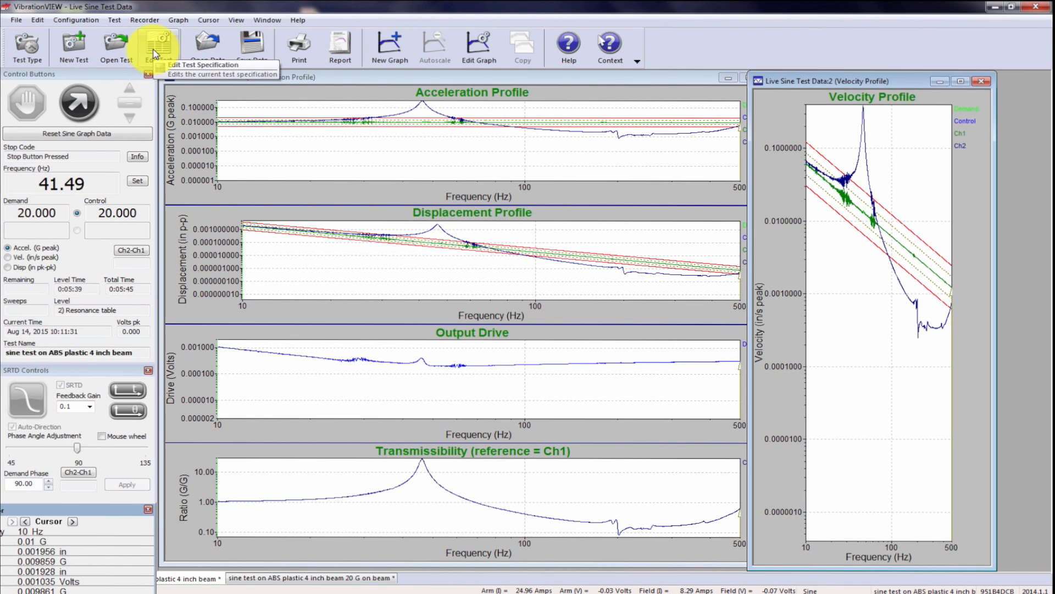
mouse_move(73, 46)
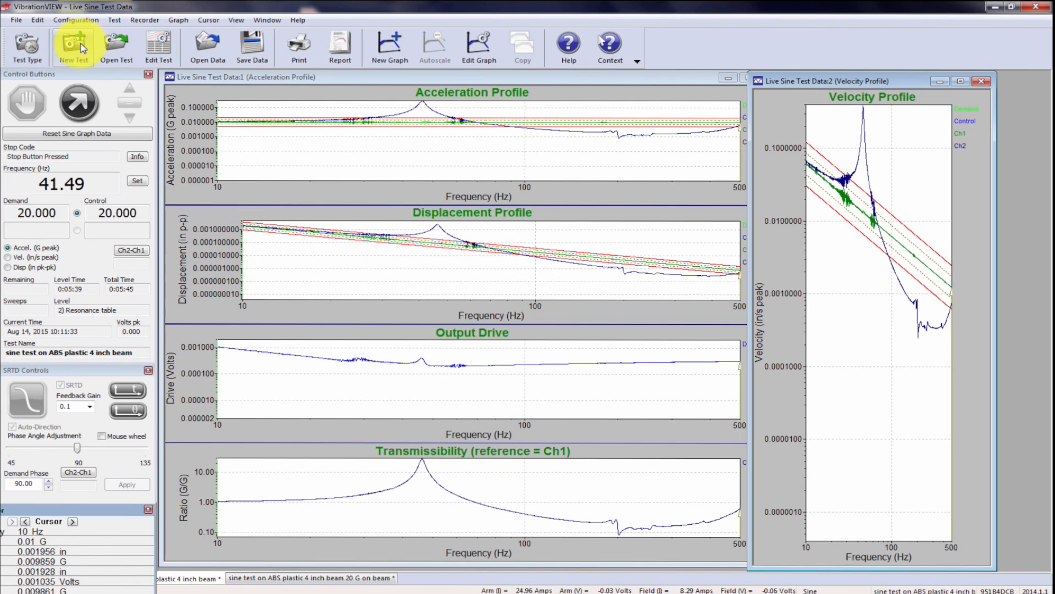
mouse_move(74, 44)
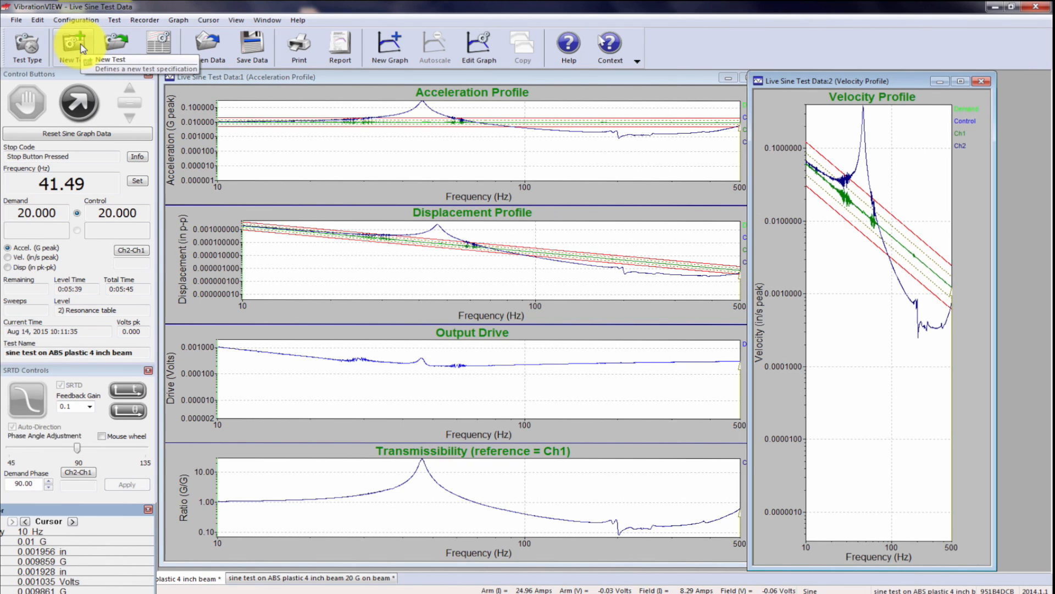
left_click(75, 44)
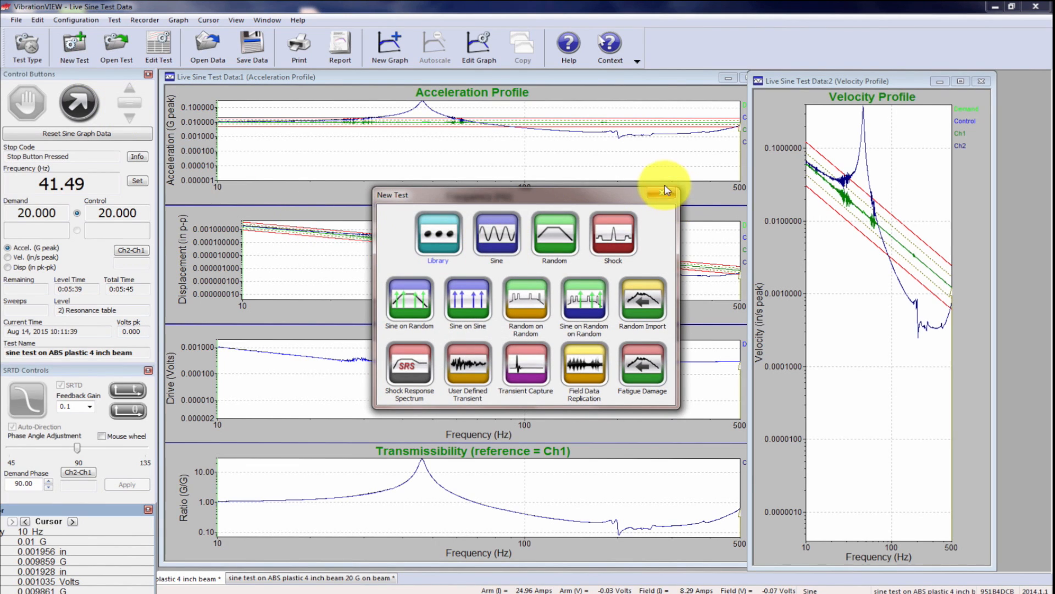
left_click(662, 191)
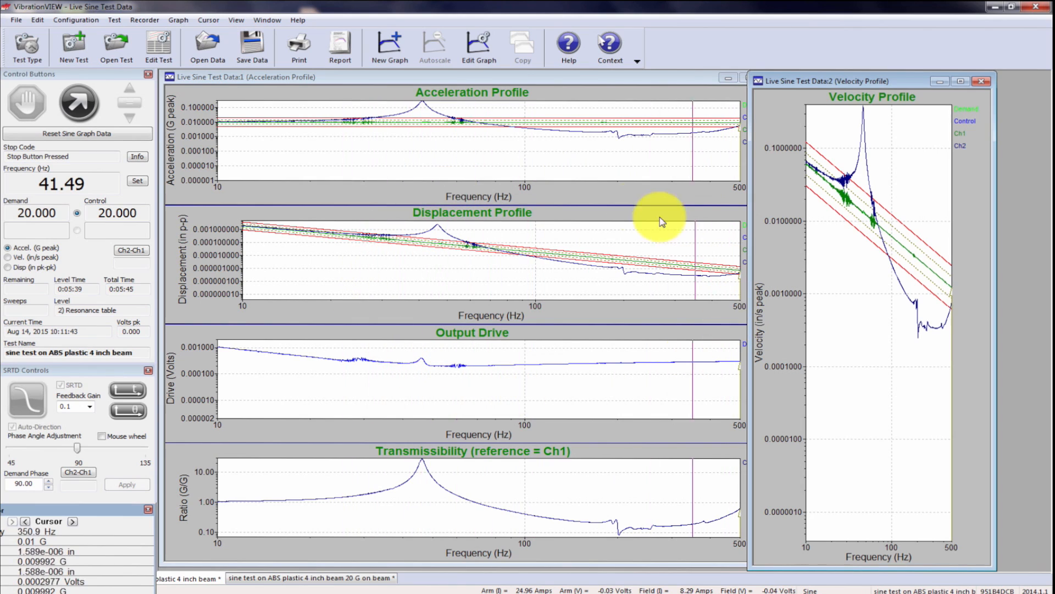
mouse_move(159, 42)
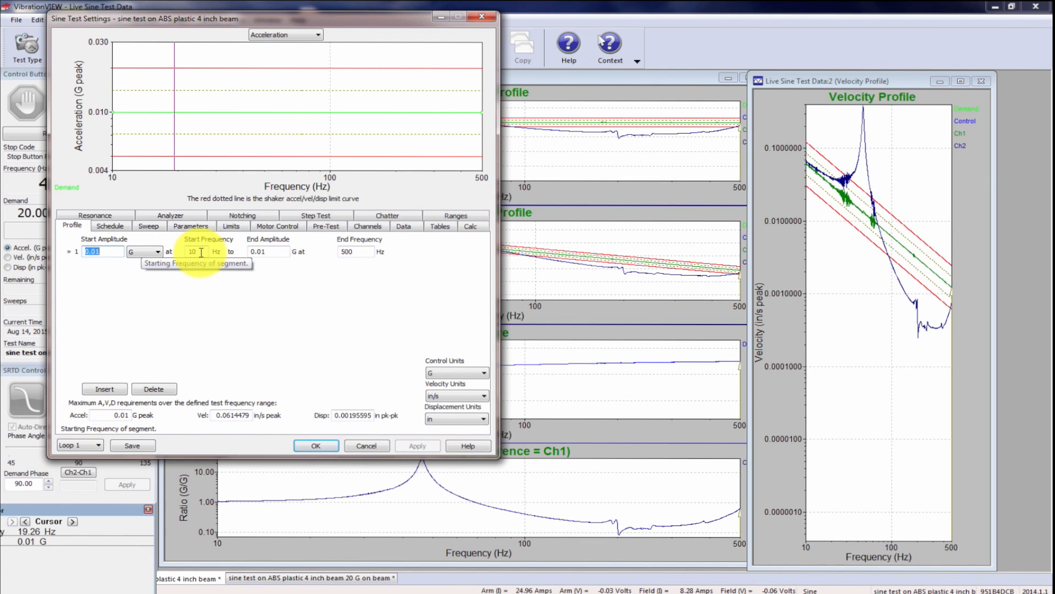
mouse_move(201, 252)
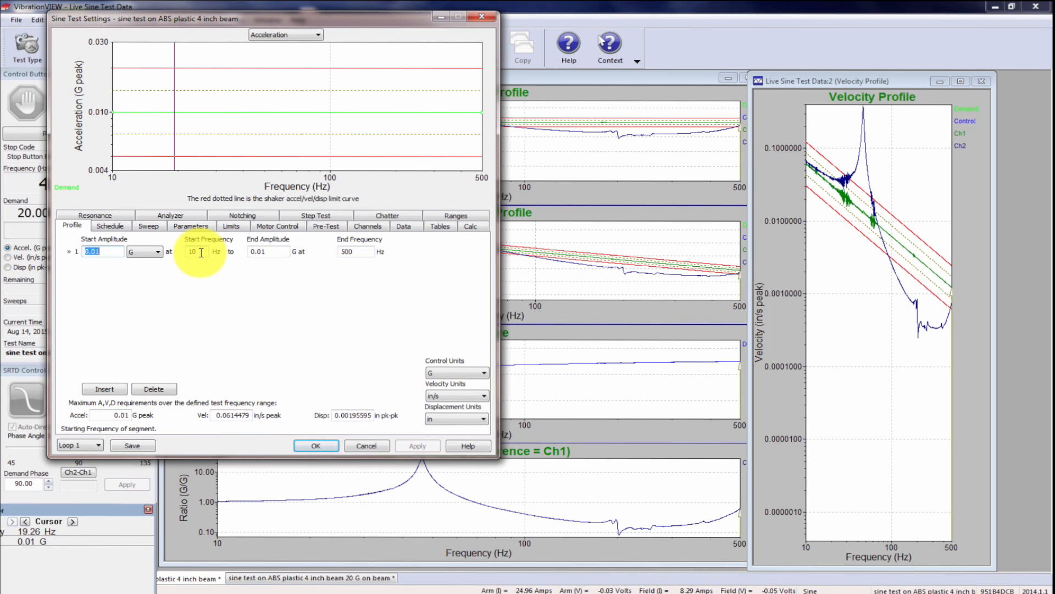
mouse_move(336, 286)
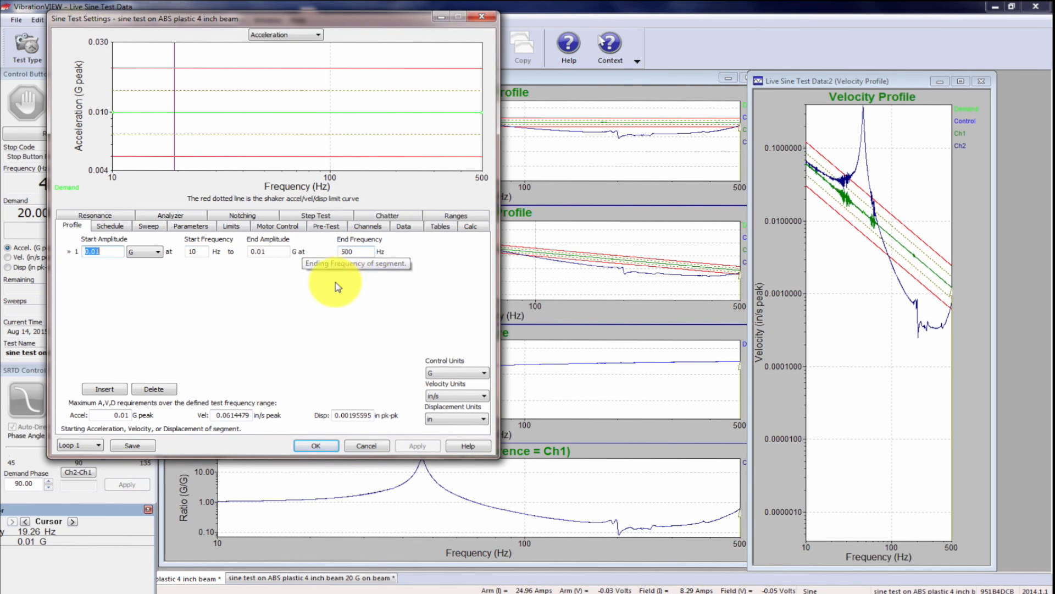
Show the beam test's schedule: a sweep up from 10 Hz, then the resonance table.
left_click(110, 225)
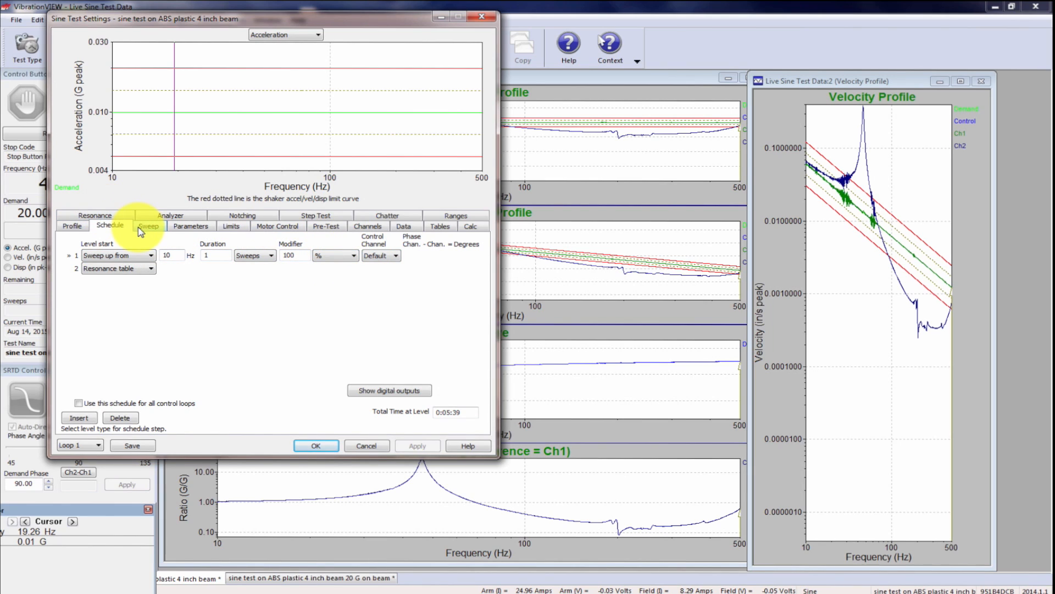
mouse_move(128, 270)
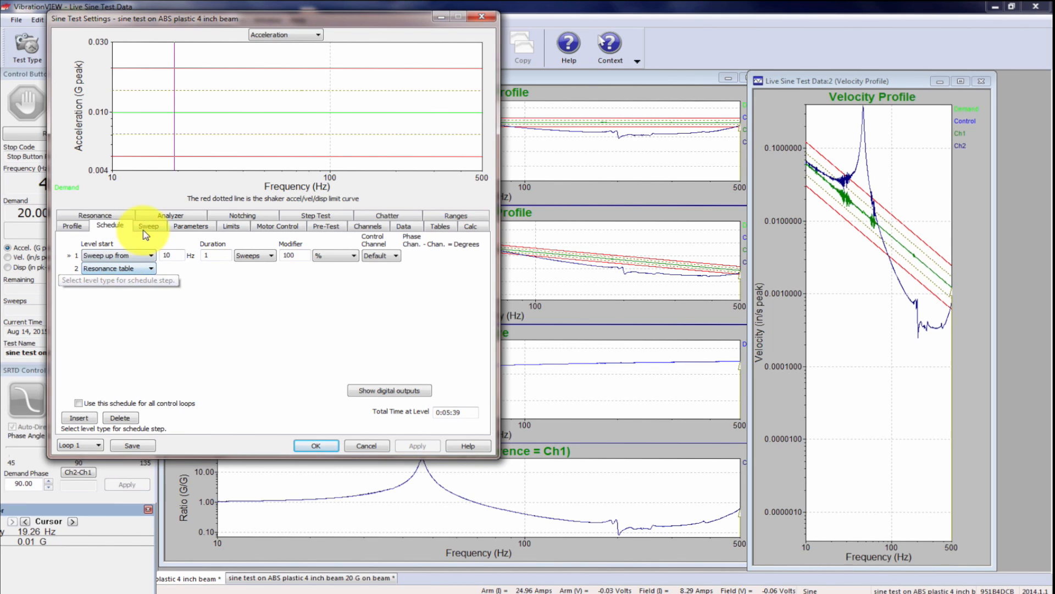
Set the beam test's sweep rate to 3 oct/min and apply it.
left_click(147, 225)
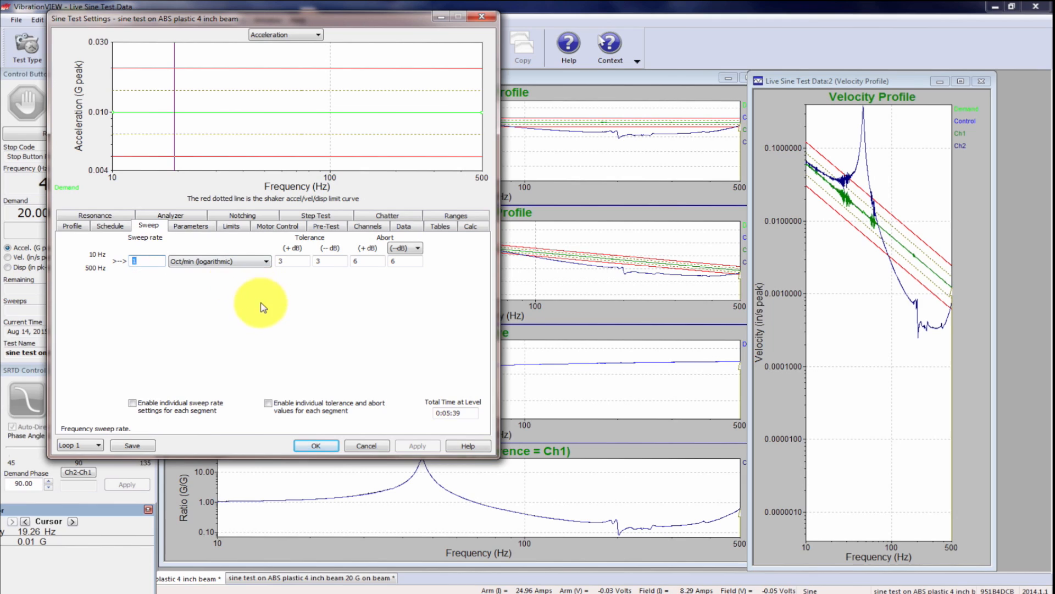
mouse_move(204, 292)
type("3")
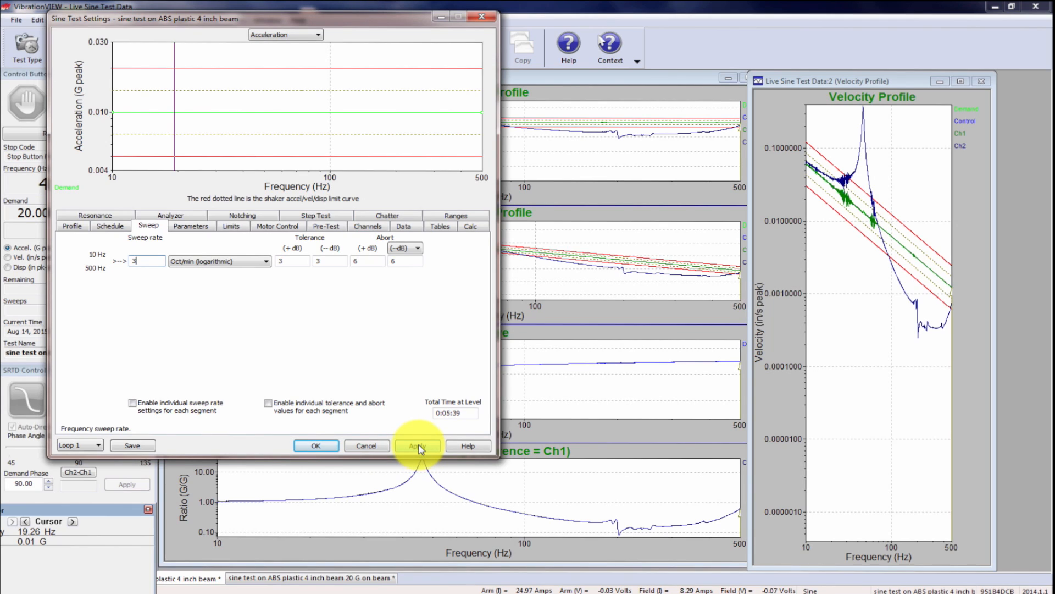
left_click(418, 445)
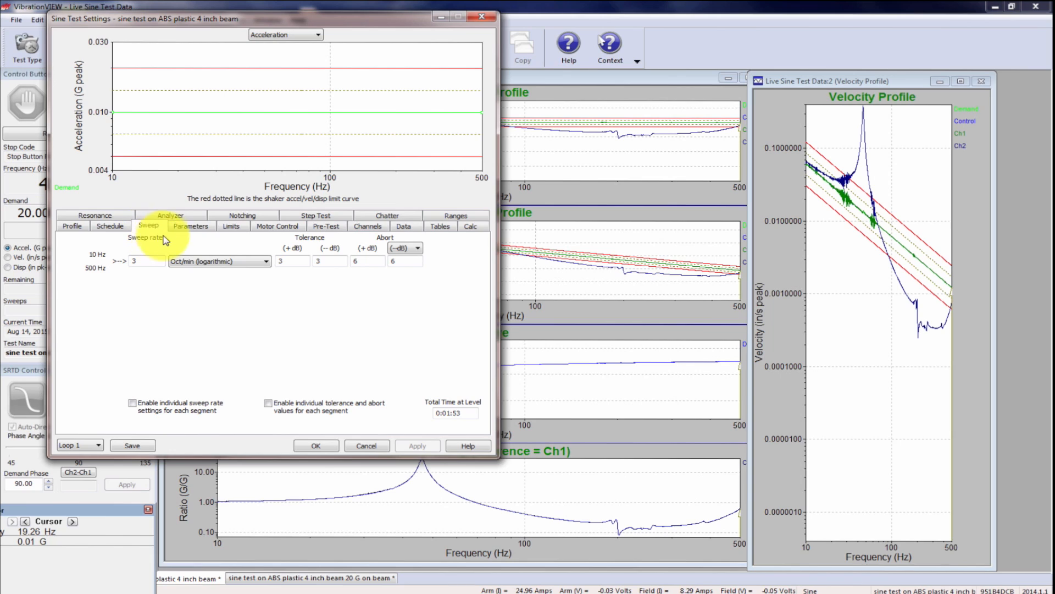
Review the Parameters, Limits and Motor Control tabs, ending on Channels with Ch1 controlling.
left_click(190, 225)
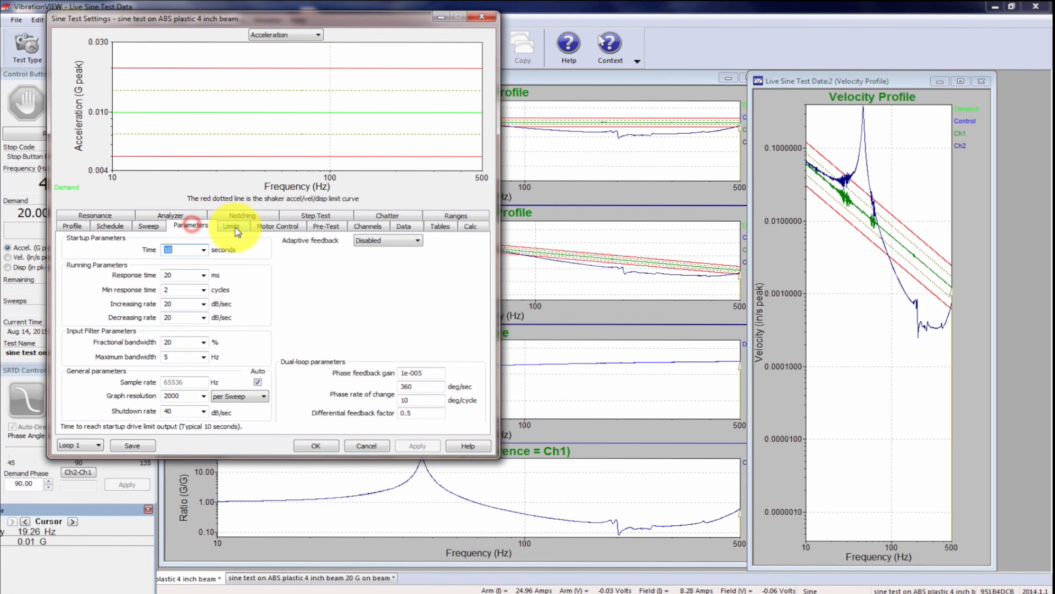
left_click(231, 225)
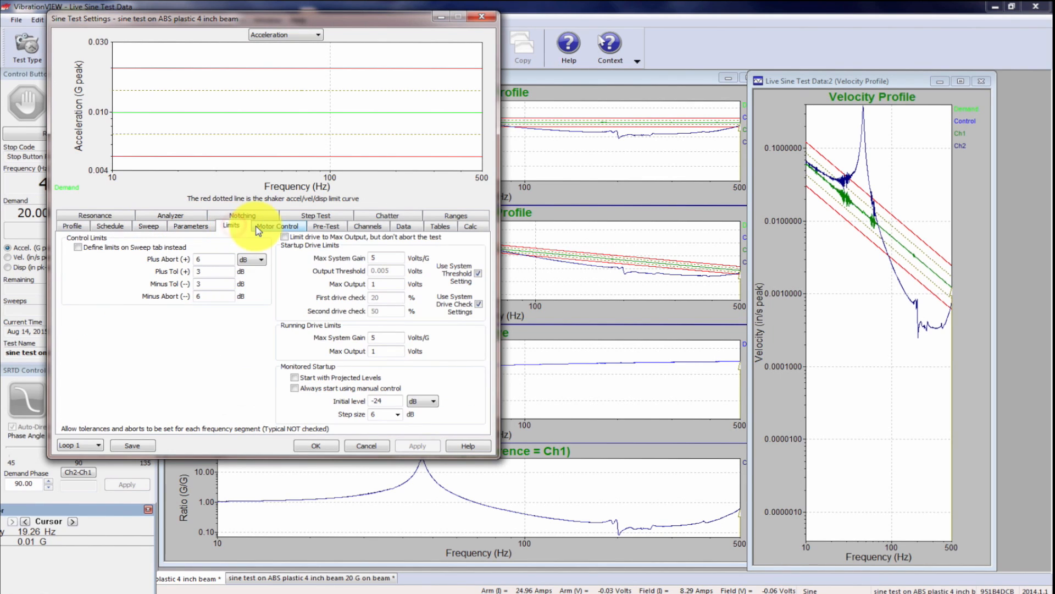
left_click(315, 215)
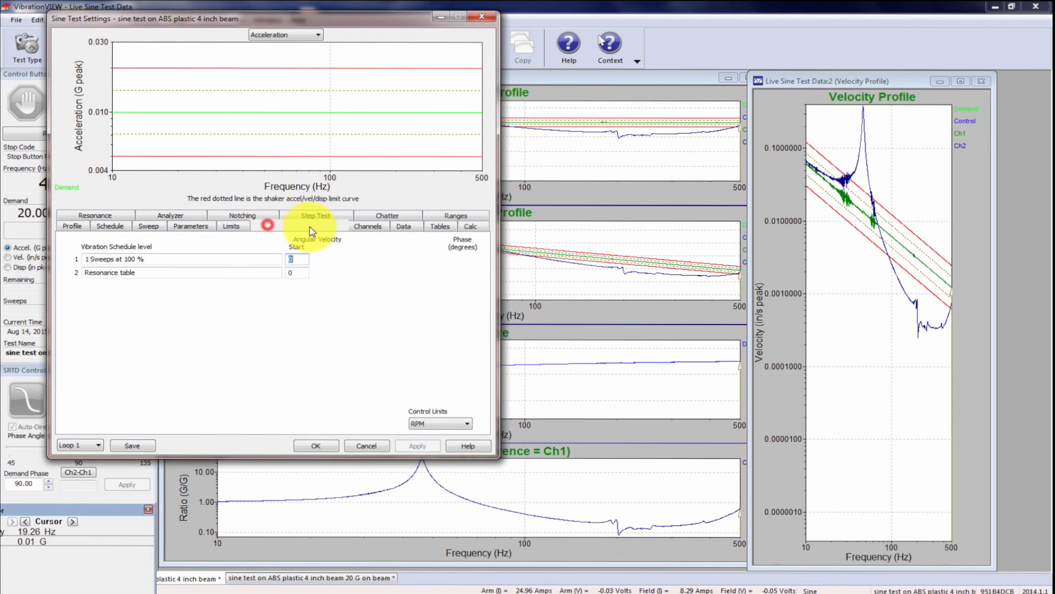
left_click(368, 226)
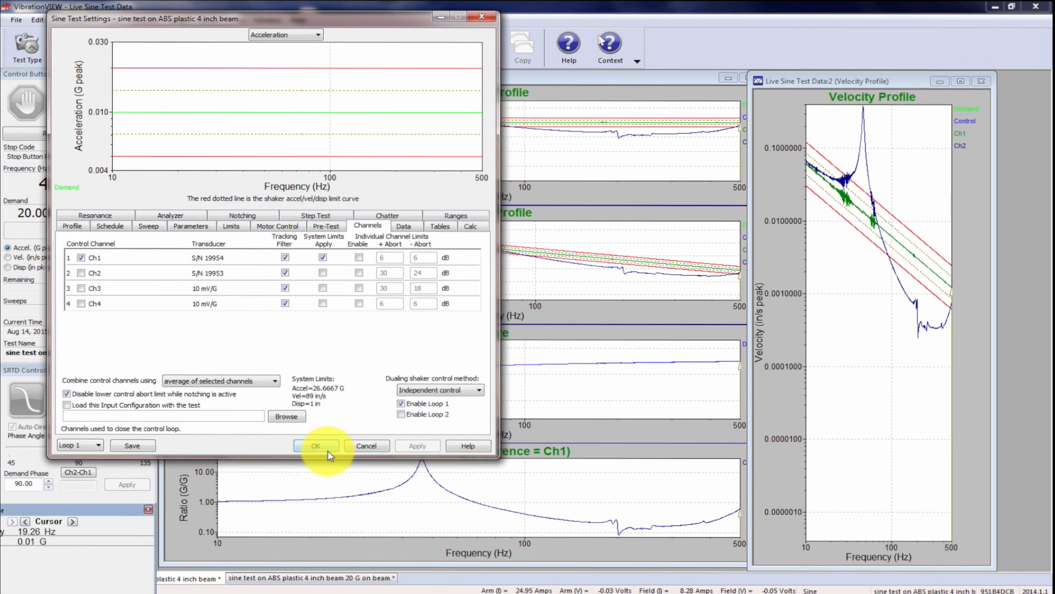
Save the settings and restart the beam sweep from 10 Hz, dismissing the calibration reminder.
left_click(316, 446)
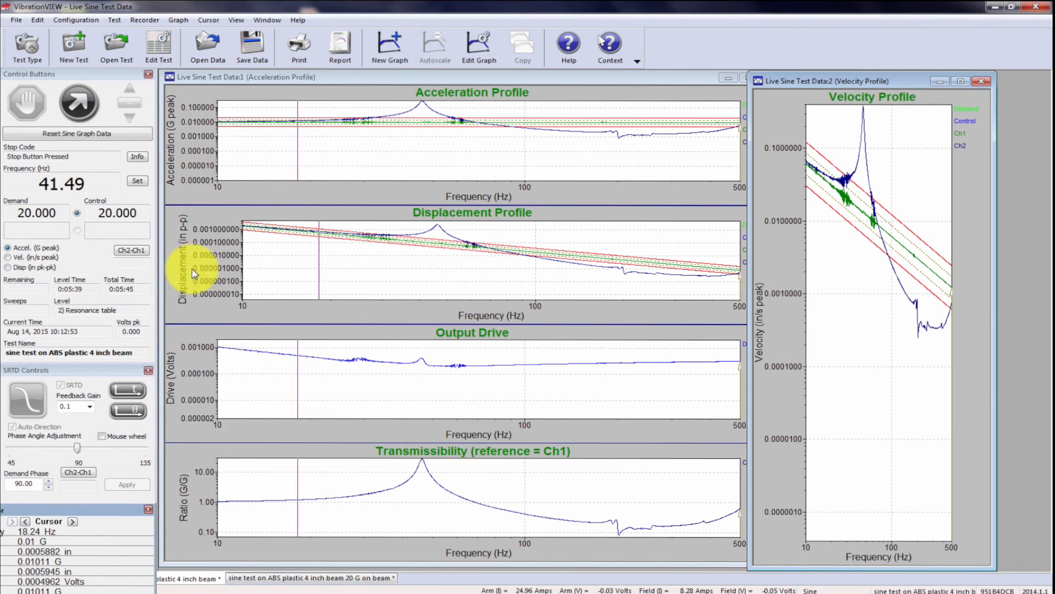
left_click(78, 102)
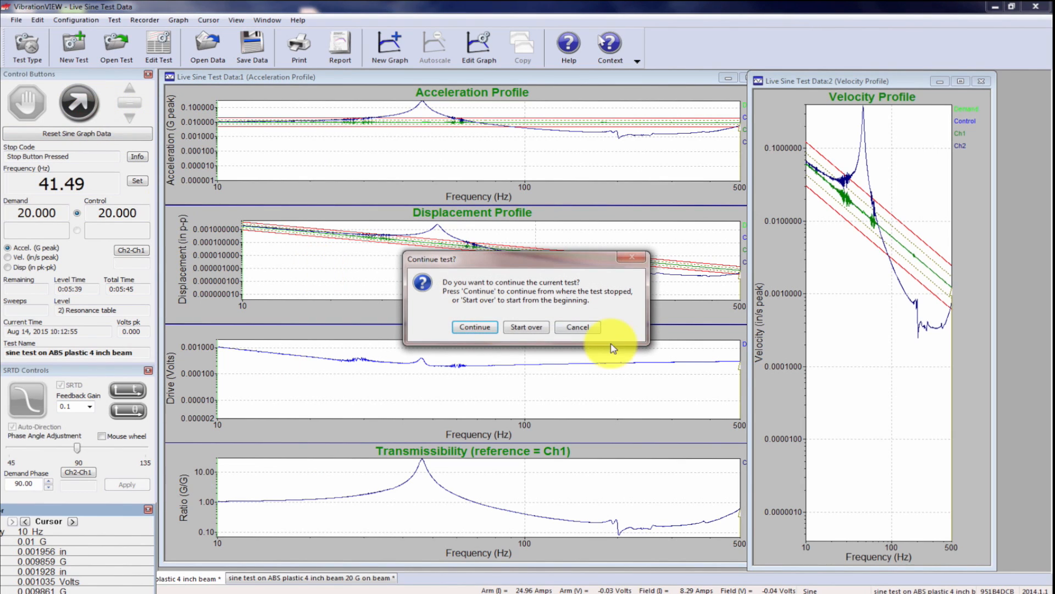
left_click(525, 326)
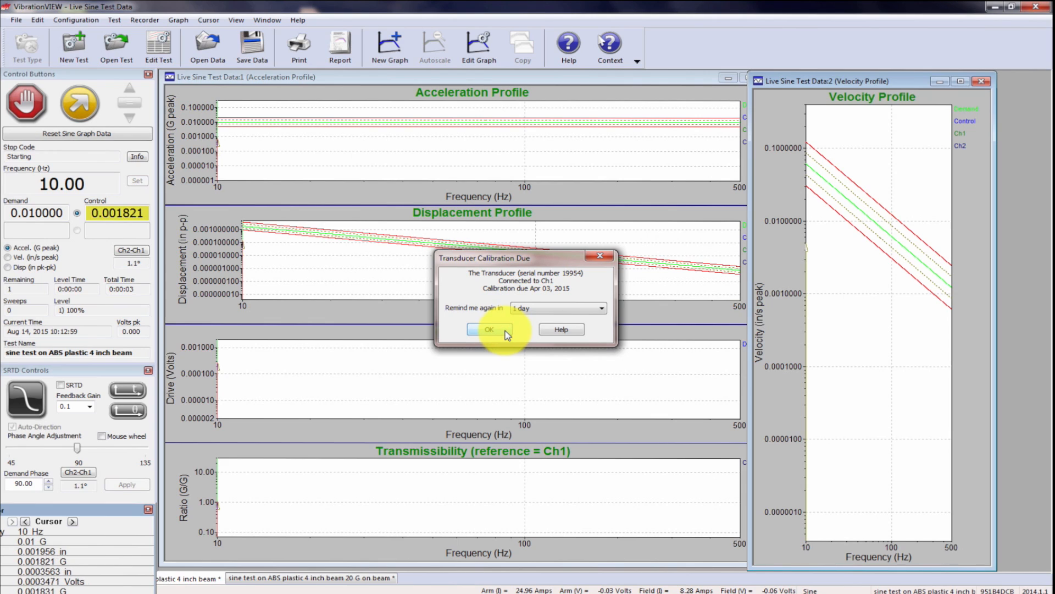
left_click(488, 329)
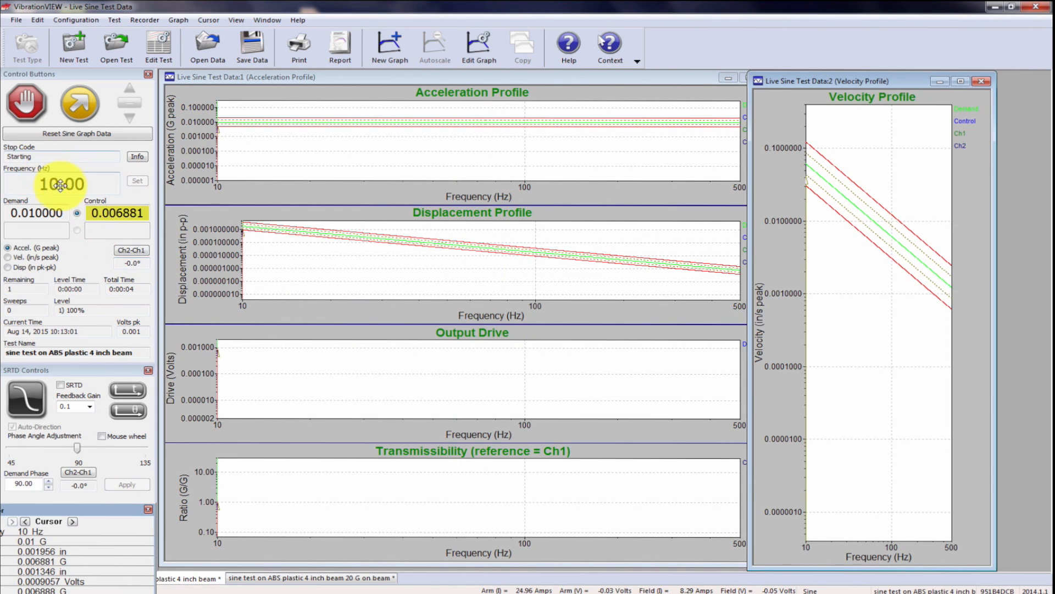
left_click(79, 102)
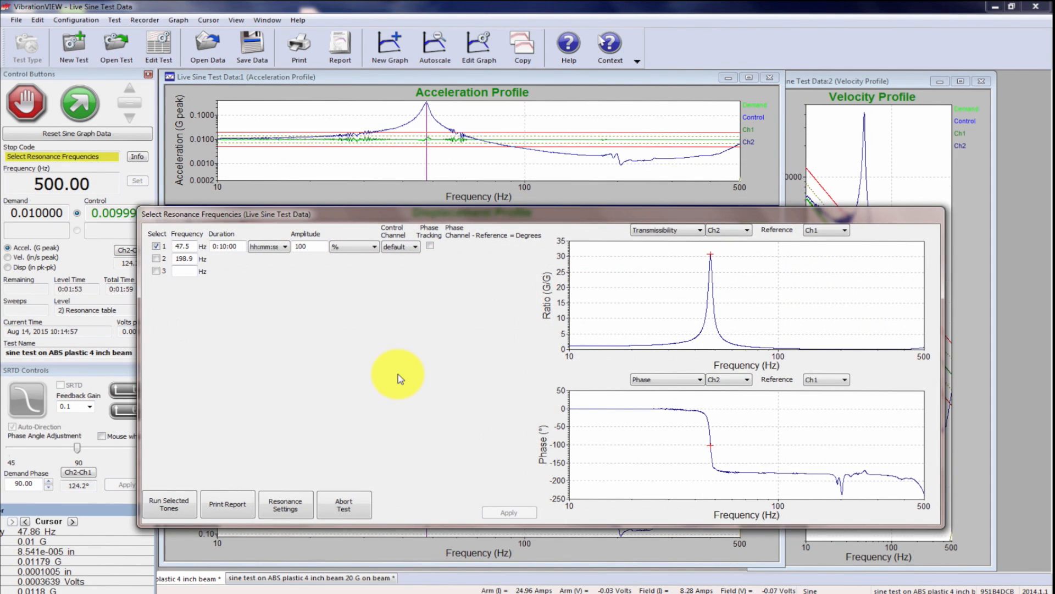
left_click(185, 258)
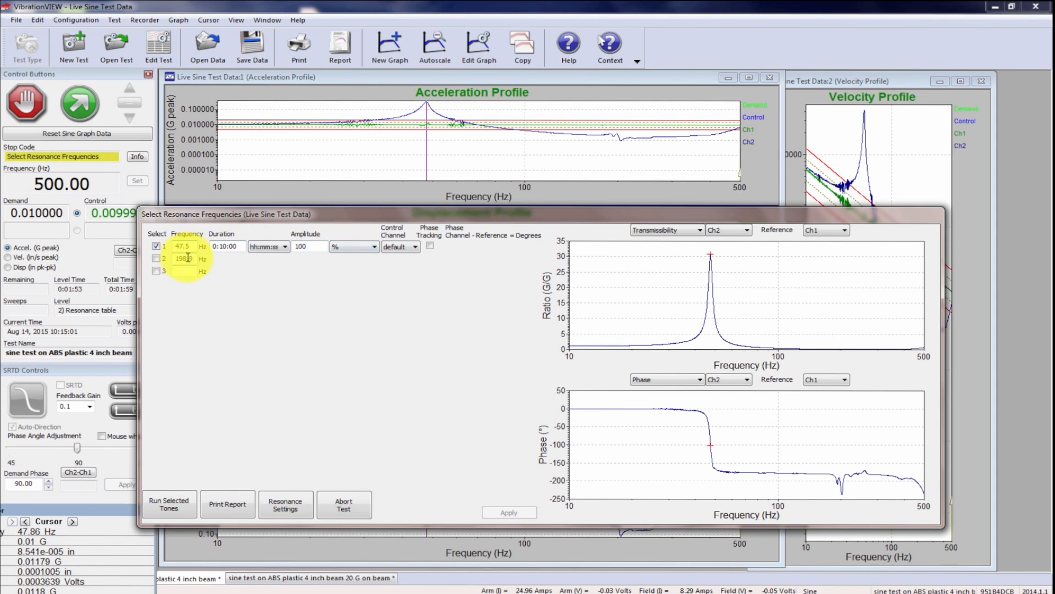
mouse_move(190, 249)
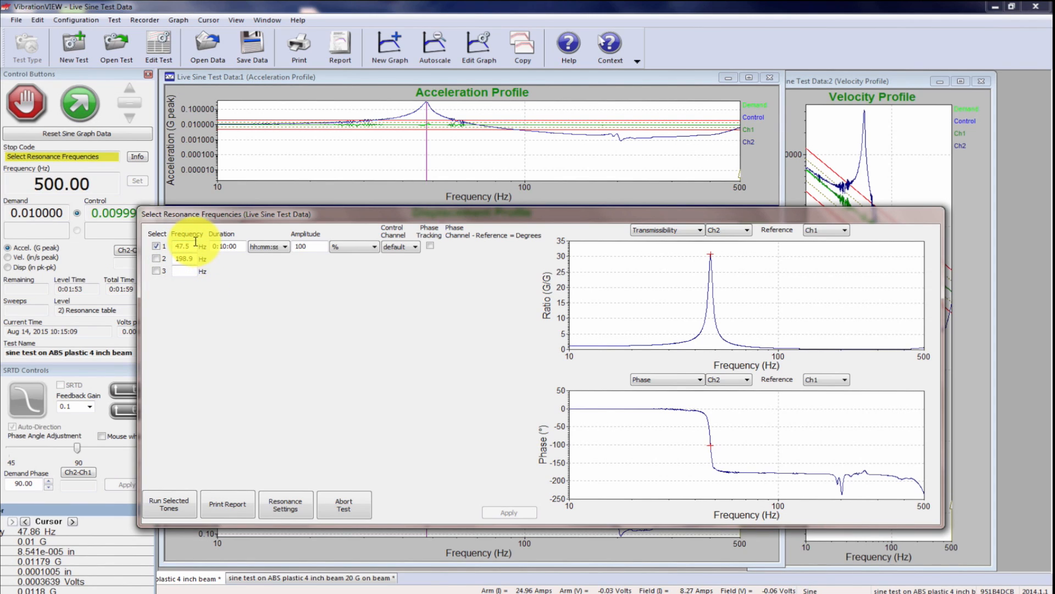
mouse_move(192, 247)
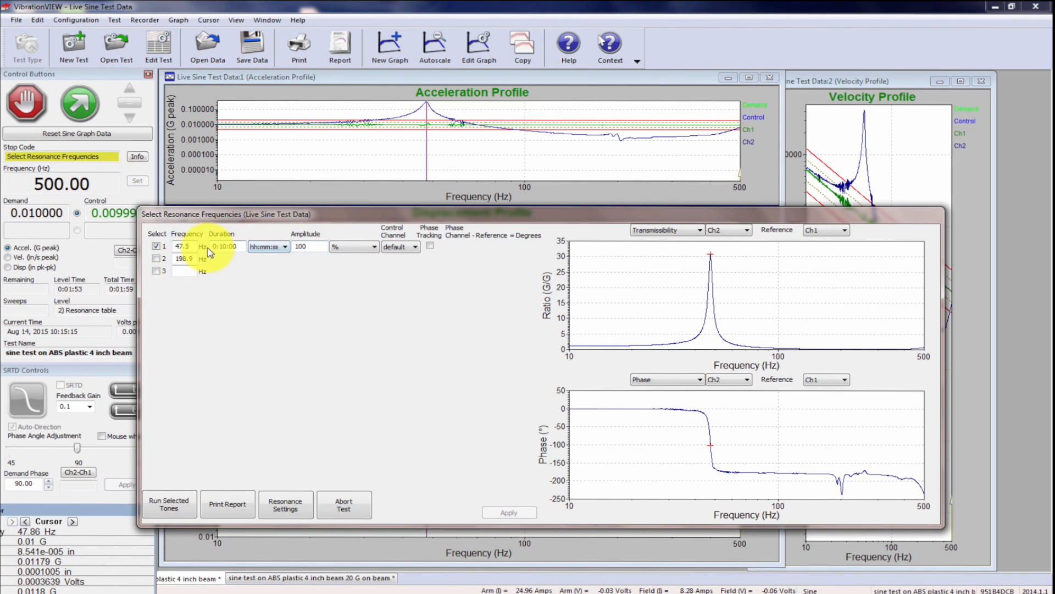
mouse_move(188, 246)
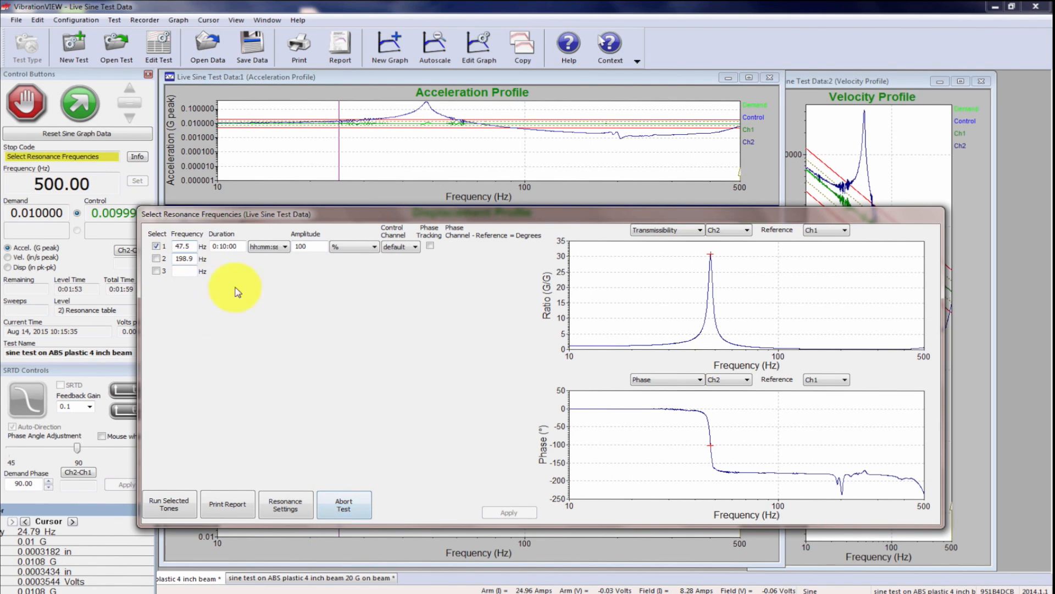
Abort the resonance search and switch to the '20 G on beam' test.
left_click(344, 504)
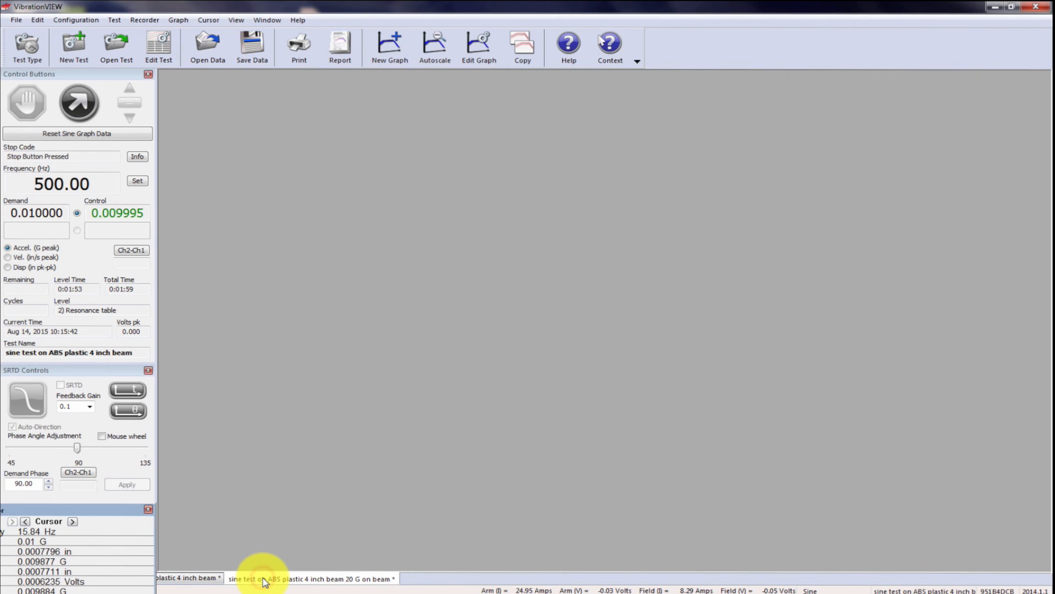
left_click(309, 578)
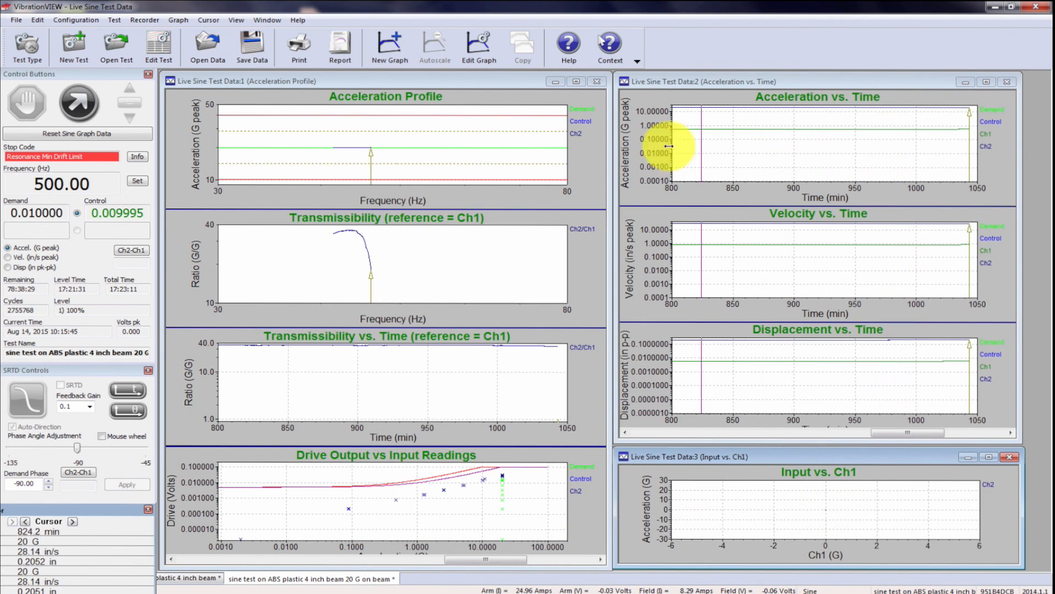
mouse_move(623, 154)
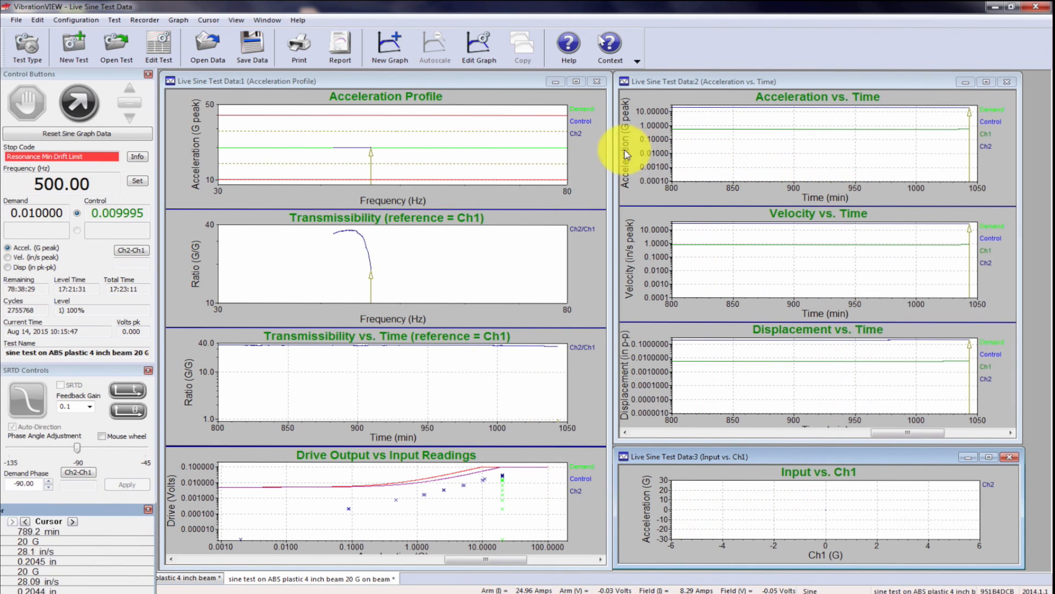
mouse_move(568, 165)
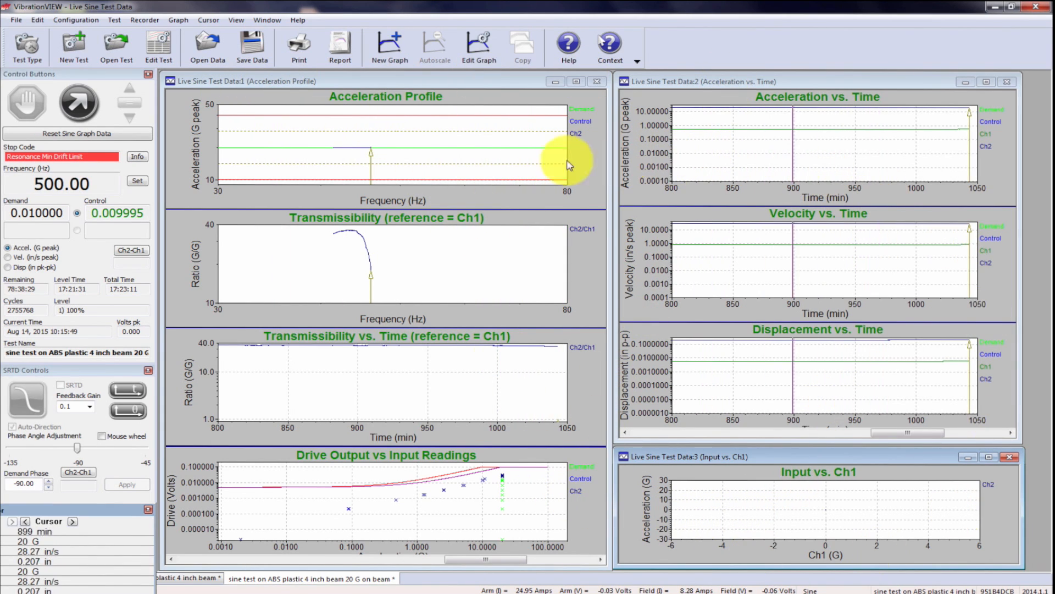
mouse_move(430, 206)
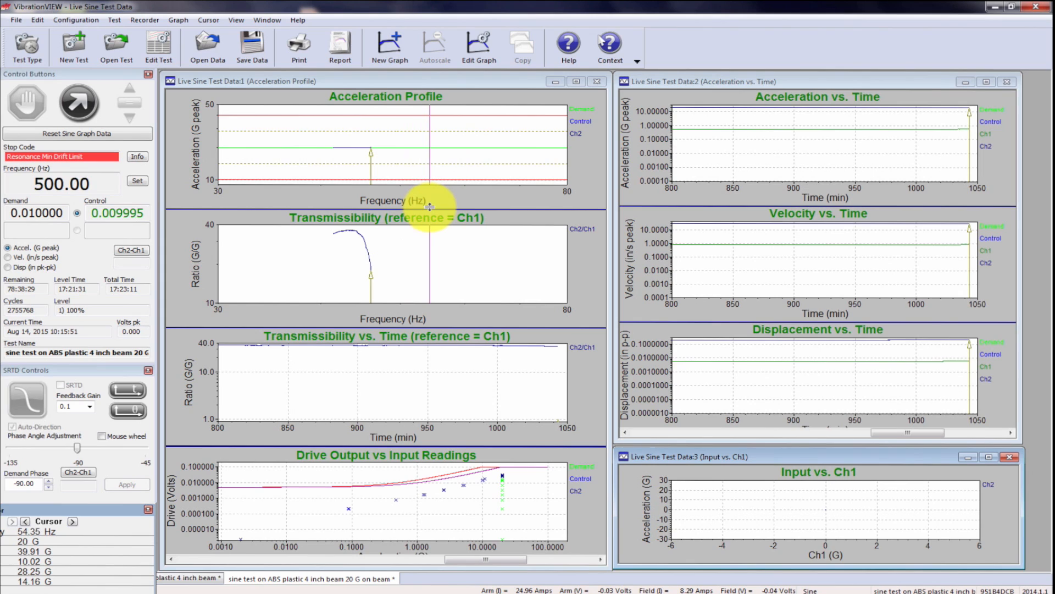
mouse_move(733, 362)
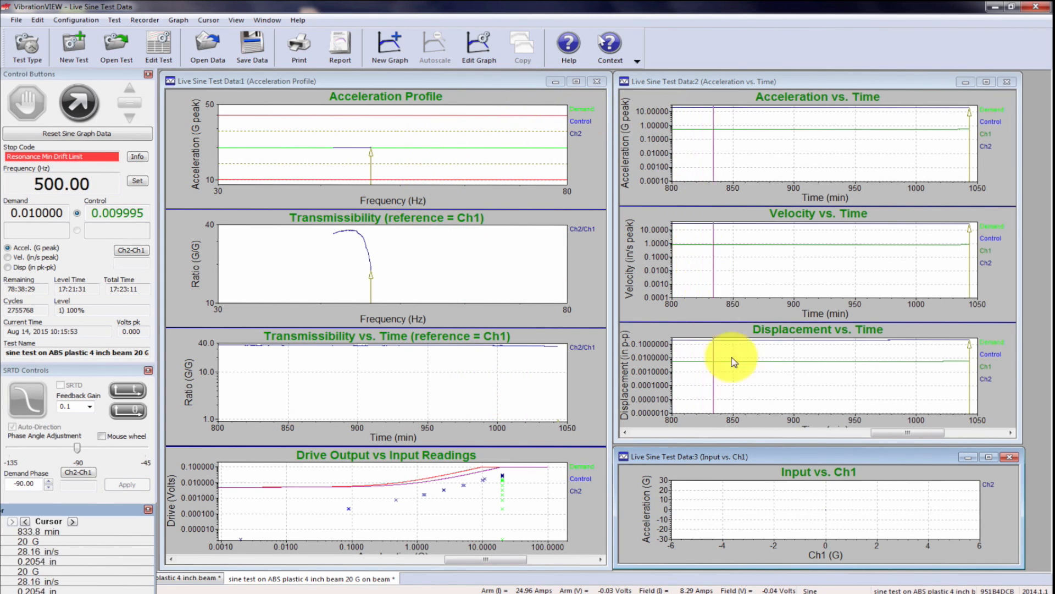
left_click(396, 417)
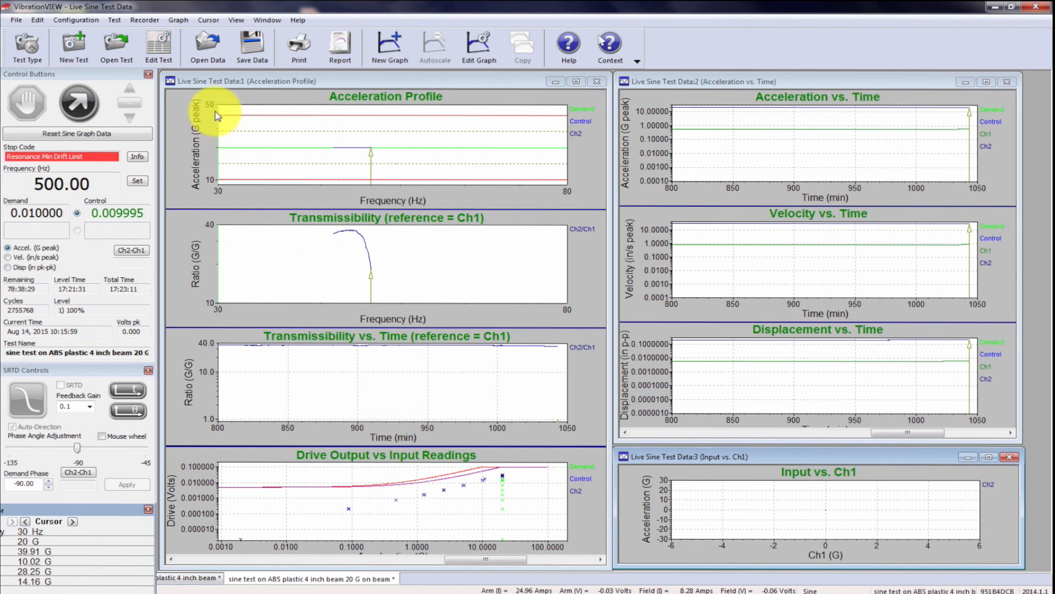
Open the 20 G beam test's settings and enter 20 G as the start amplitude.
left_click(158, 47)
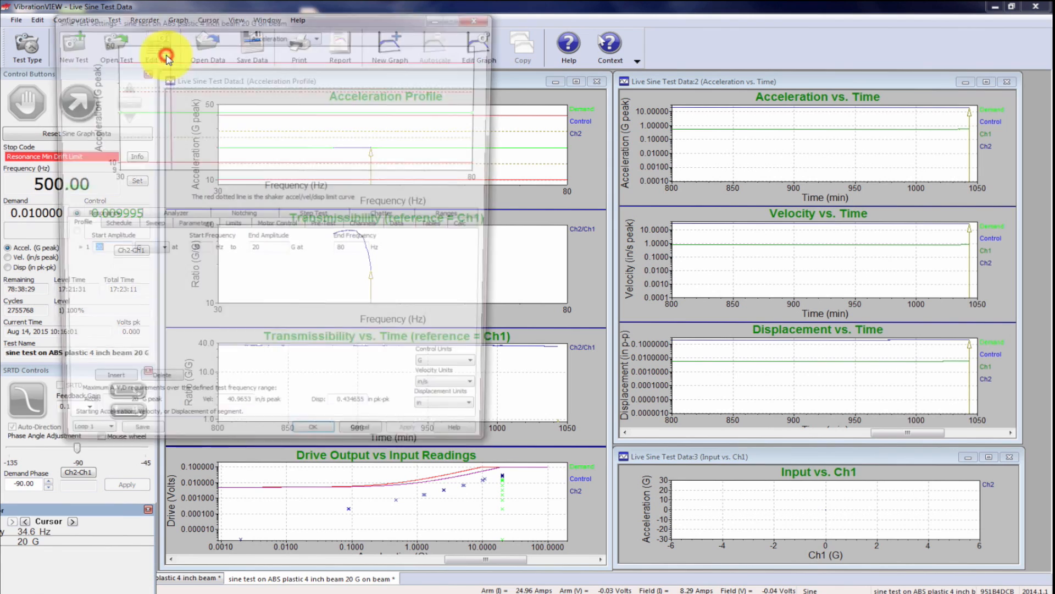
left_click(165, 48)
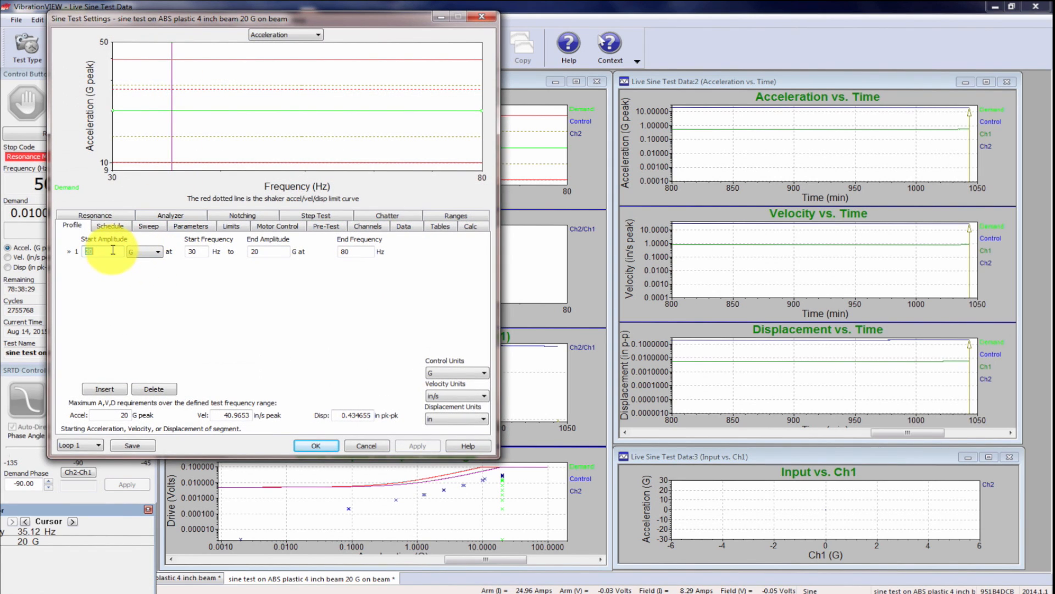
mouse_move(108, 251)
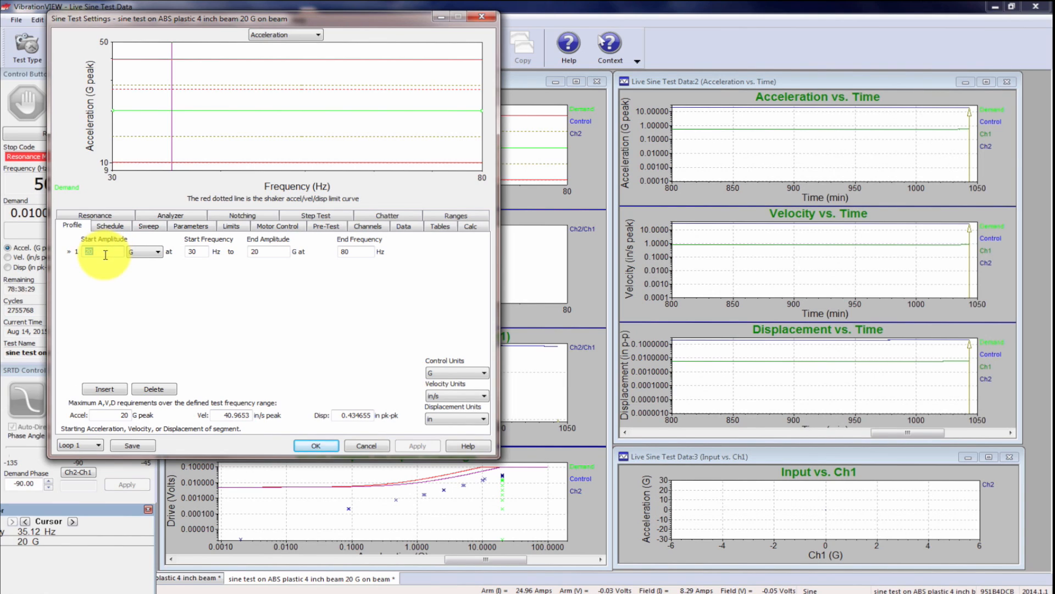
type("20")
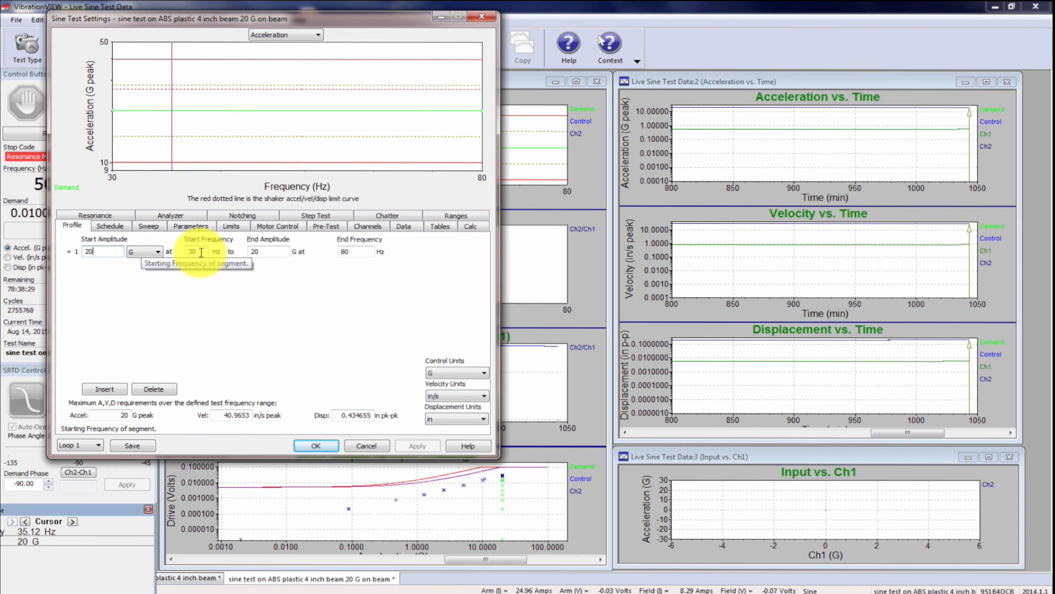
mouse_move(262, 244)
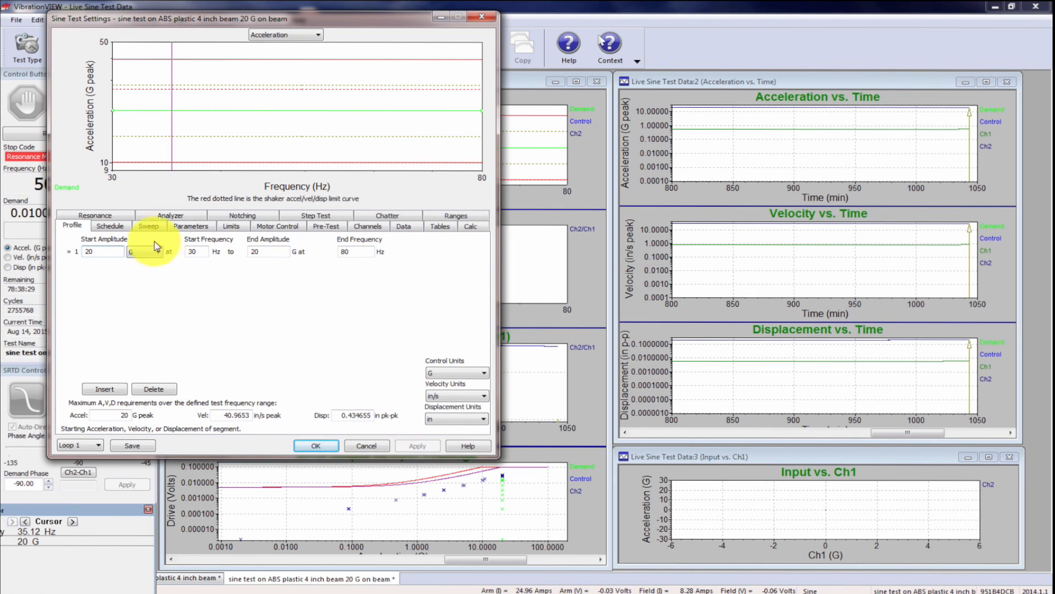
Set the schedule's Level start to 'Phase track from' and select the 46.1 Hz frequency for replacement.
left_click(110, 224)
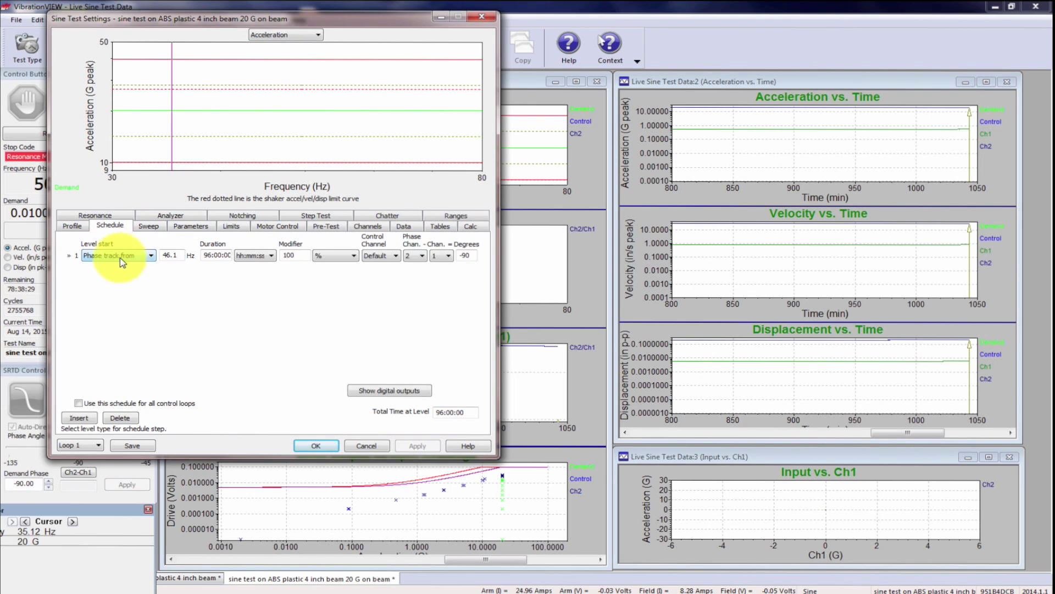
mouse_move(156, 261)
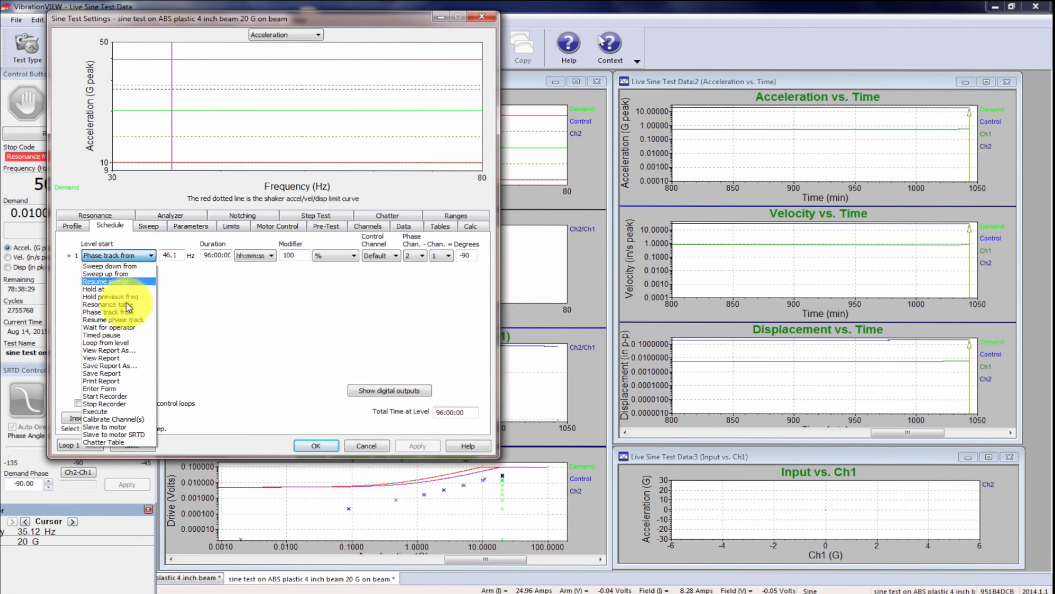
mouse_move(110, 312)
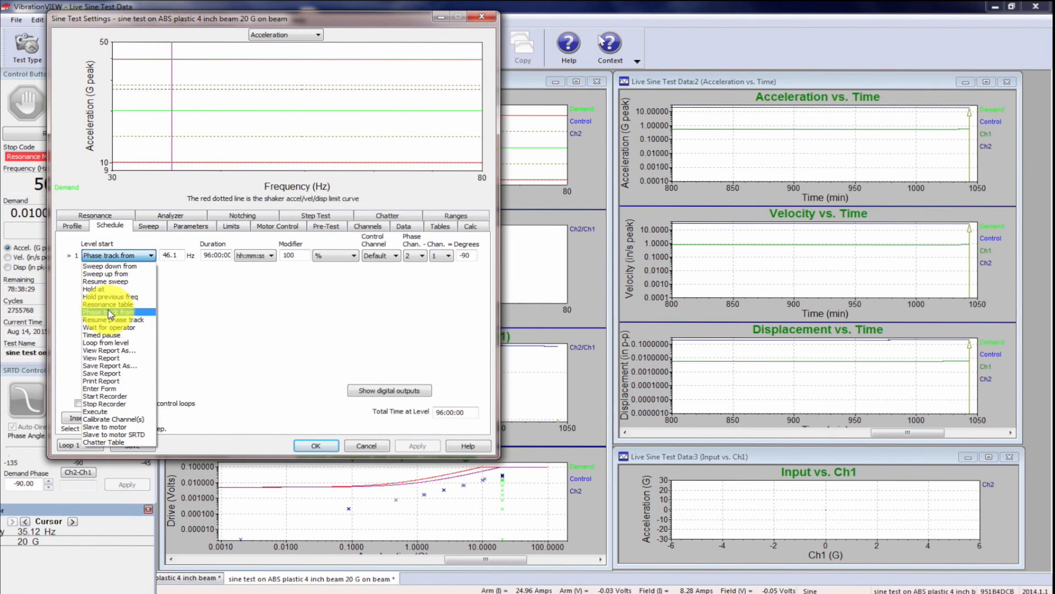
left_click(111, 311)
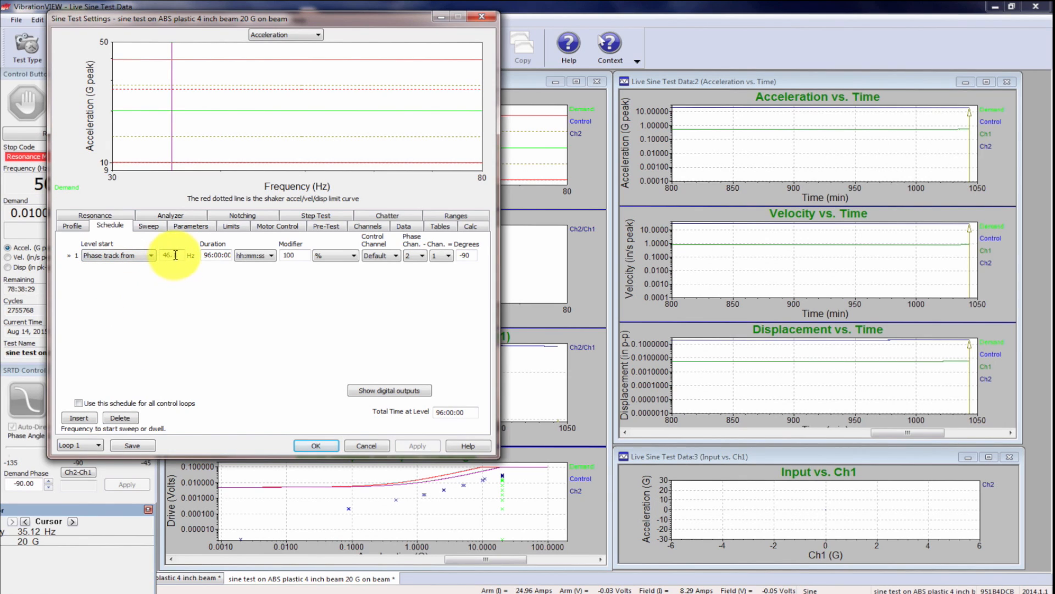
triple_click(166, 255)
type("47.5")
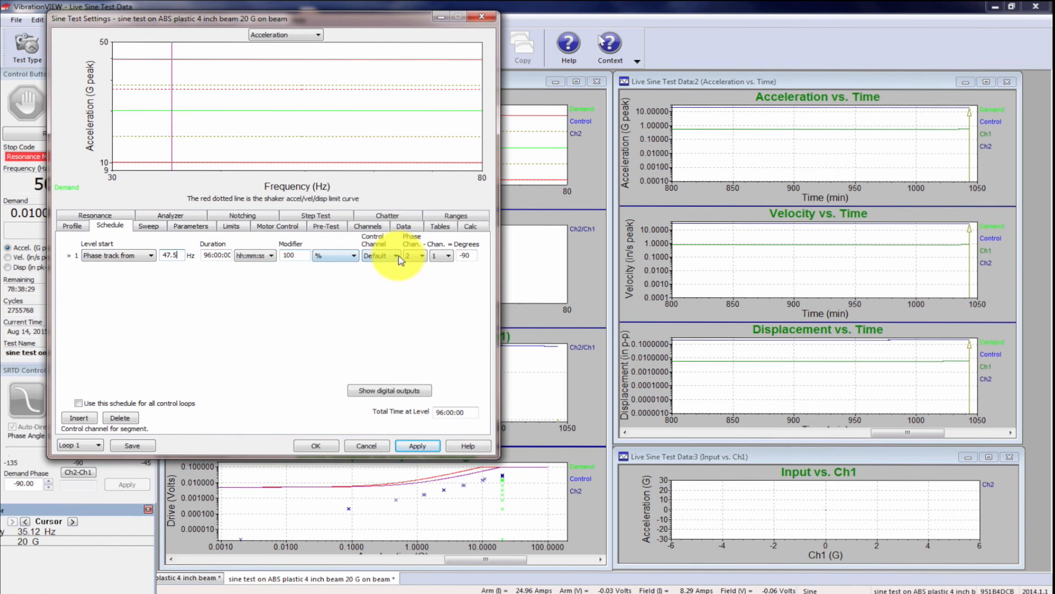
mouse_move(465, 256)
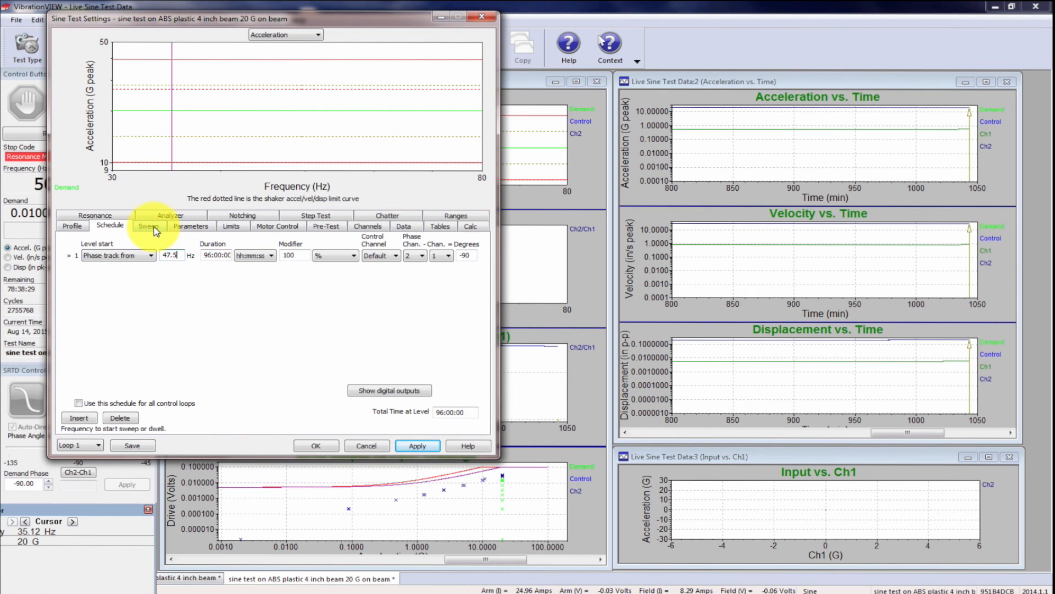
Set running Max System Gain to .1 V/G and Max Output to 1 V, and apply.
left_click(147, 226)
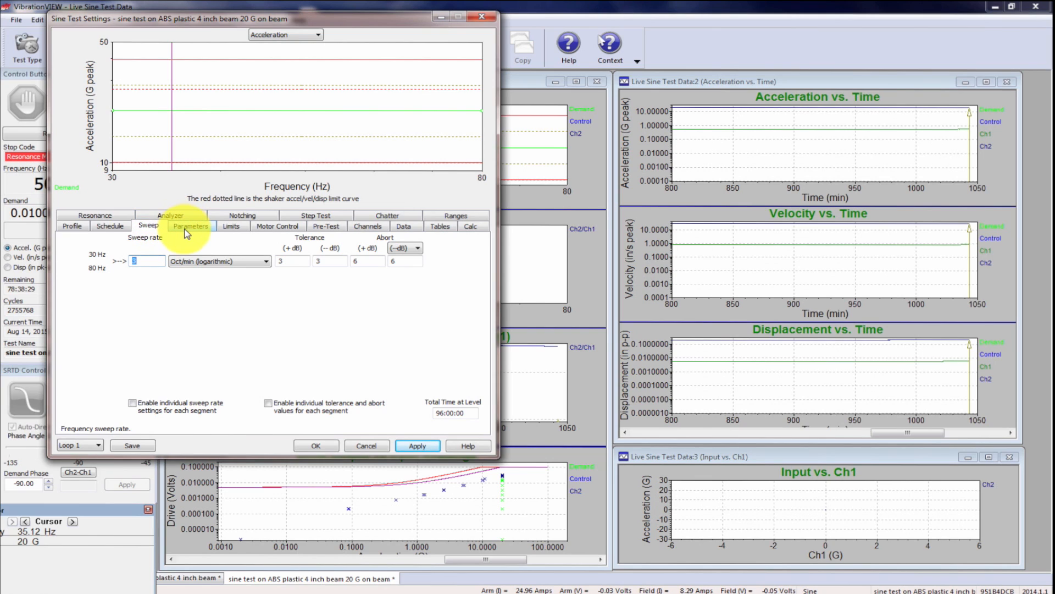
left_click(191, 225)
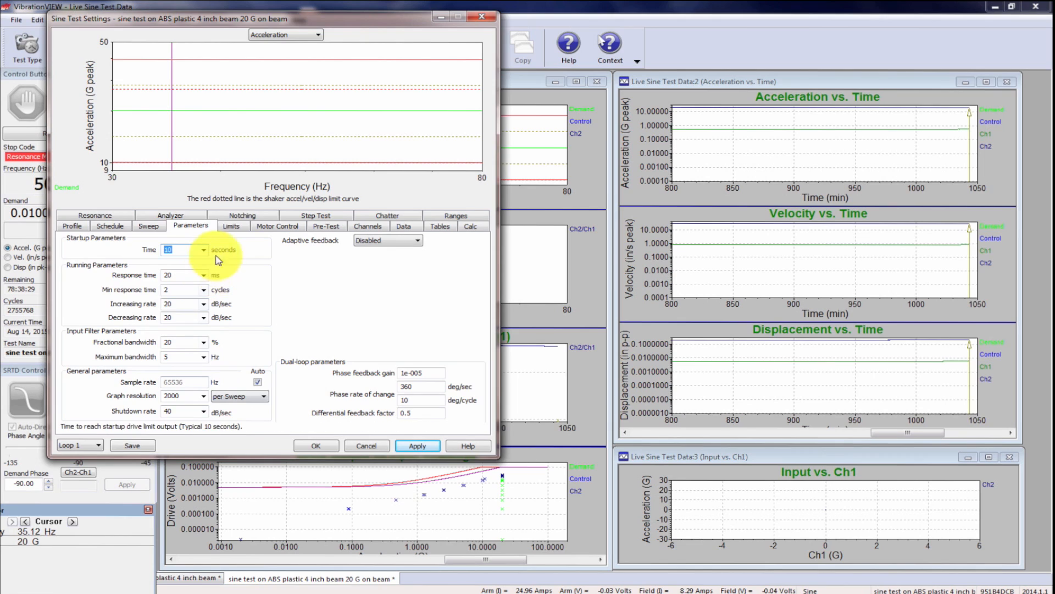
left_click(230, 225)
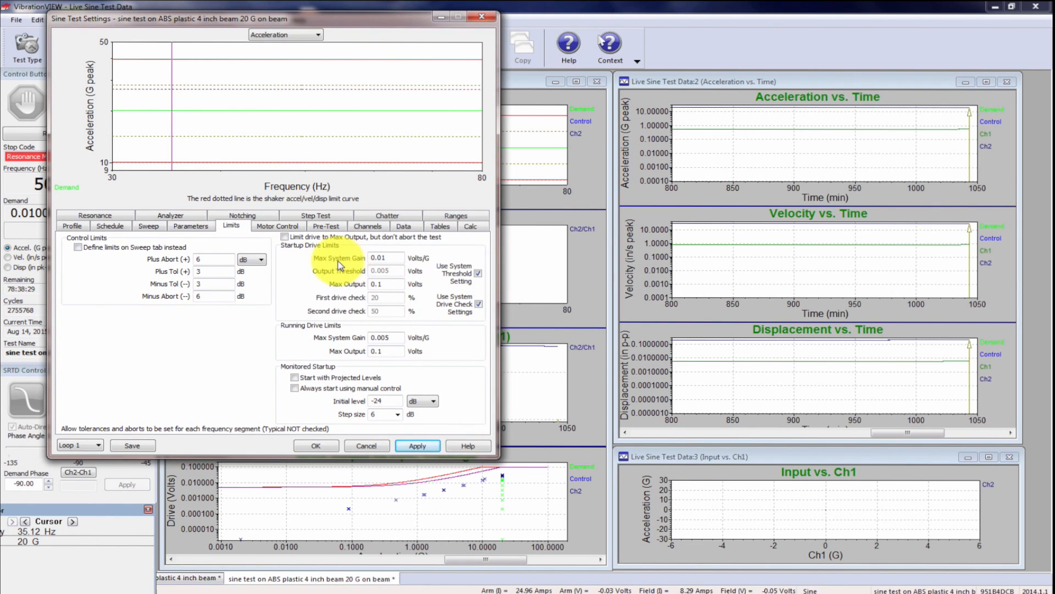
mouse_move(394, 369)
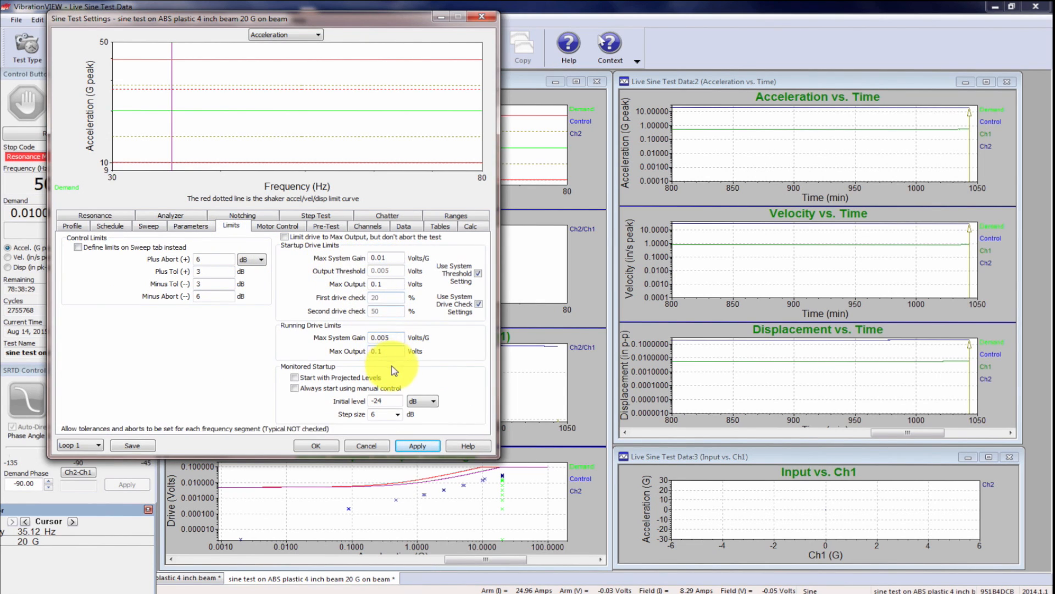
mouse_move(399, 350)
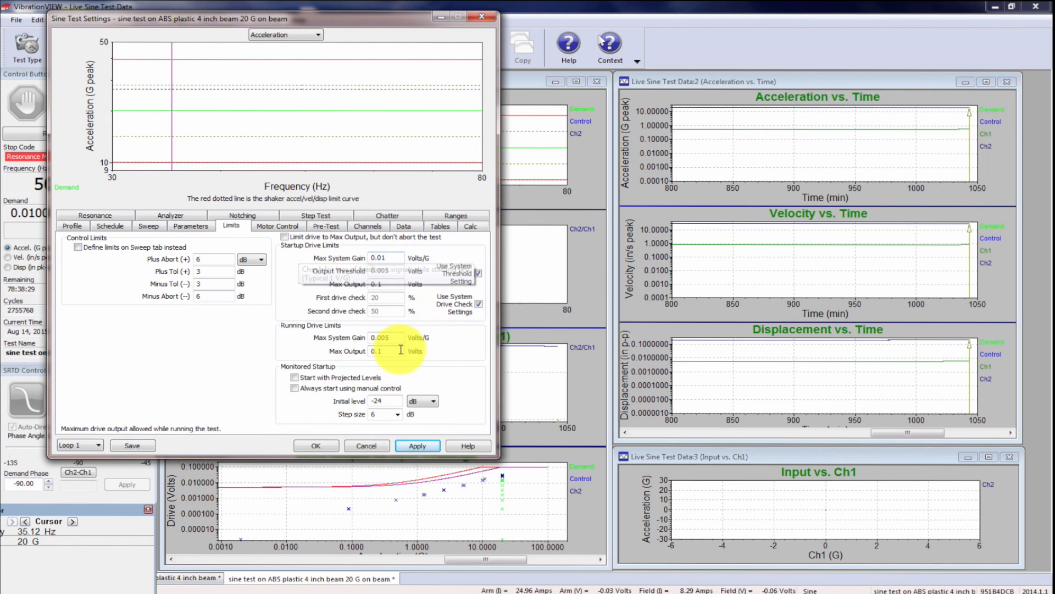
mouse_move(475, 471)
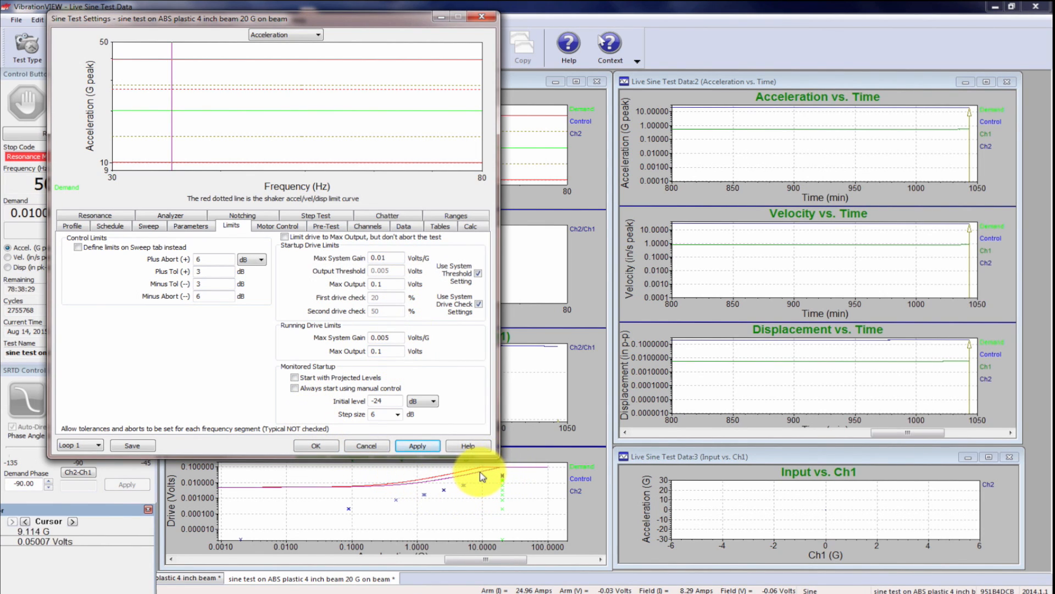
mouse_move(504, 480)
type("1")
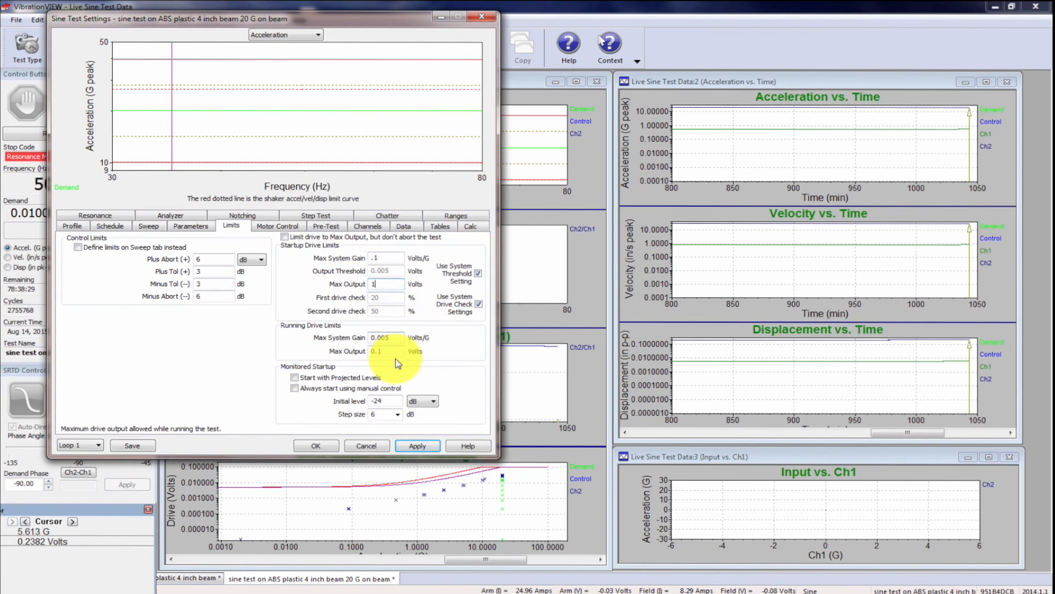
left_click(386, 337)
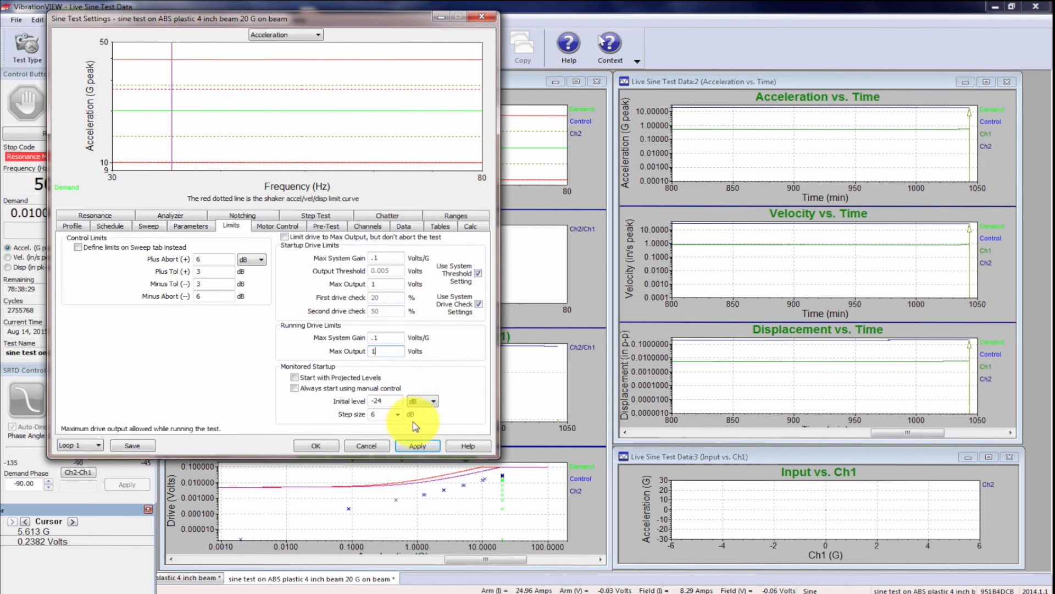
left_click(417, 445)
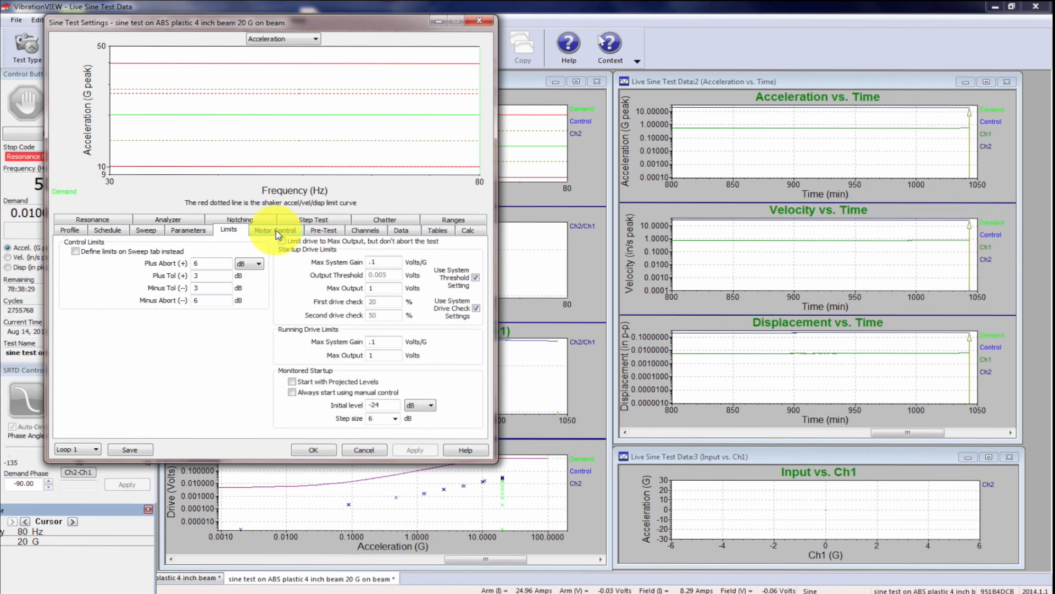
Enable the individual +60 dB abort limit for control channel Ch2.
left_click(324, 229)
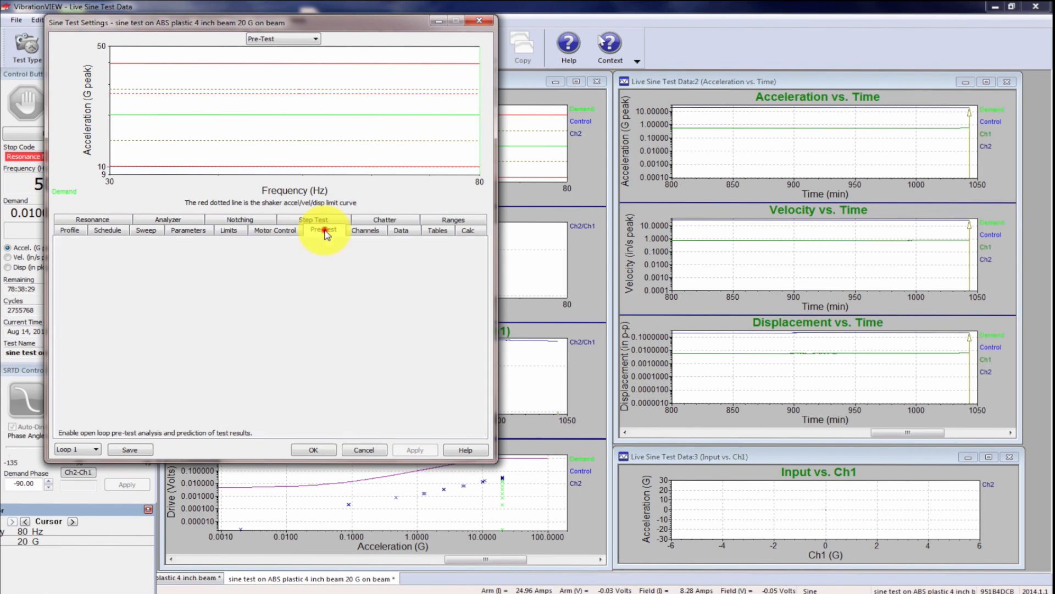
left_click(365, 229)
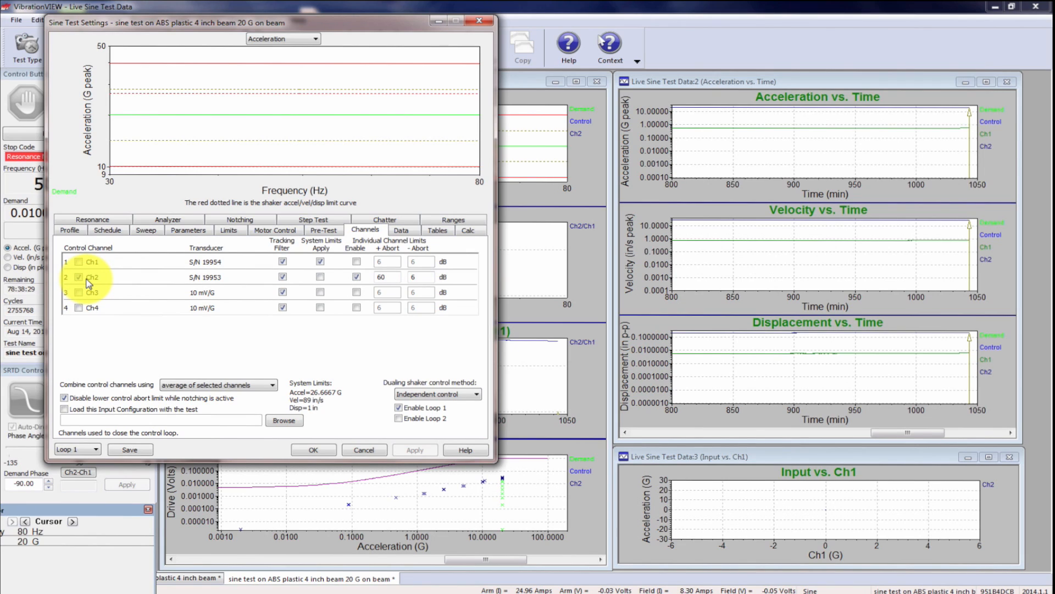
mouse_move(248, 280)
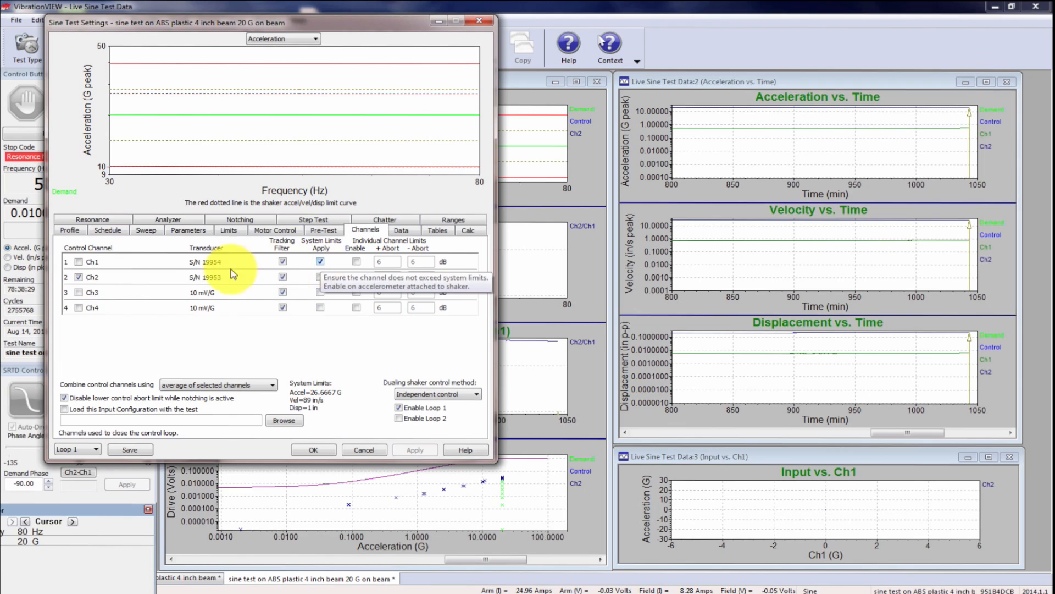
left_click(355, 277)
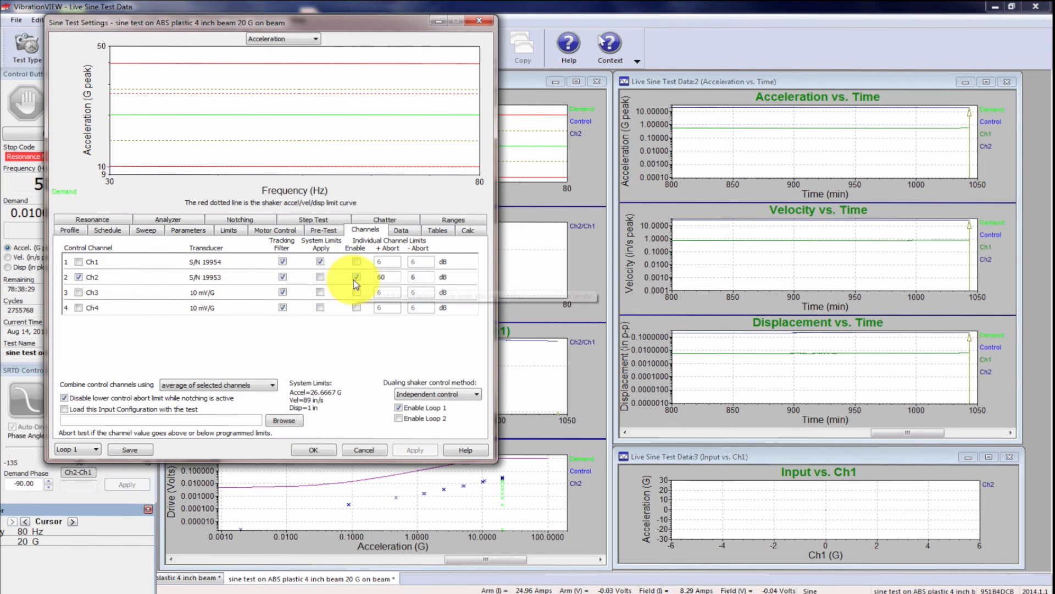
mouse_move(356, 279)
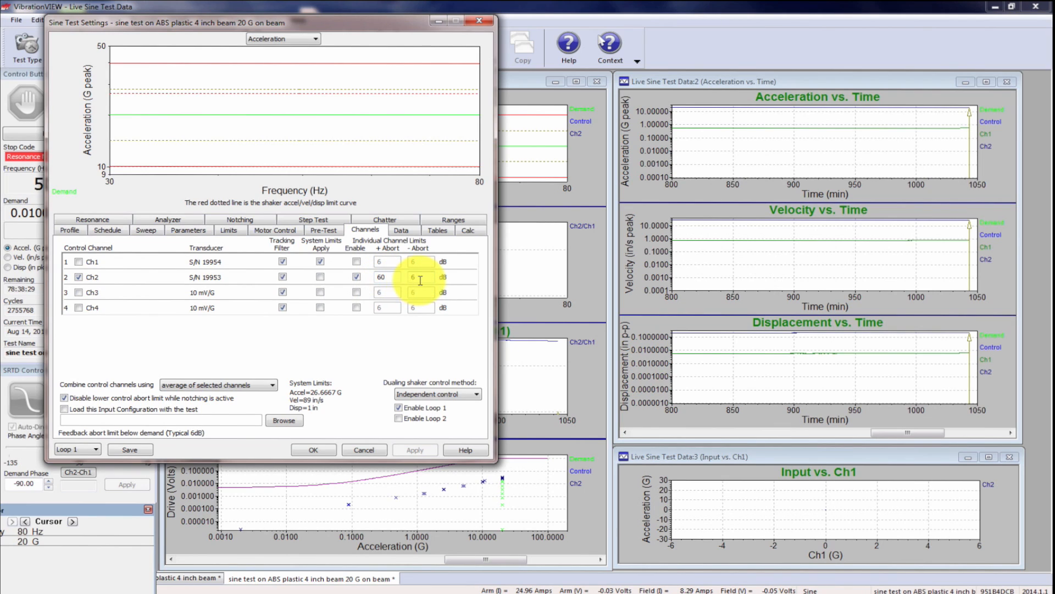
mouse_move(384, 276)
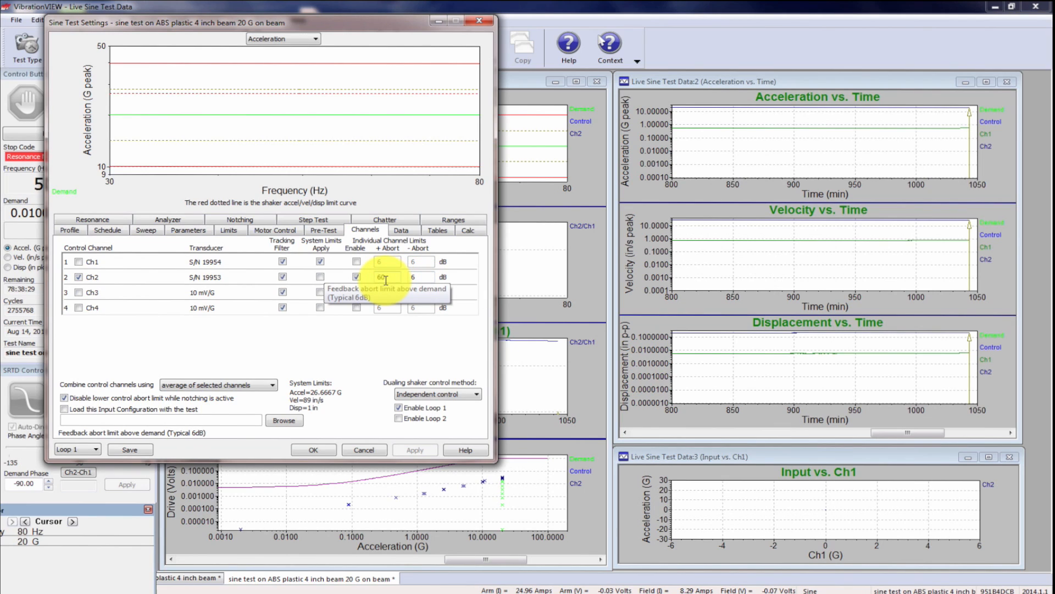
mouse_move(413, 277)
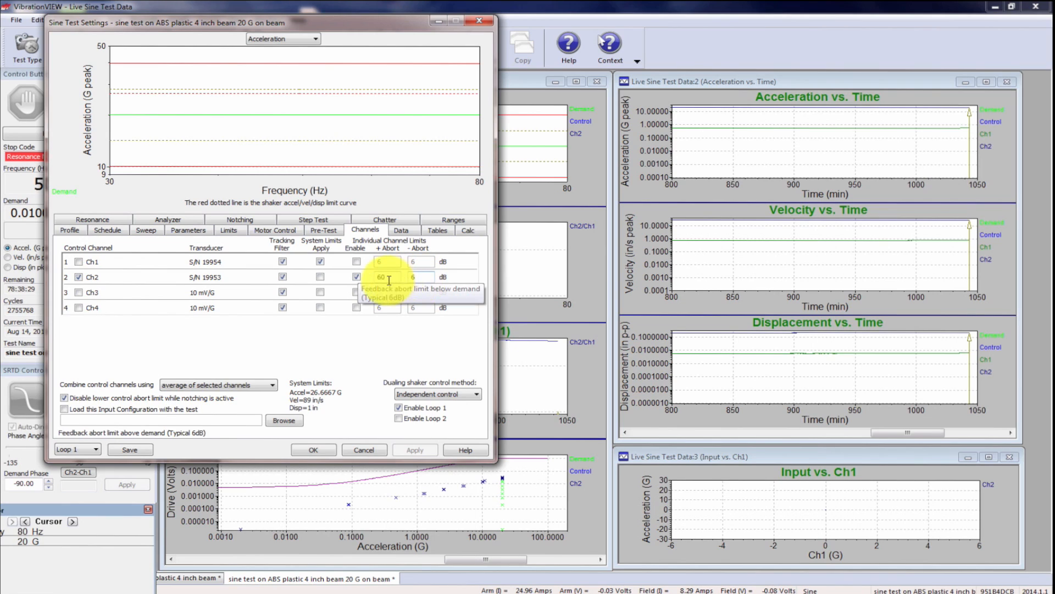
mouse_move(390, 283)
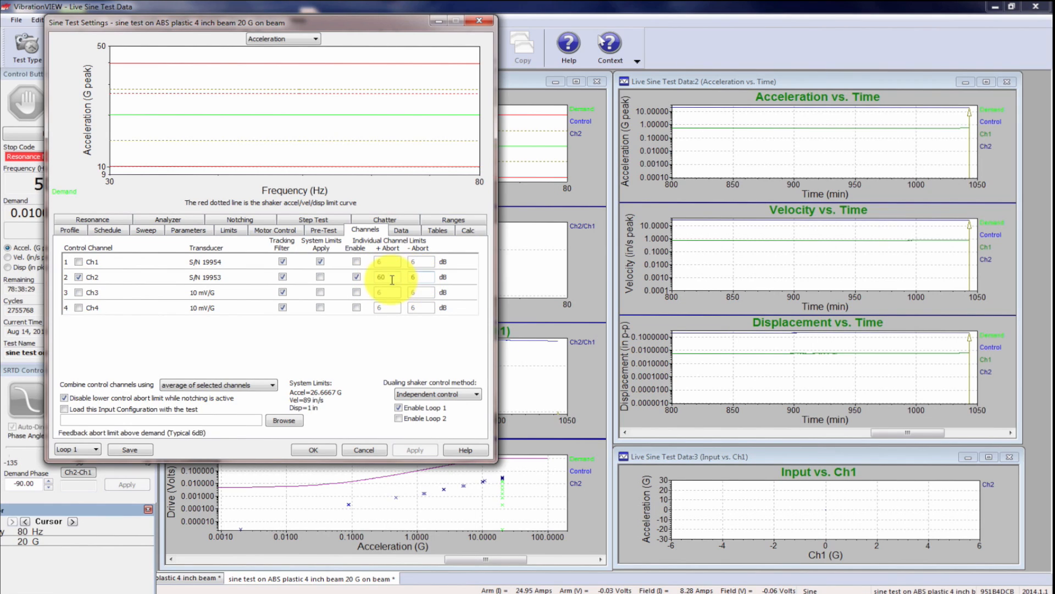
mouse_move(400, 280)
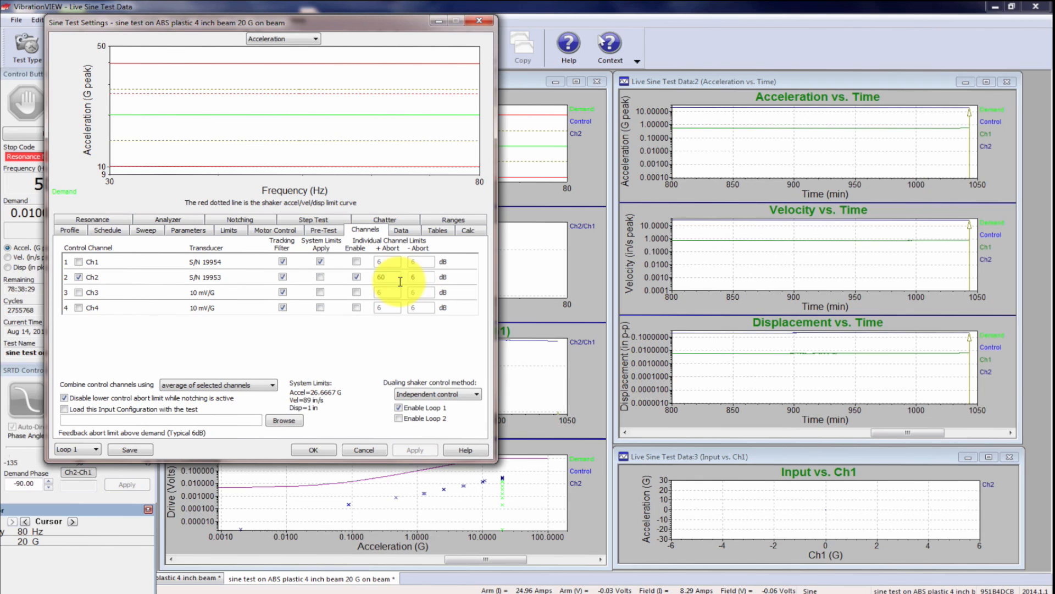
Review the Data storage options, then show the Resonance page with Ch1 reference and 0.1 gain.
left_click(401, 230)
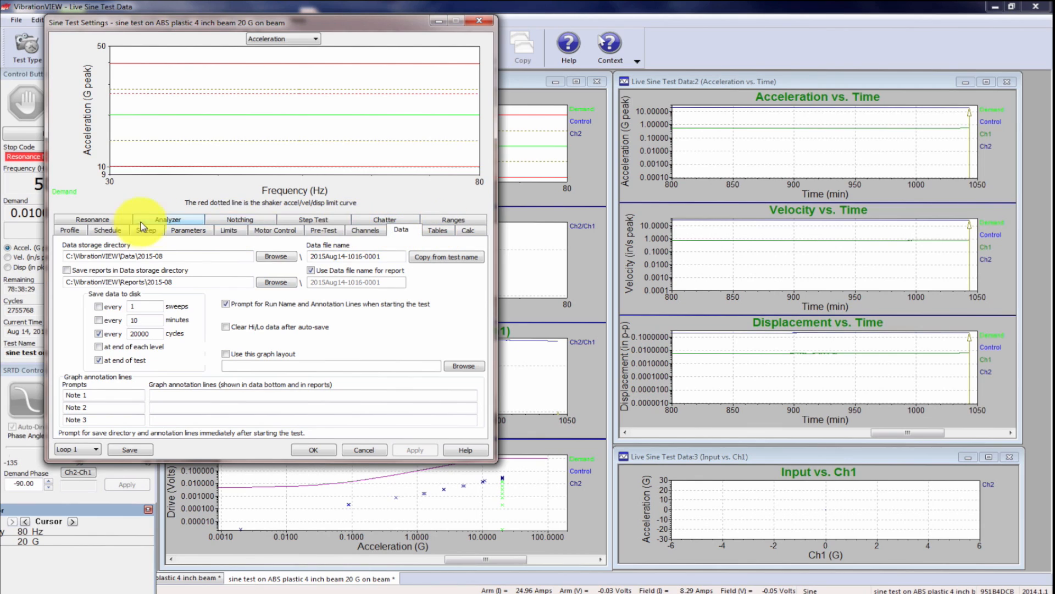
mouse_move(357, 222)
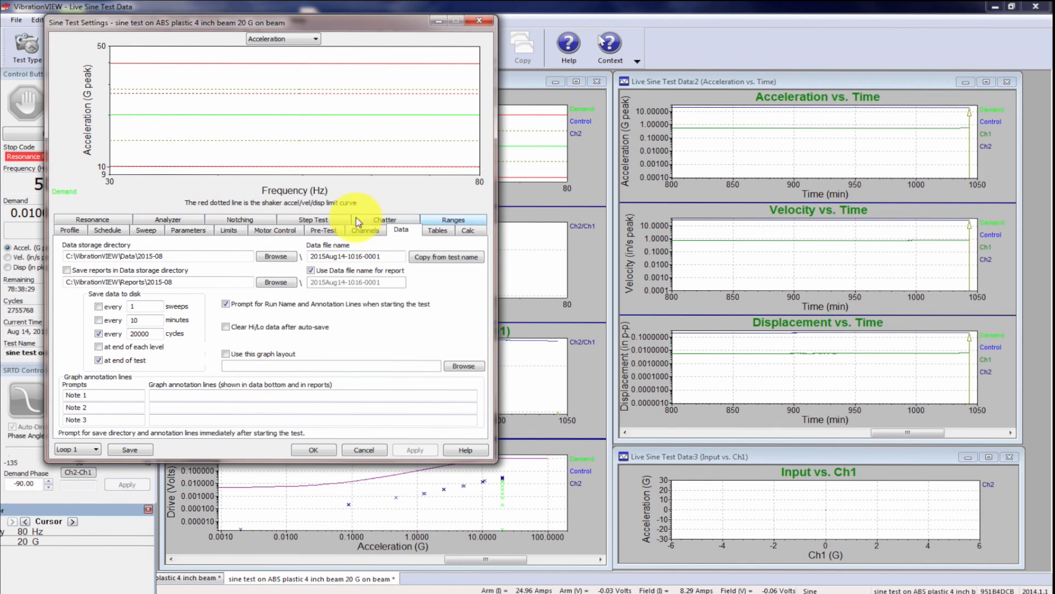
left_click(92, 228)
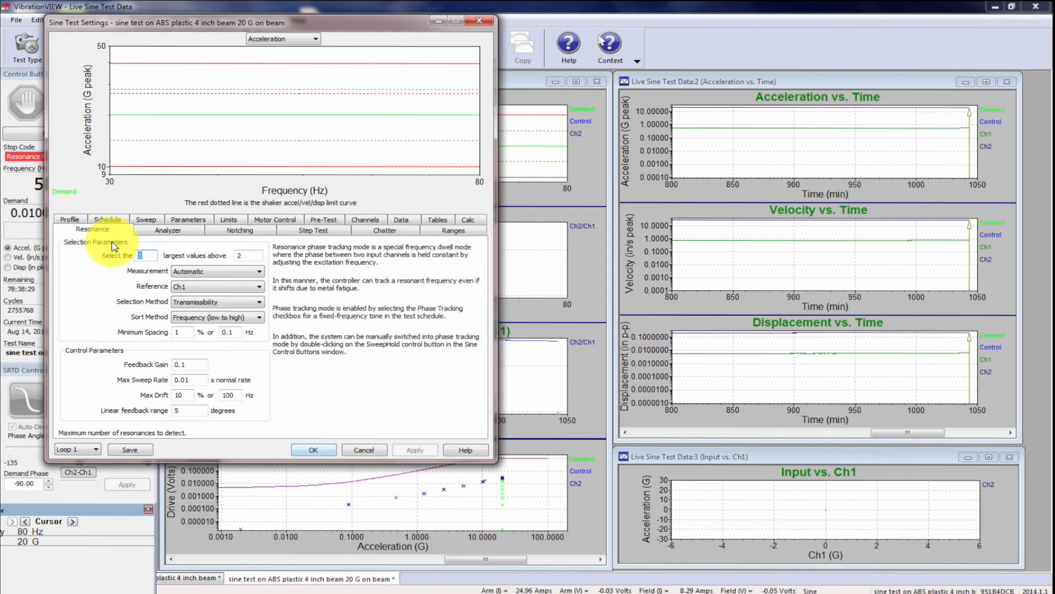
mouse_move(313, 450)
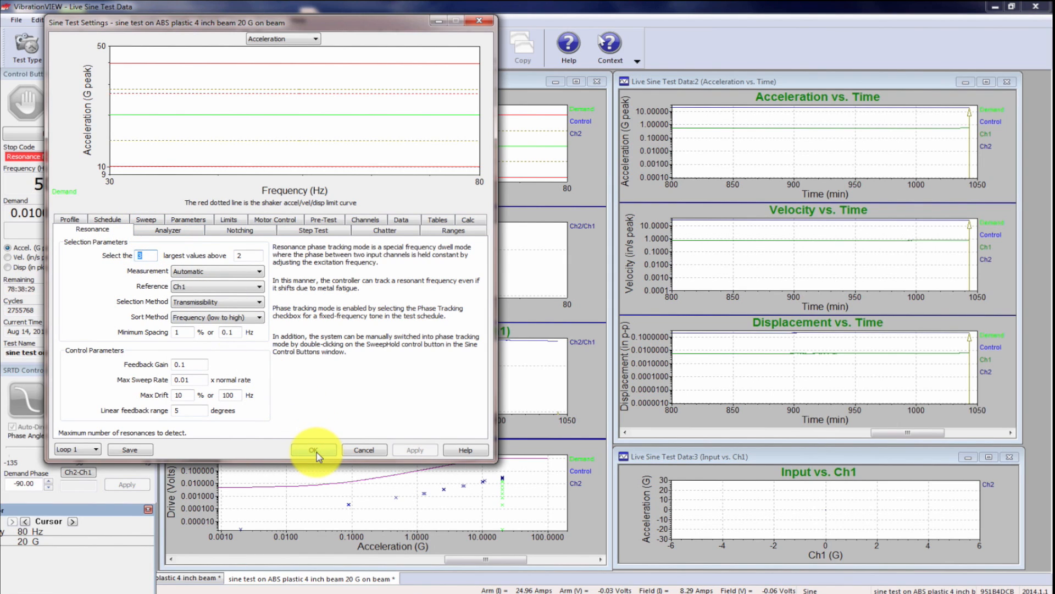
Close the beam test settings and bring up Configuration's E-Mail Notification page.
left_click(312, 450)
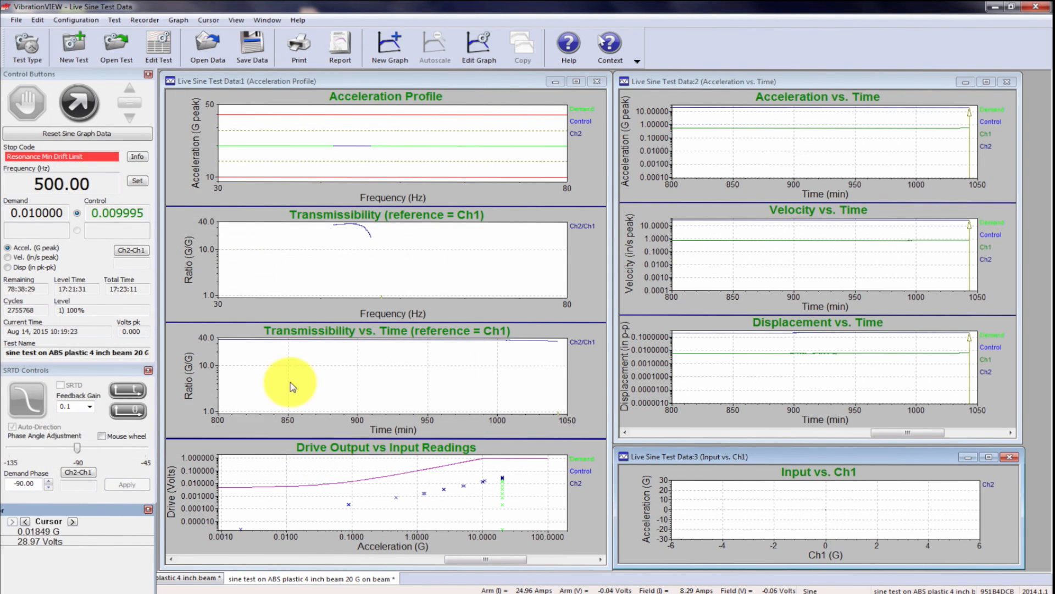
left_click(76, 20)
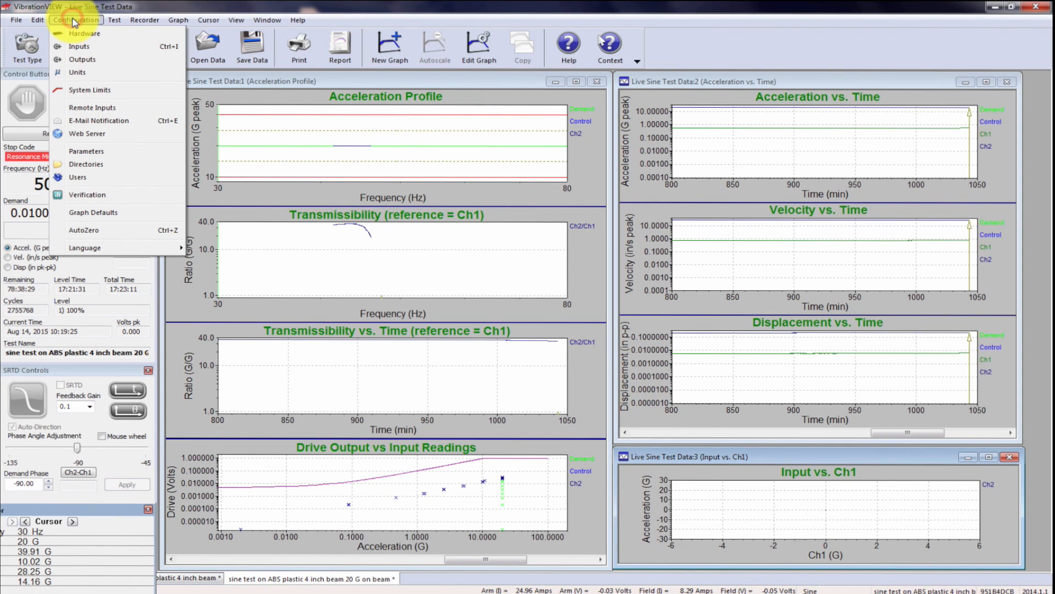
mouse_move(78, 177)
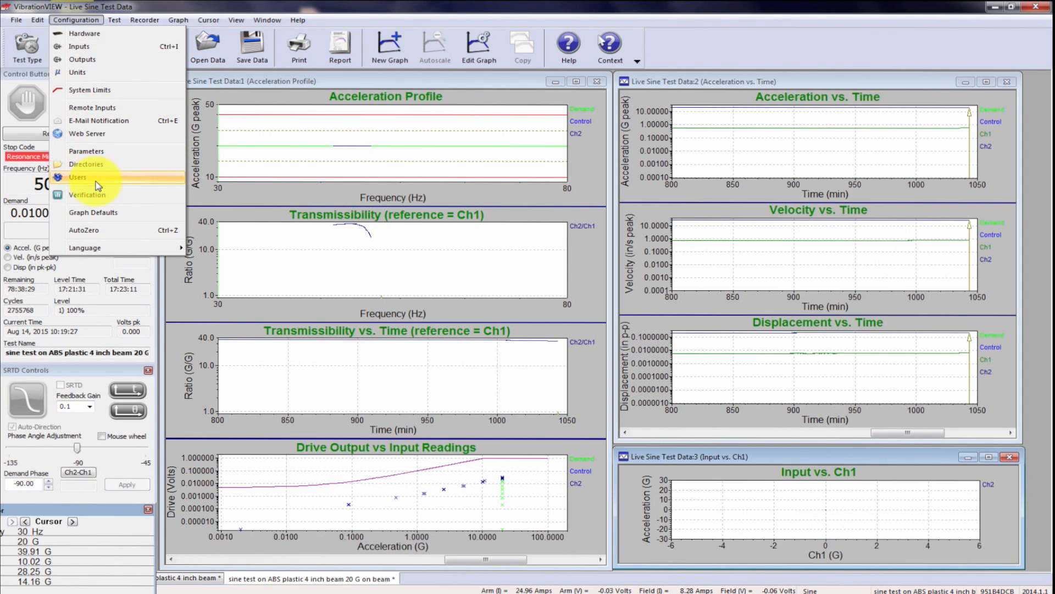
mouse_move(98, 121)
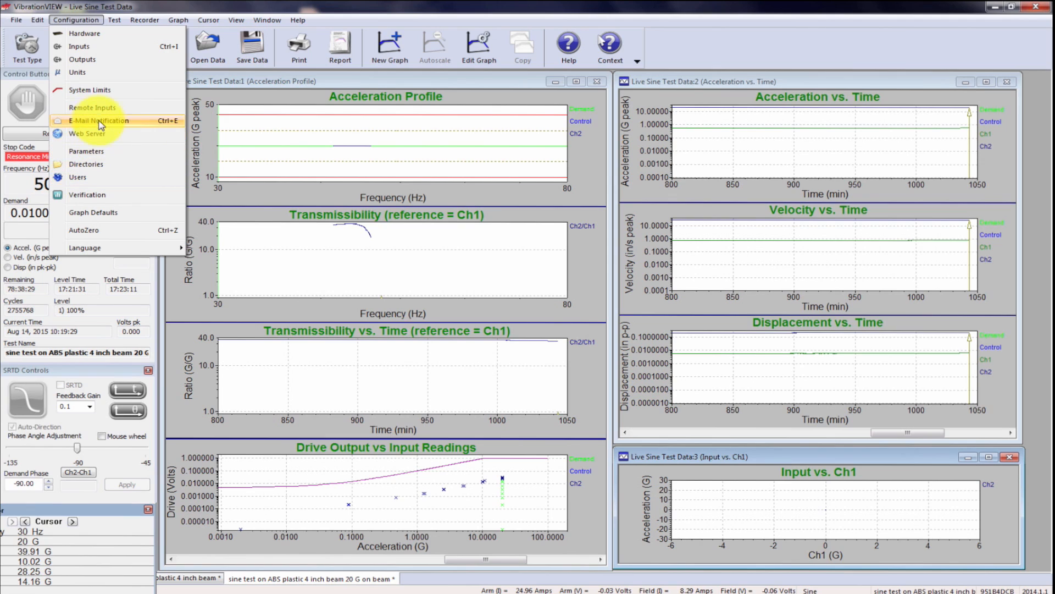
left_click(98, 120)
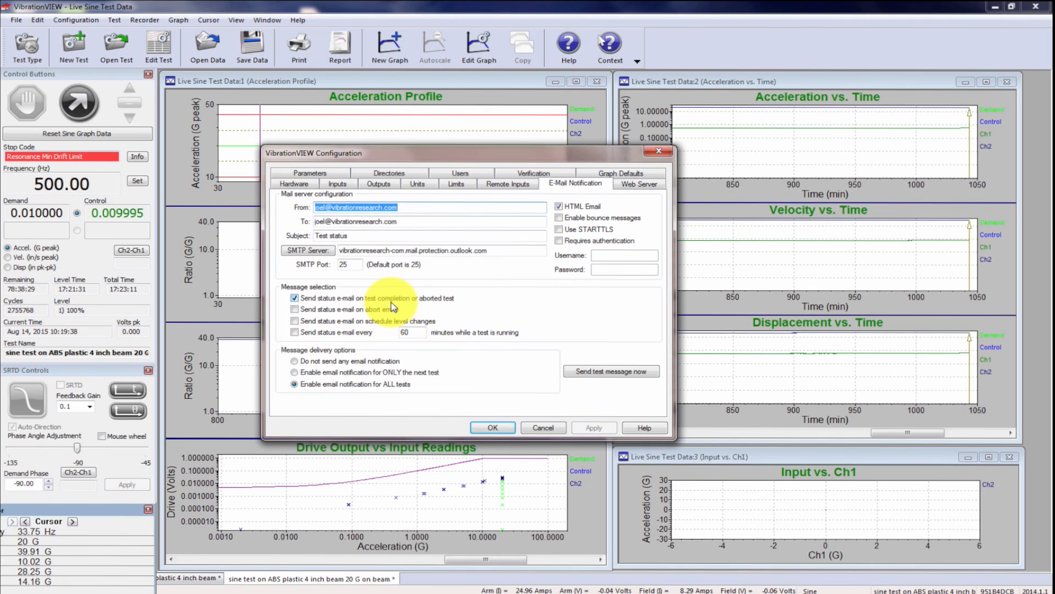
mouse_move(435, 310)
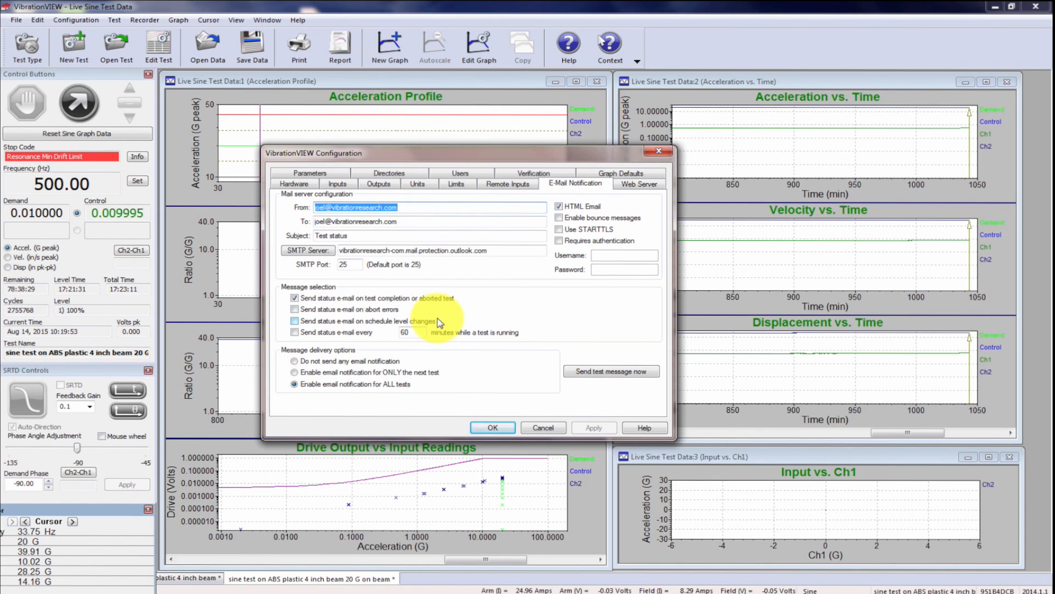
mouse_move(493, 427)
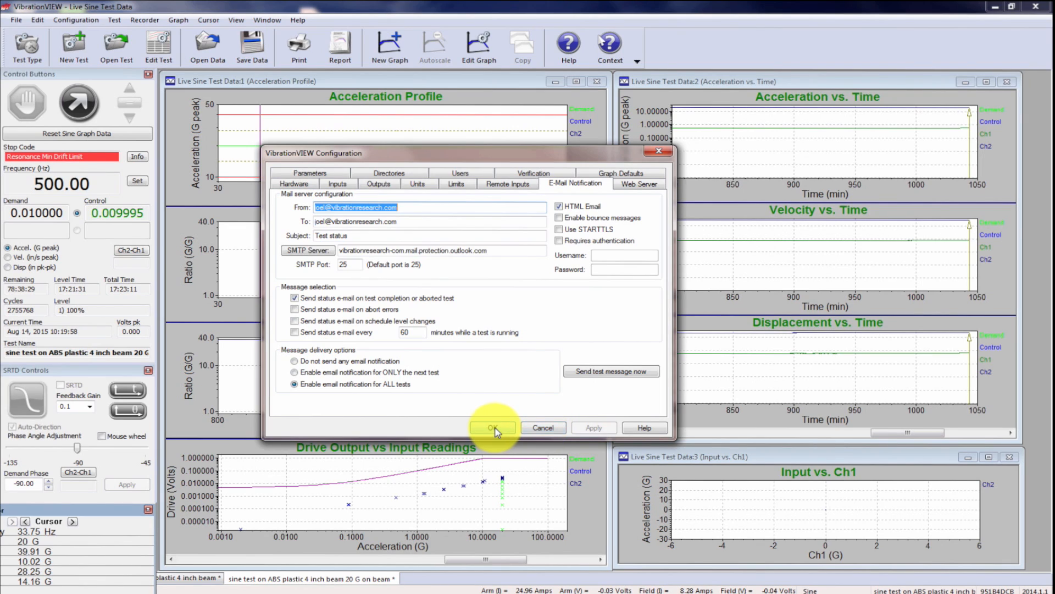
left_click(492, 428)
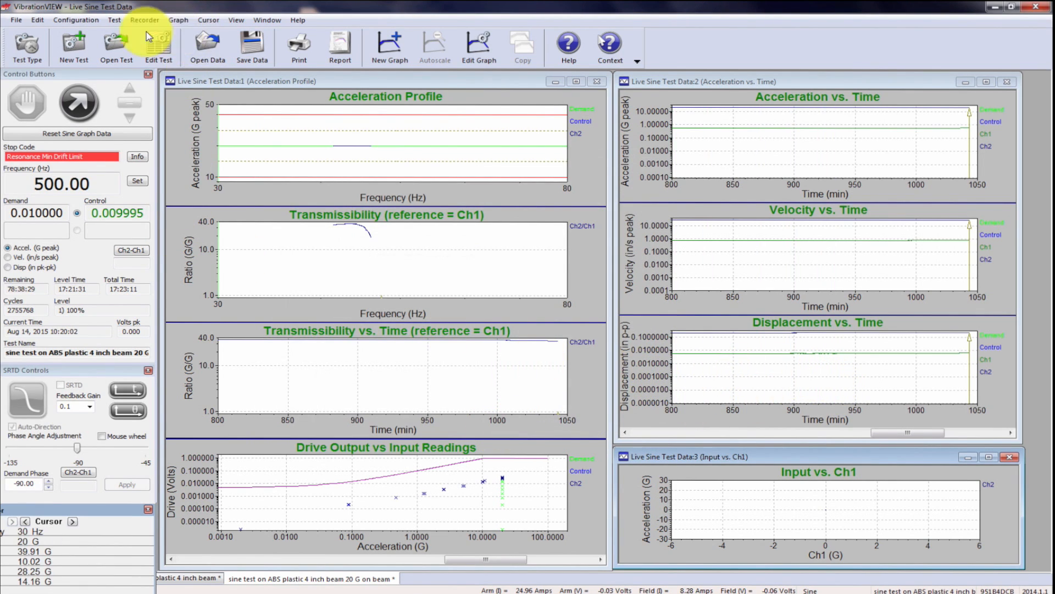
mouse_move(480, 44)
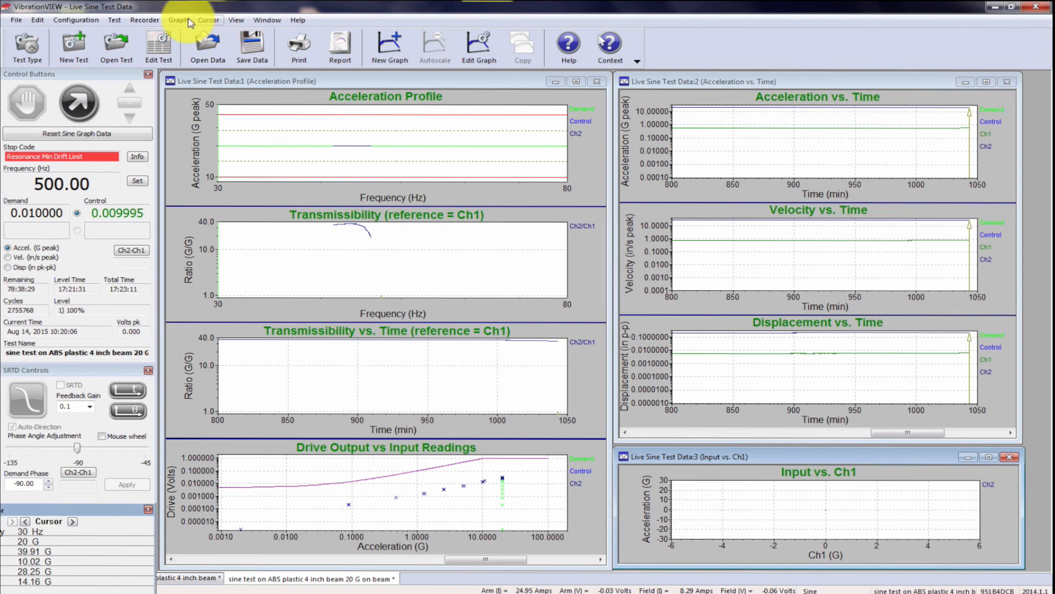
left_click(209, 20)
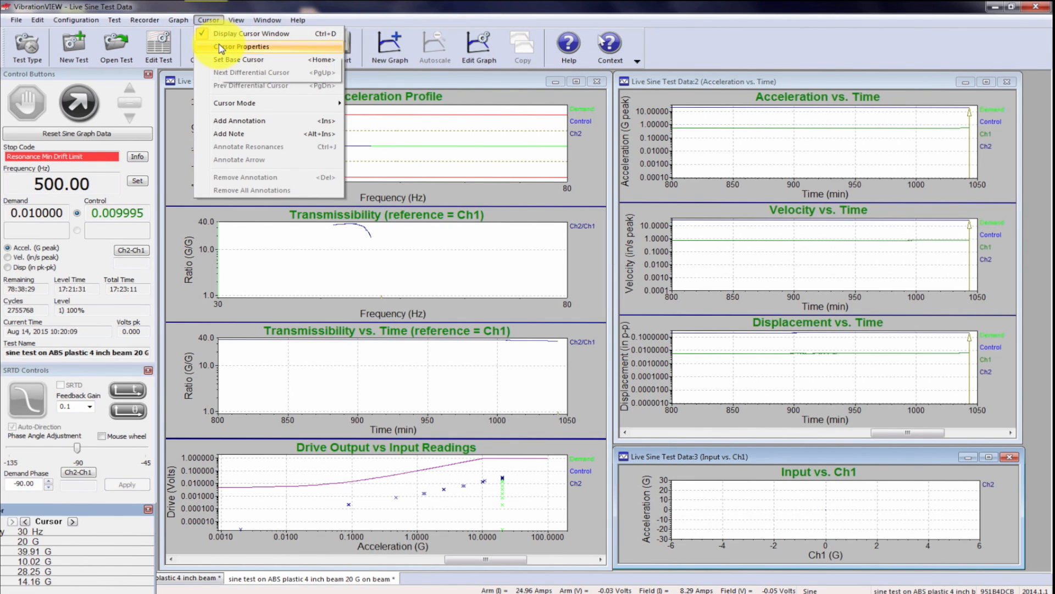
left_click(236, 20)
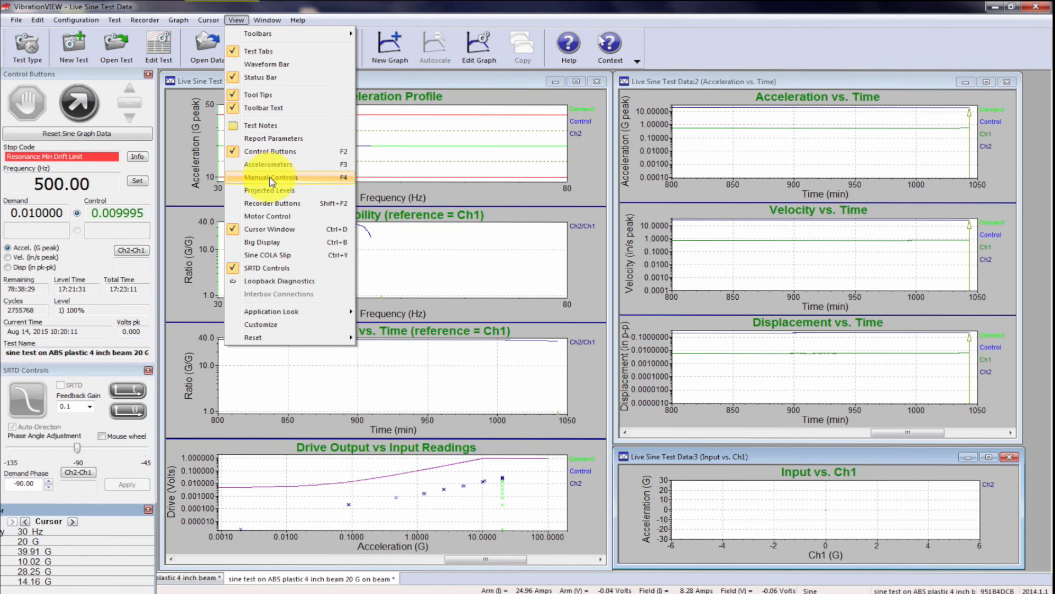
left_click(270, 177)
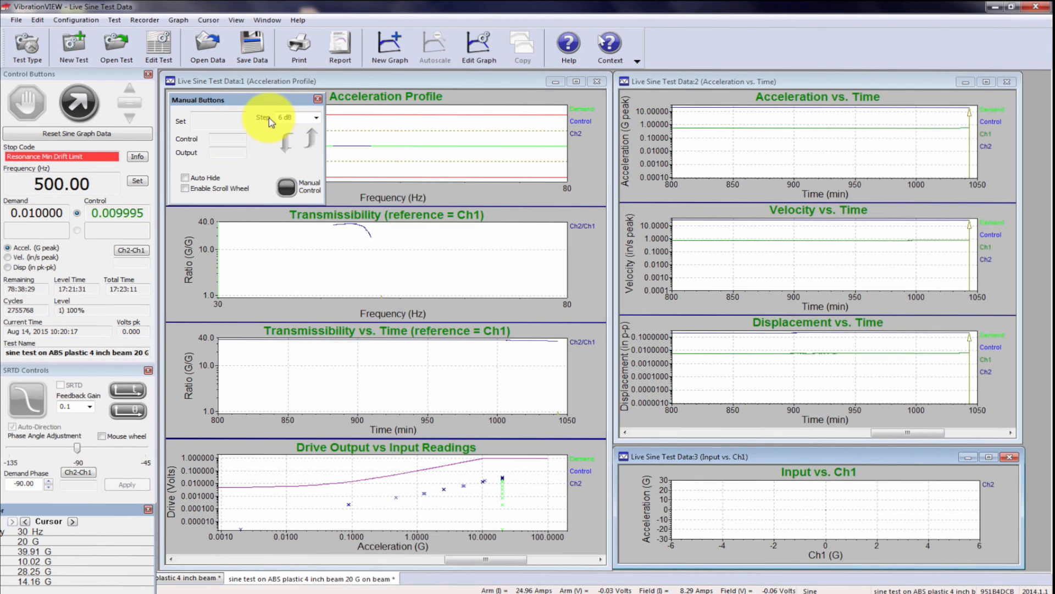
mouse_move(246, 142)
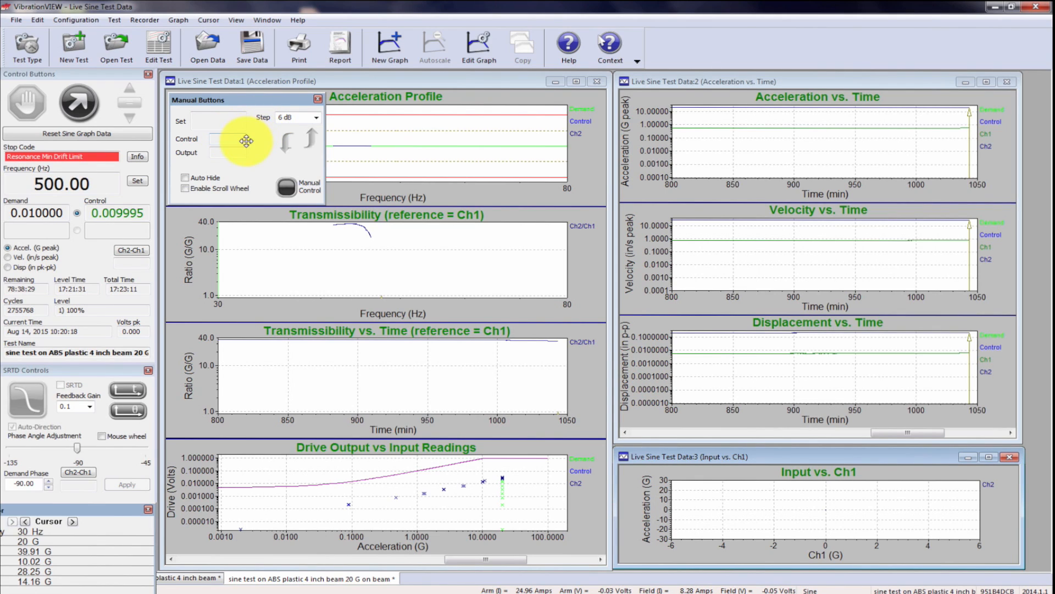
mouse_move(290, 189)
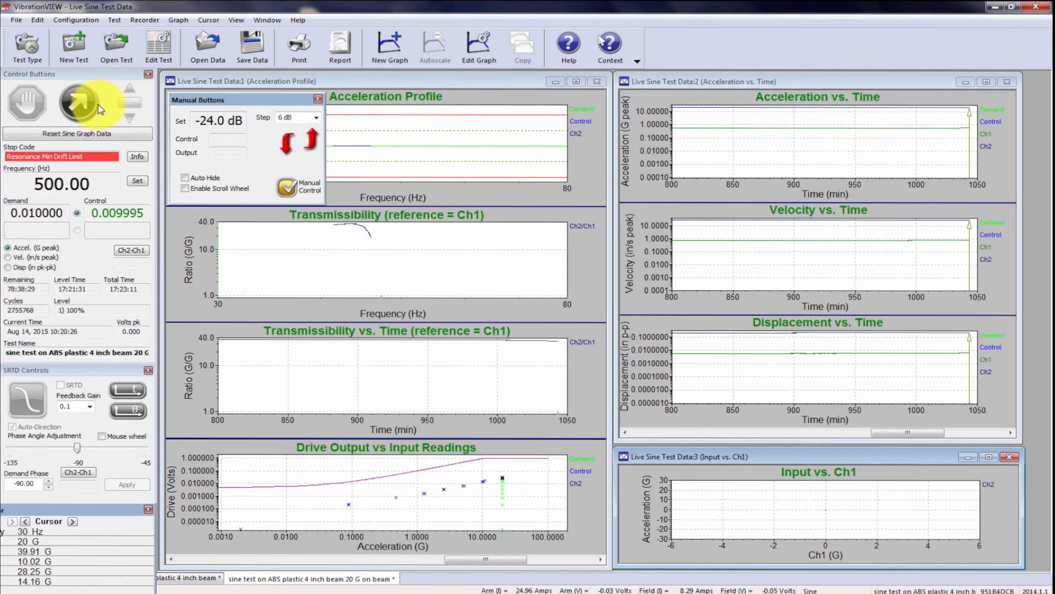
Start the stopped test again, choose Start Over, and confirm the new run name.
left_click(82, 105)
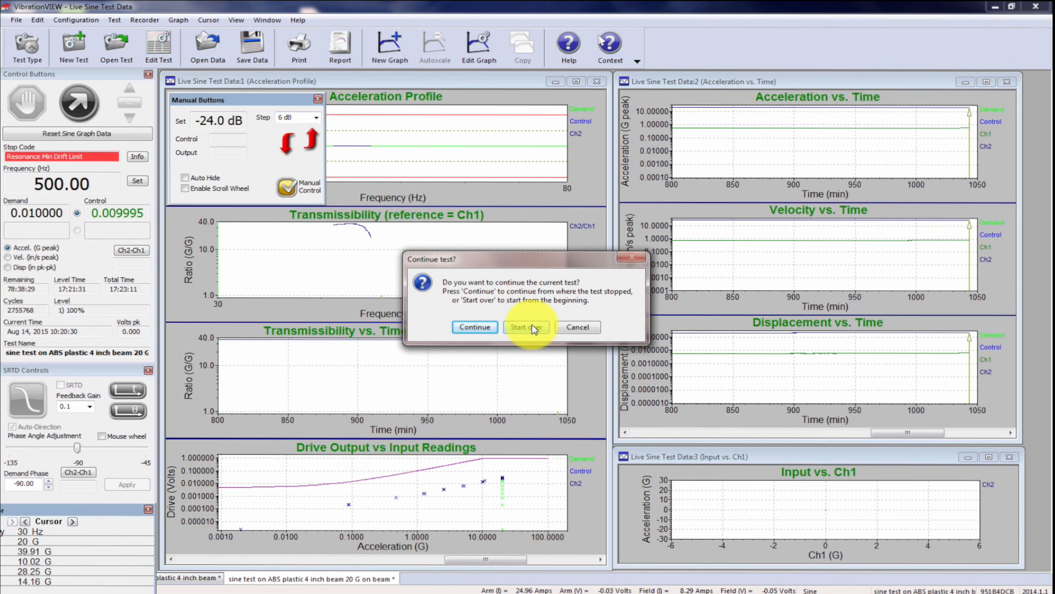
left_click(526, 327)
type("end of 4 inch ABS beam SRTD at 47.5 Hz Beam 108")
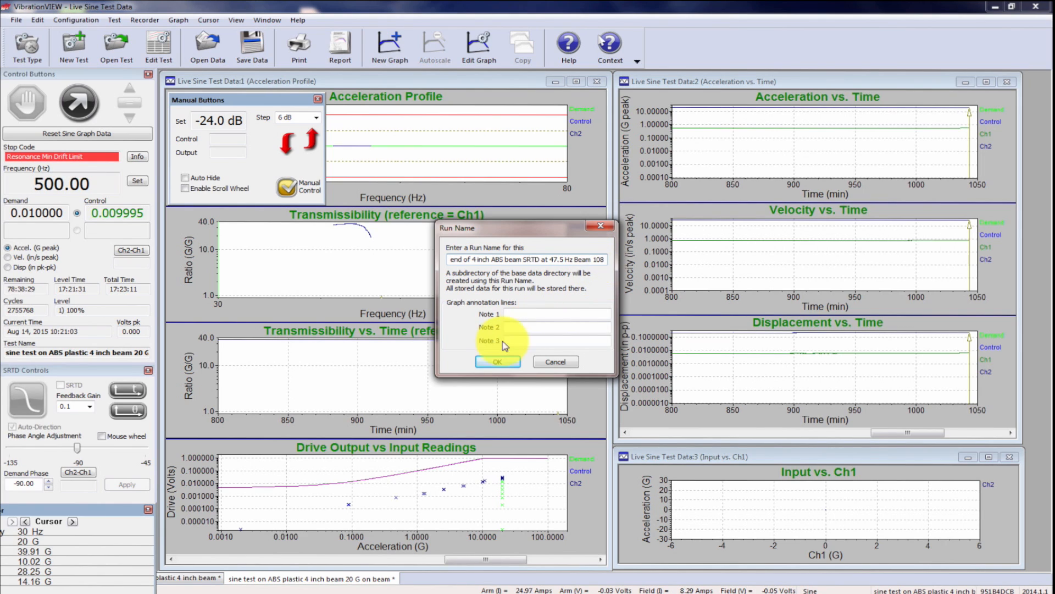
left_click(496, 362)
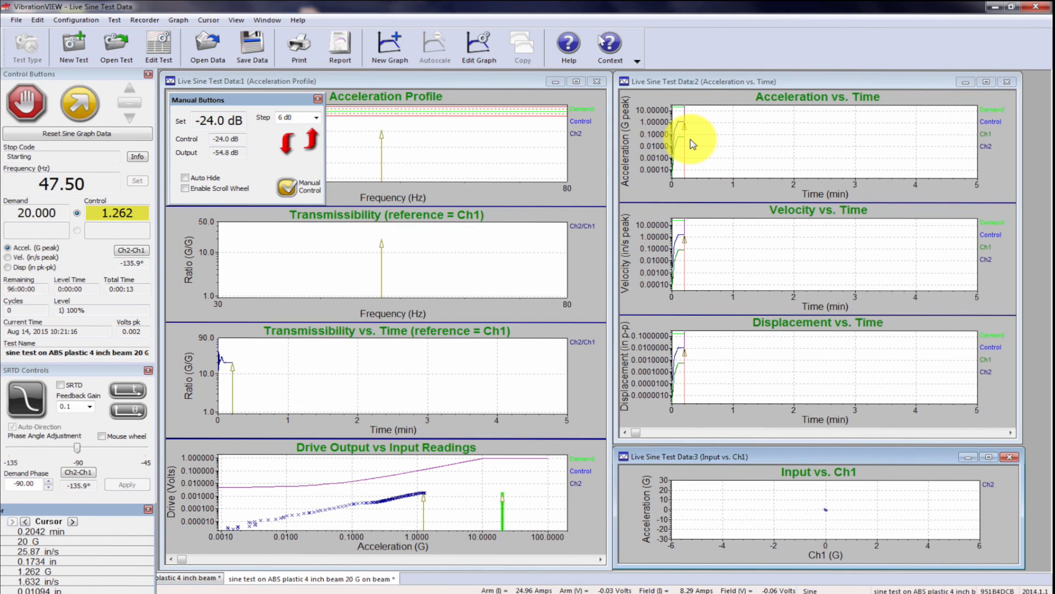
mouse_move(302, 138)
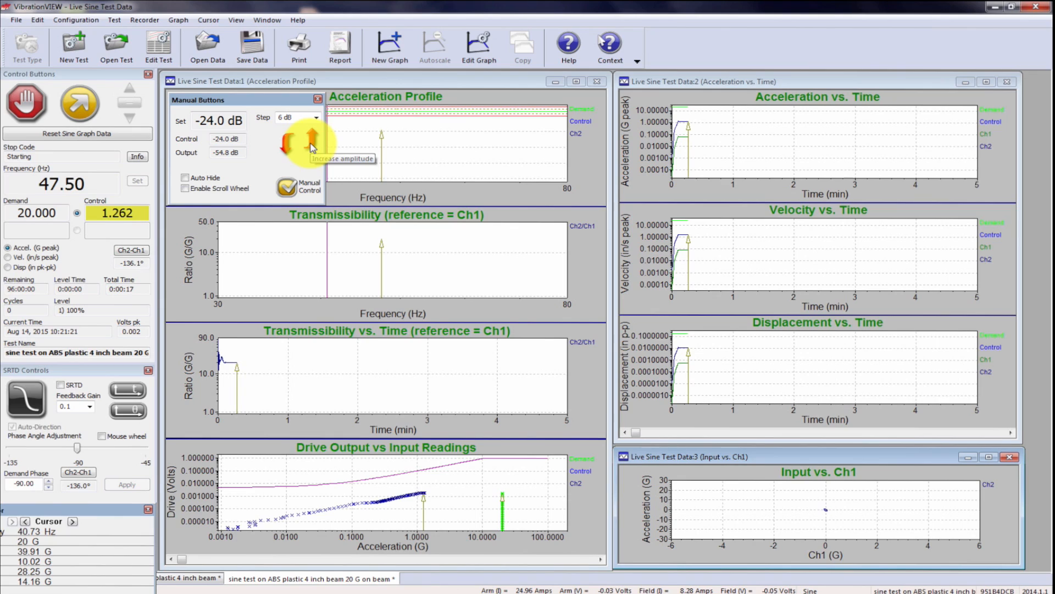
Step the amplitude up in 6 dB increments from -24 dB to -6 dB, reaching about 10 G.
left_click(303, 130)
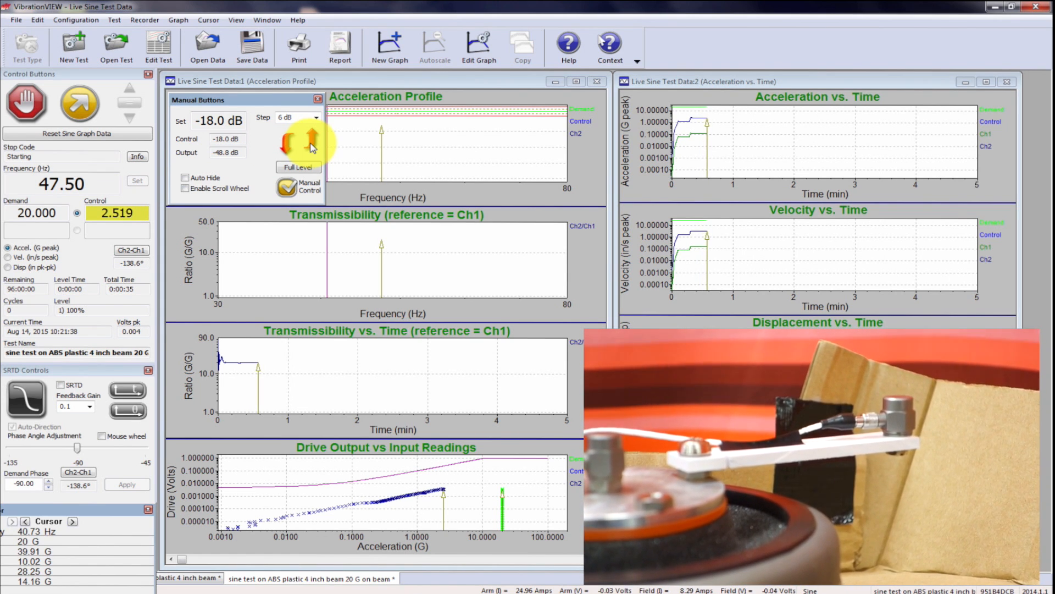
left_click(312, 138)
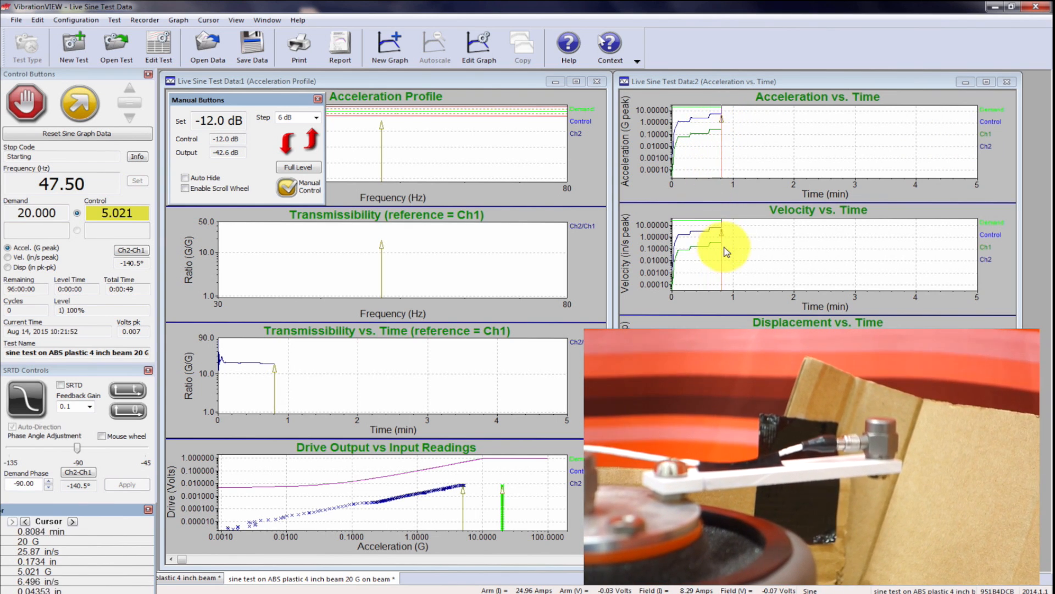
mouse_move(732, 207)
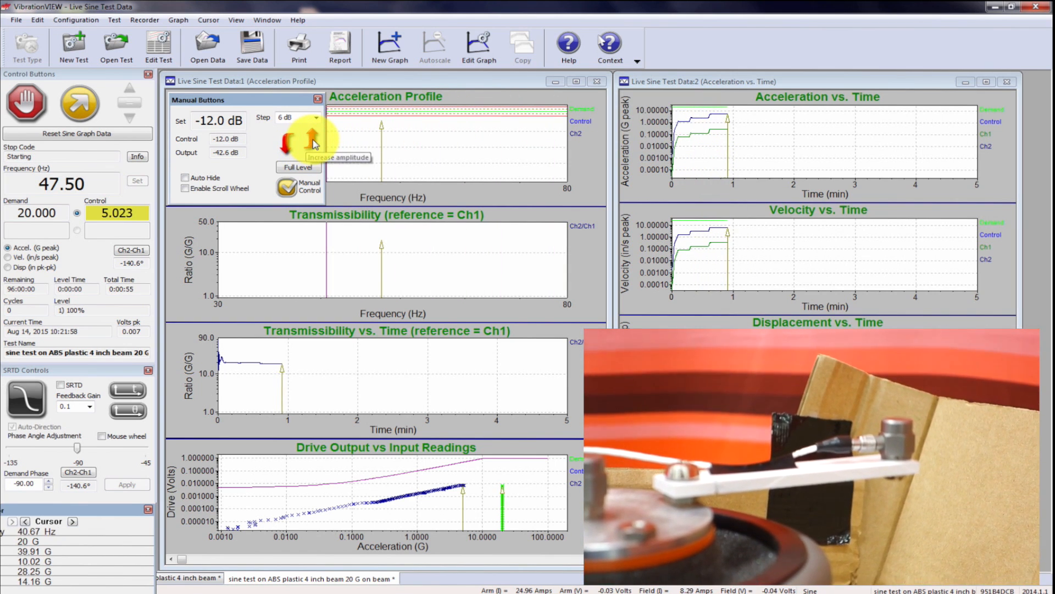
left_click(300, 137)
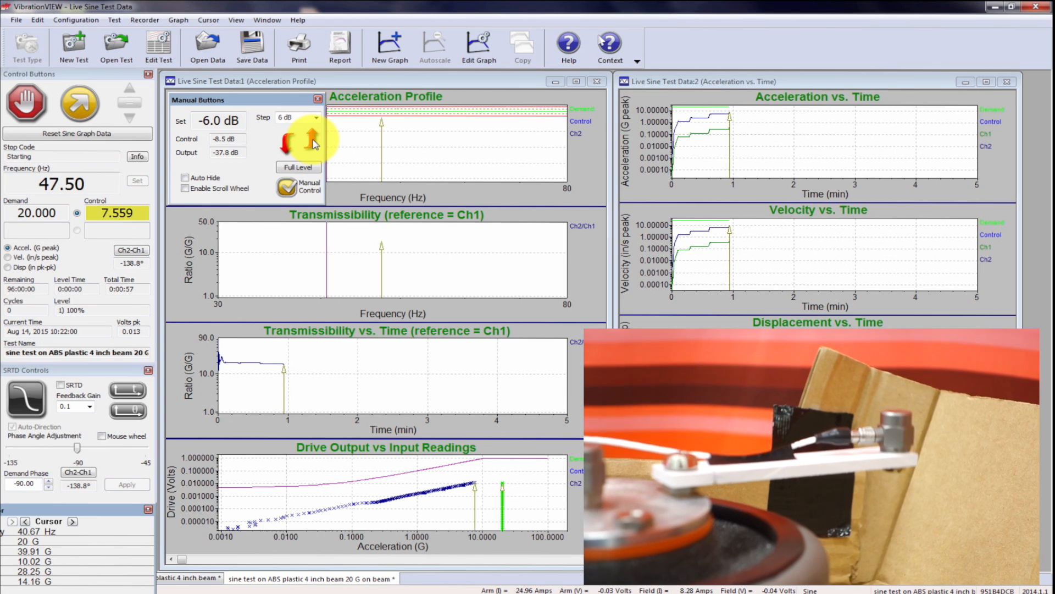
left_click(304, 135)
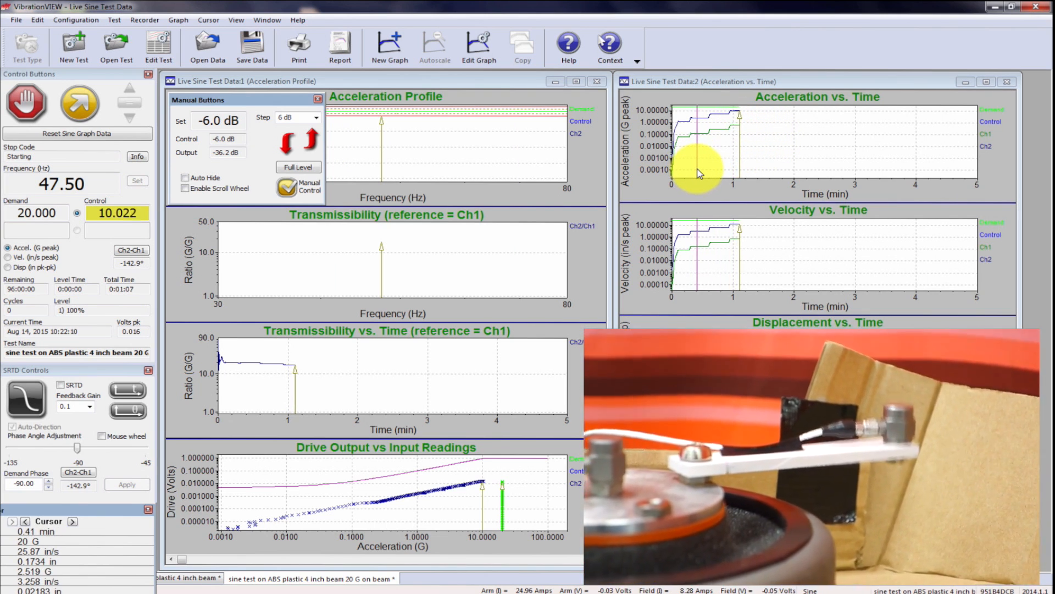
mouse_move(884, 81)
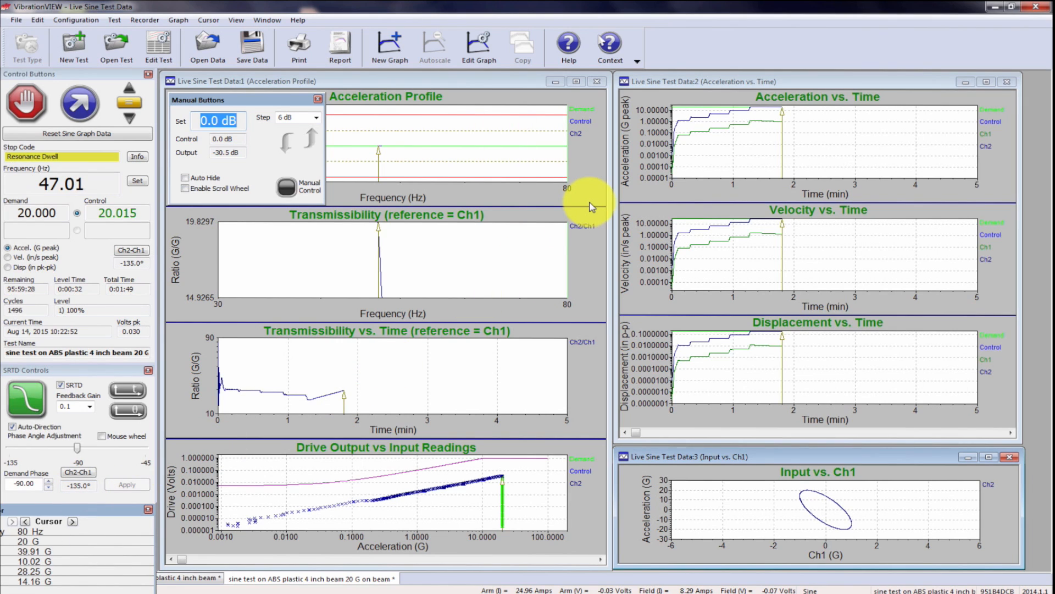
mouse_move(780, 127)
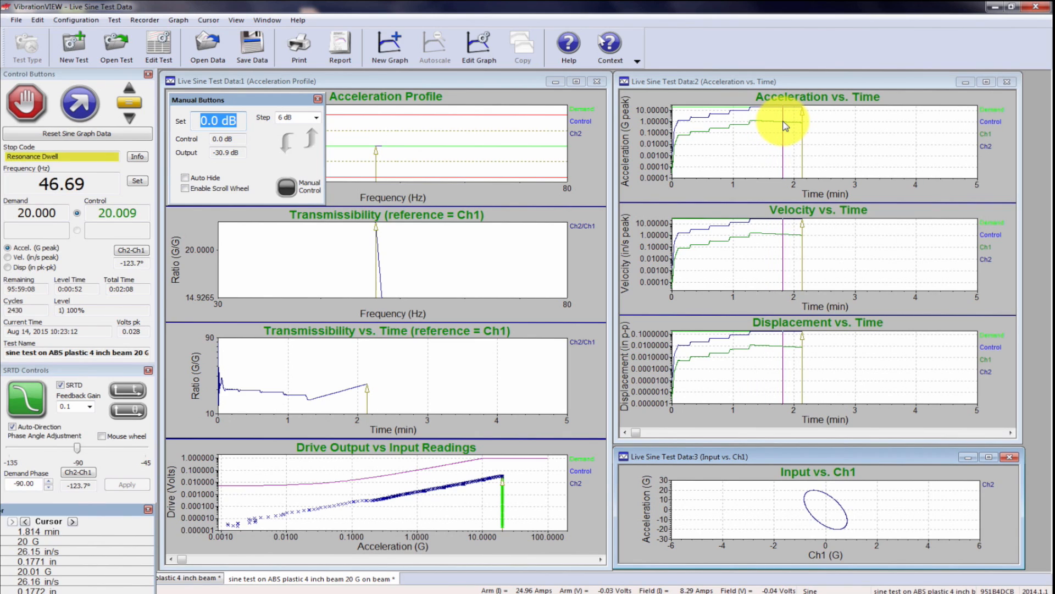
mouse_move(798, 235)
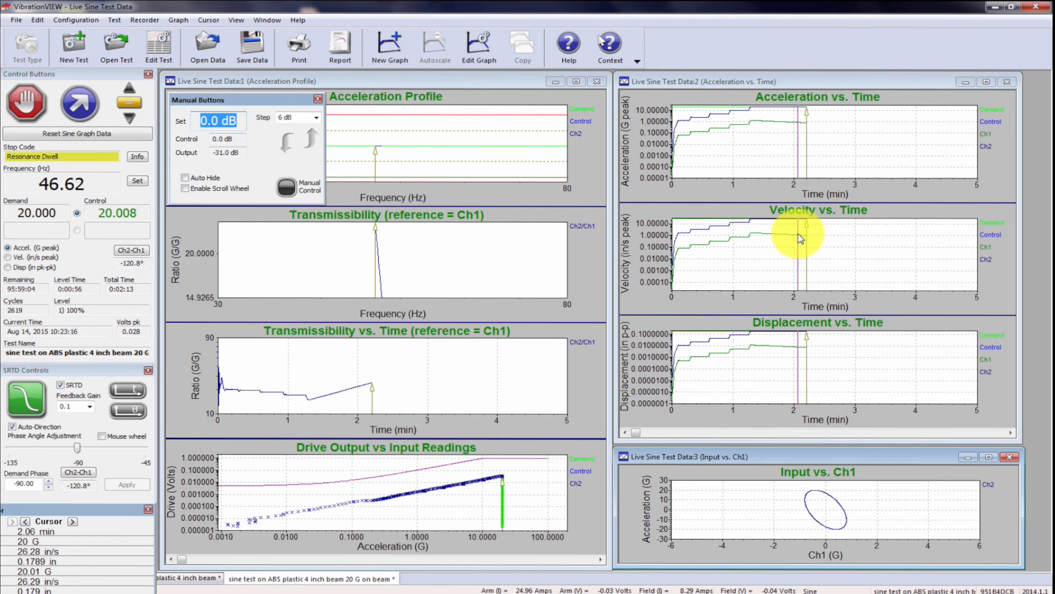
mouse_move(800, 162)
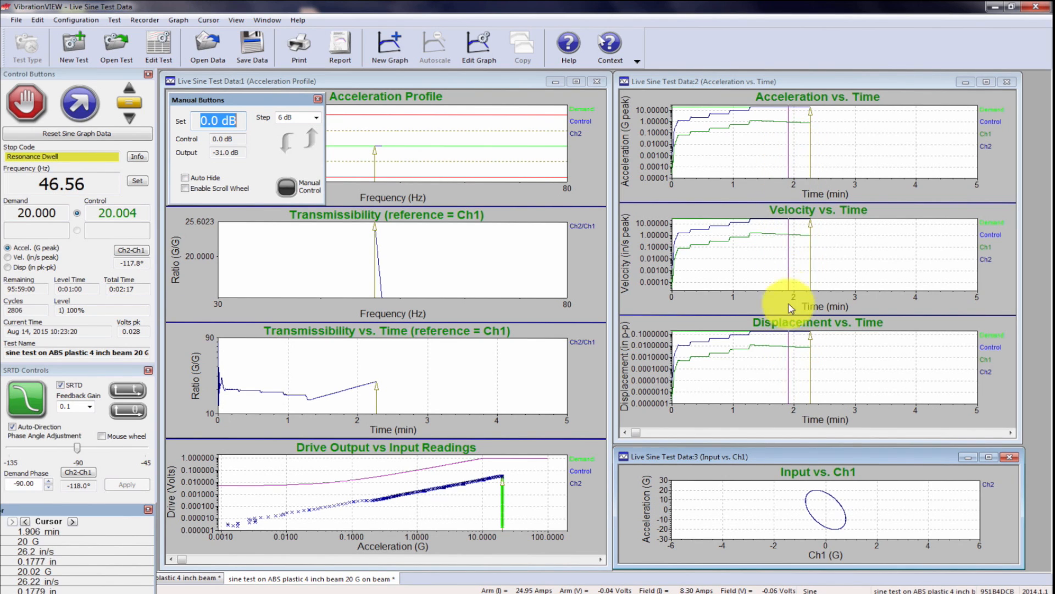
mouse_move(781, 121)
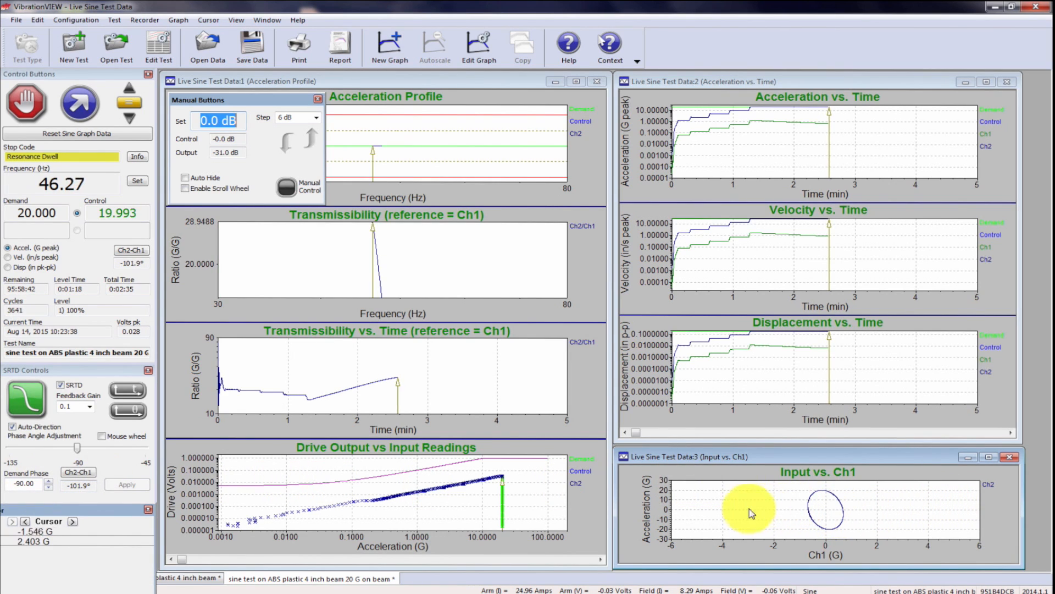
mouse_move(392, 396)
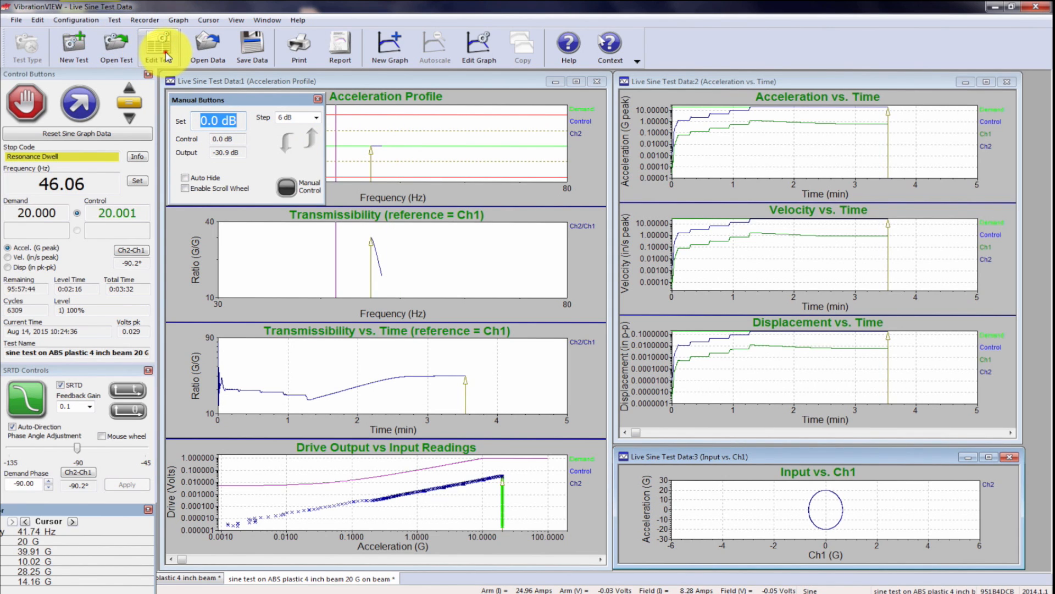
In the Limits tab, set Max Output to 0.1 V and Max System Gain to 0.005 V/G.
left_click(159, 47)
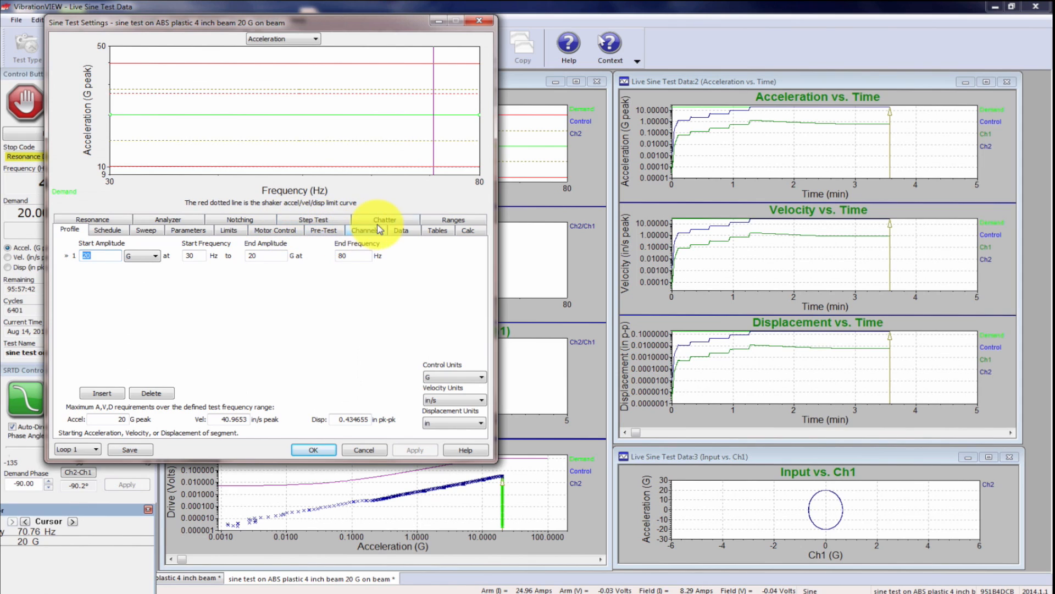
left_click(227, 230)
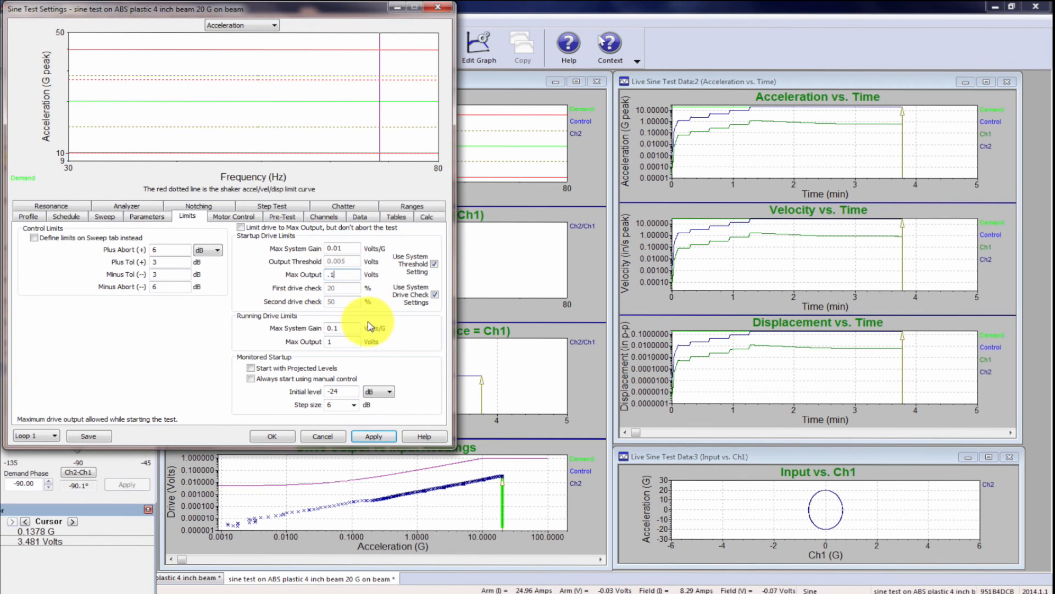
left_click(374, 435)
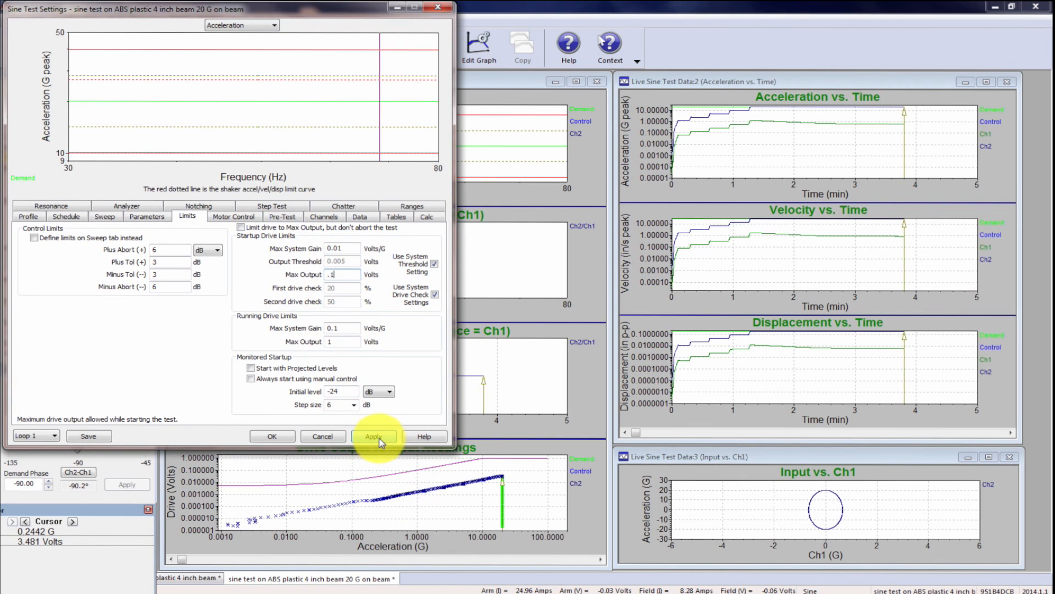
left_click(374, 435)
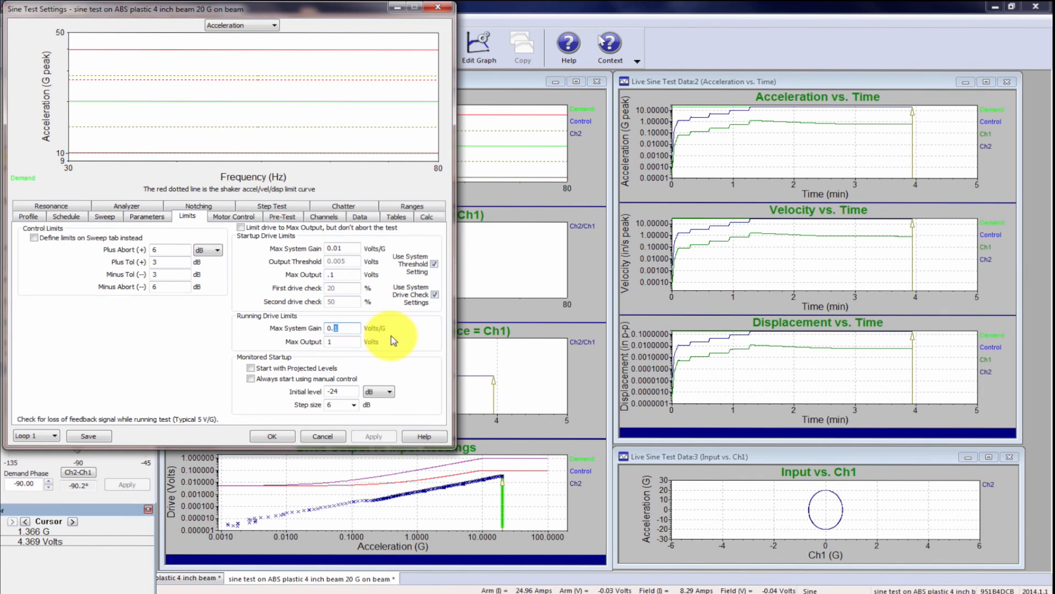
type("0.0")
left_click(343, 342)
type(".1")
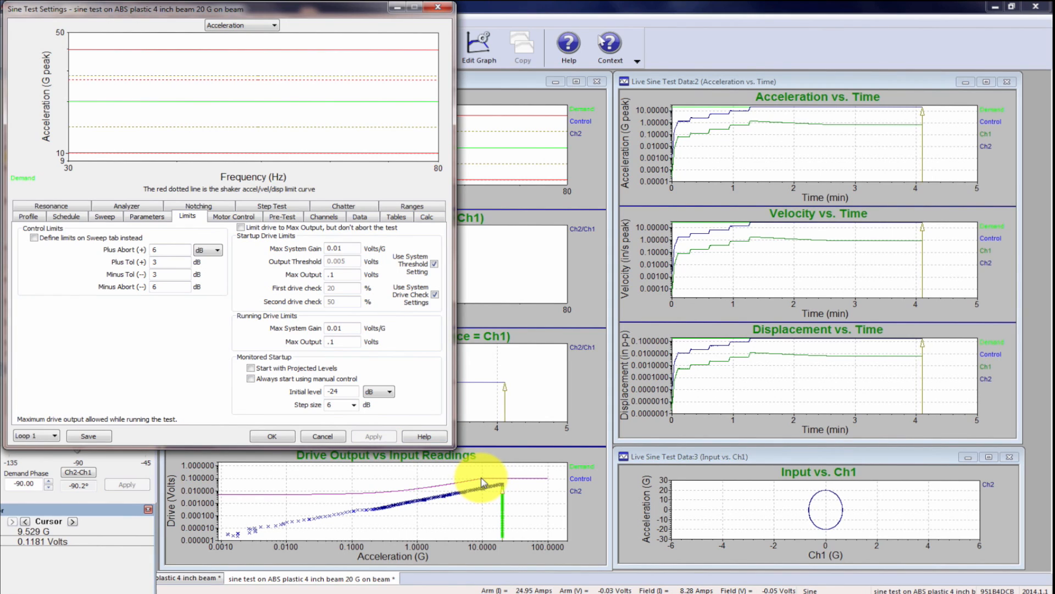
mouse_move(497, 481)
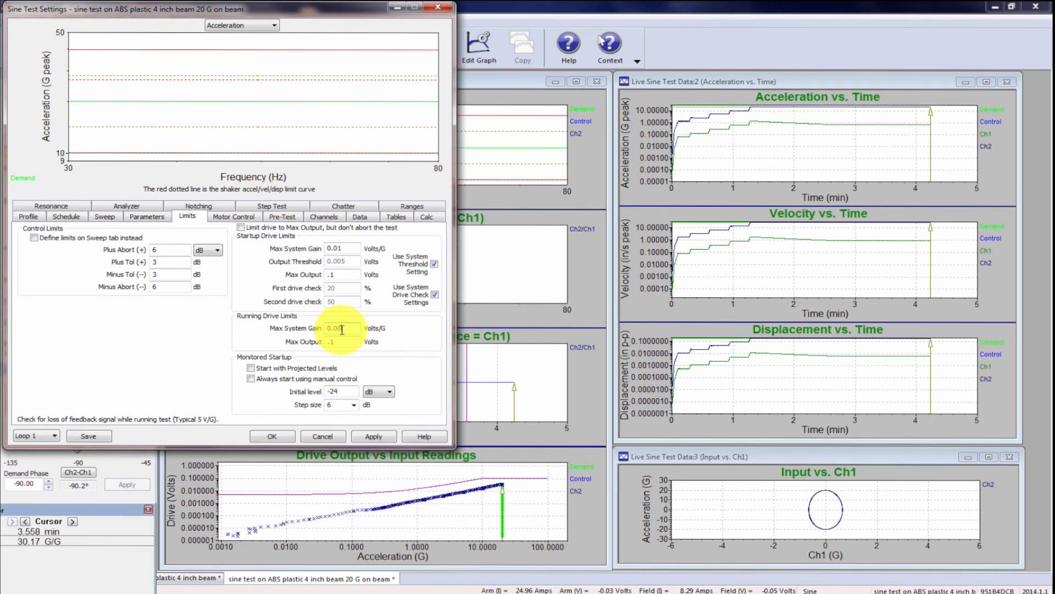
left_click(373, 435)
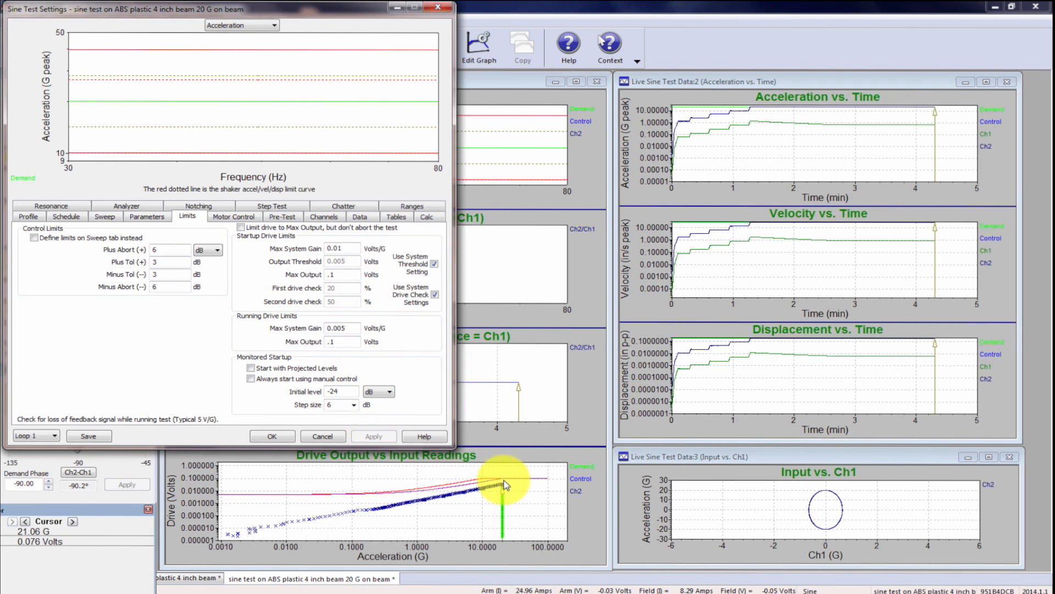
mouse_move(500, 471)
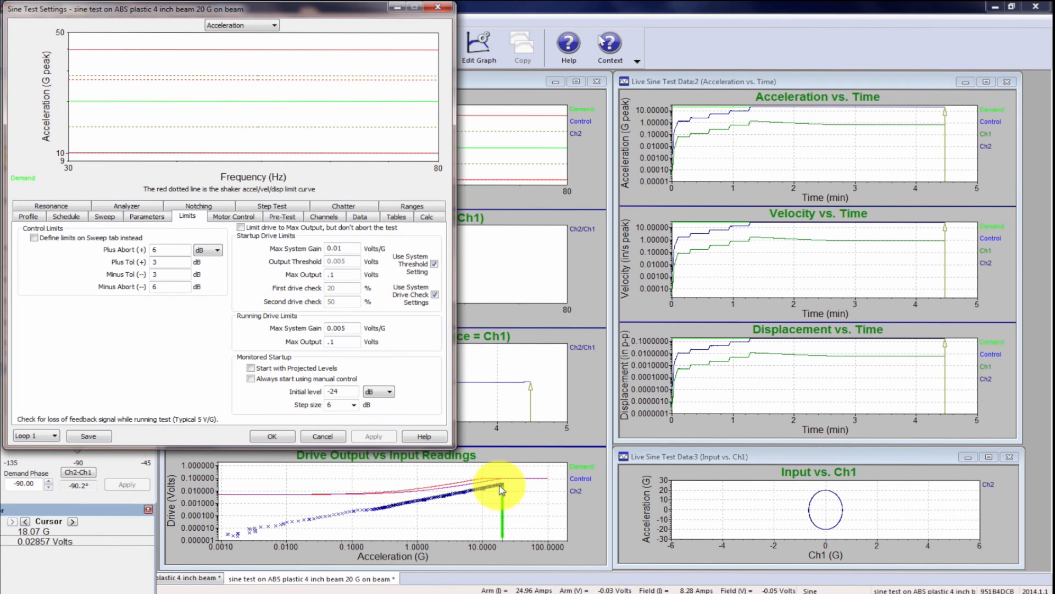
mouse_move(512, 481)
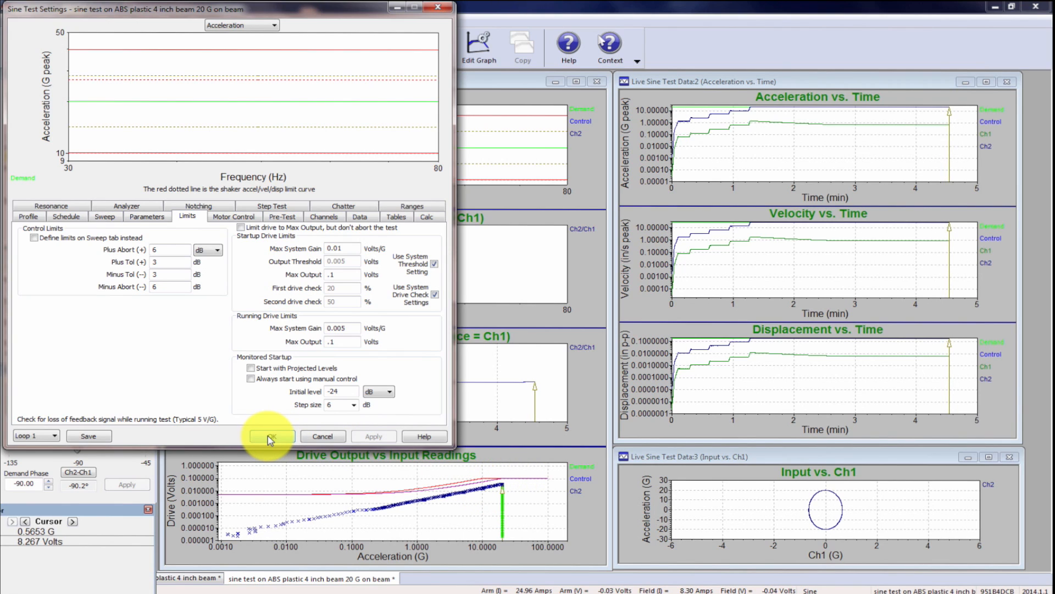
left_click(270, 436)
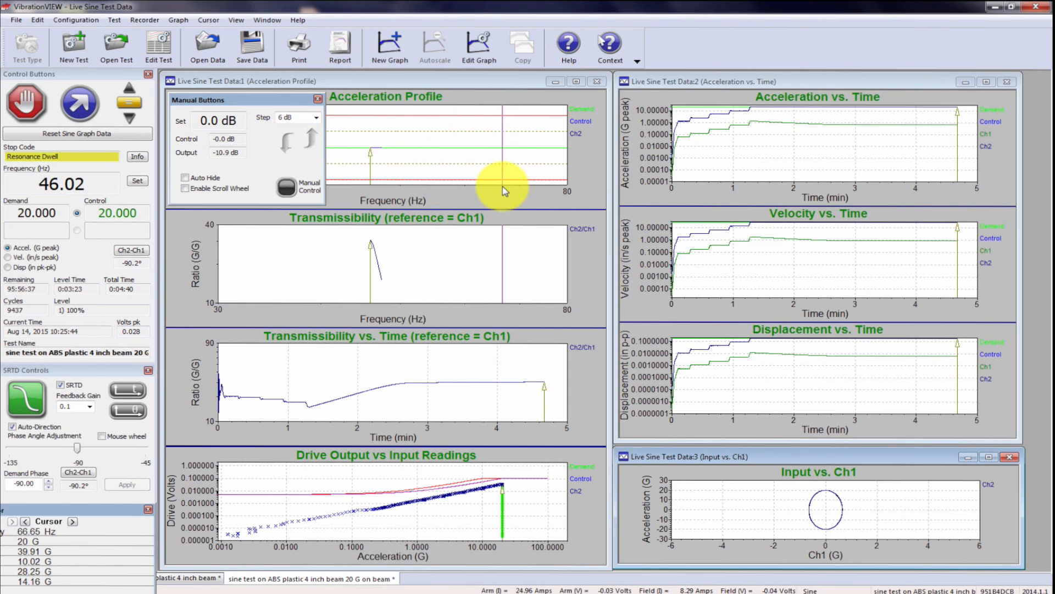
mouse_move(556, 281)
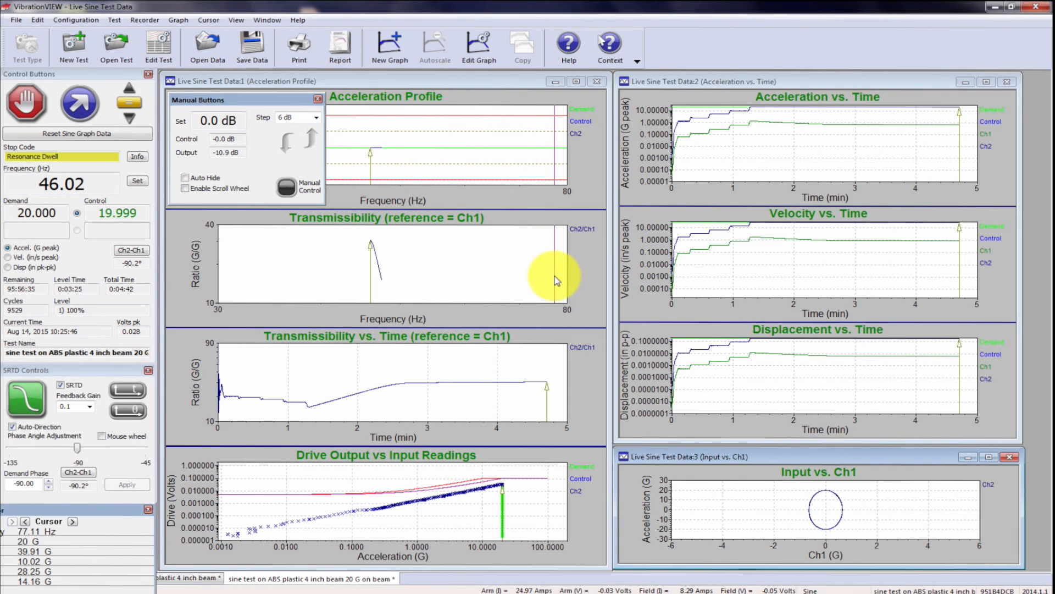